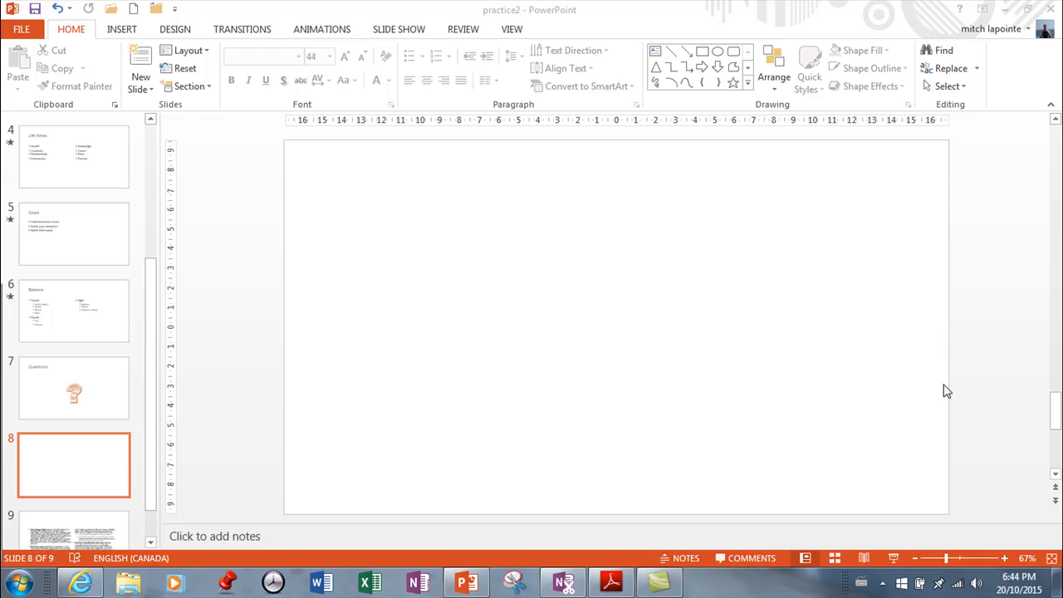
{"action": "mouse_move", "coordinate": [648, 253]}
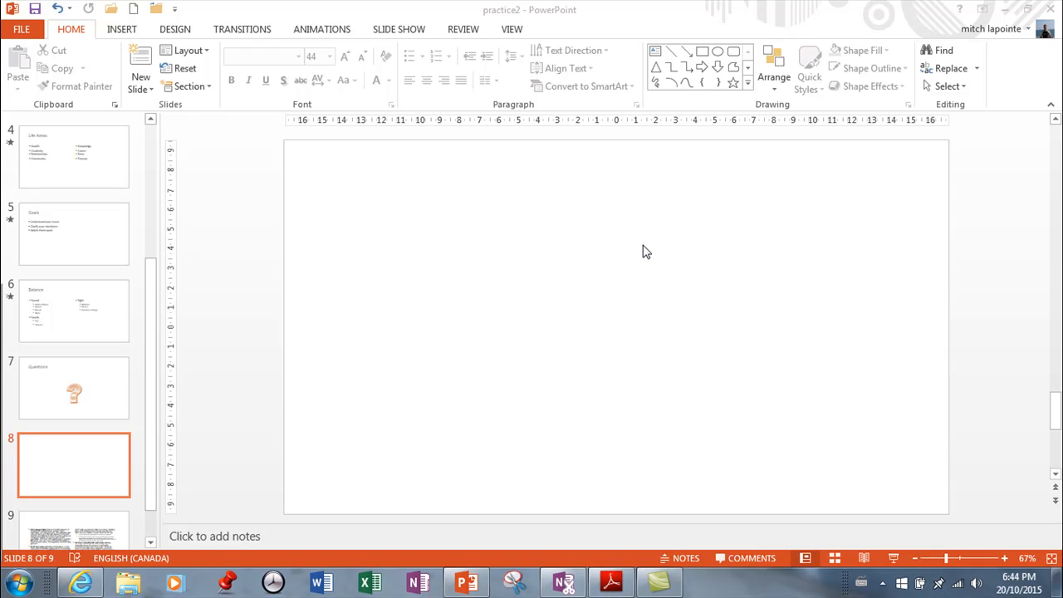
{"action": "mouse_move", "coordinate": [628, 211]}
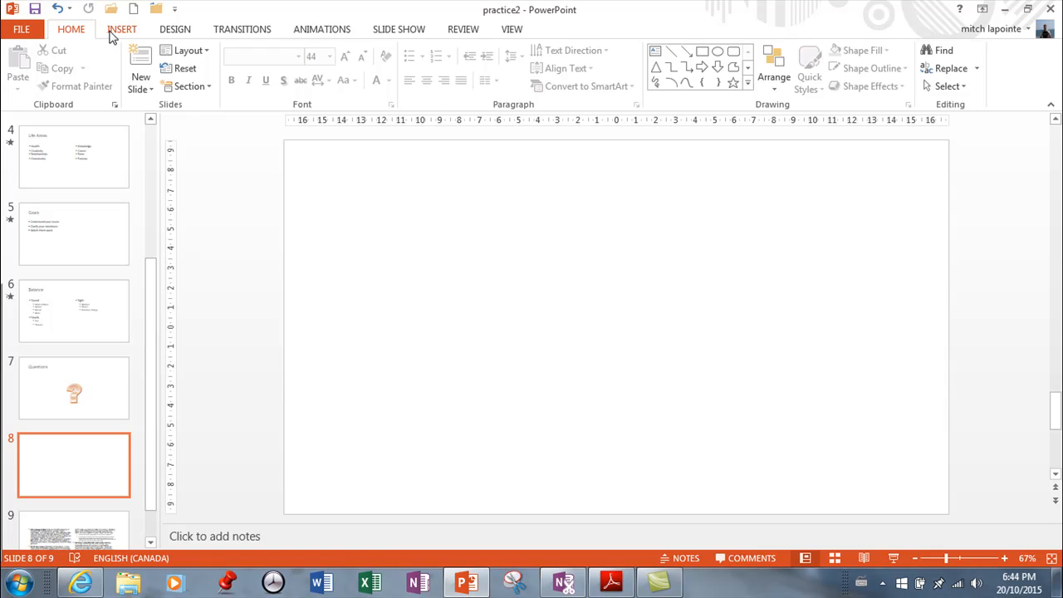
Step: Choose the excel5 file in the Insert Audio dialog from Audio on My PC
{"action": "left_click", "coordinate": [123, 28]}
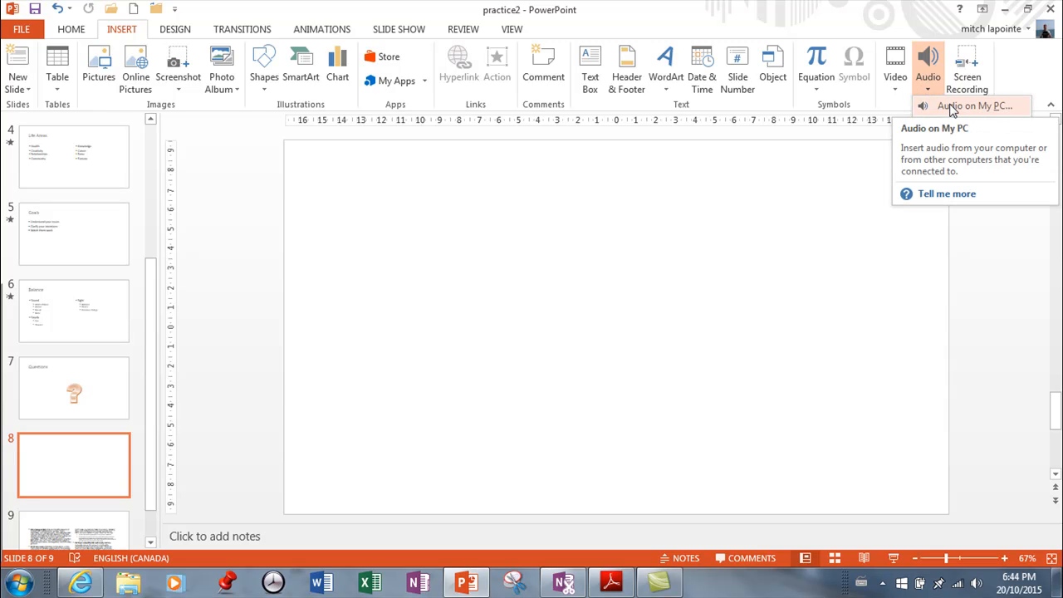
{"action": "left_click", "coordinate": [974, 106]}
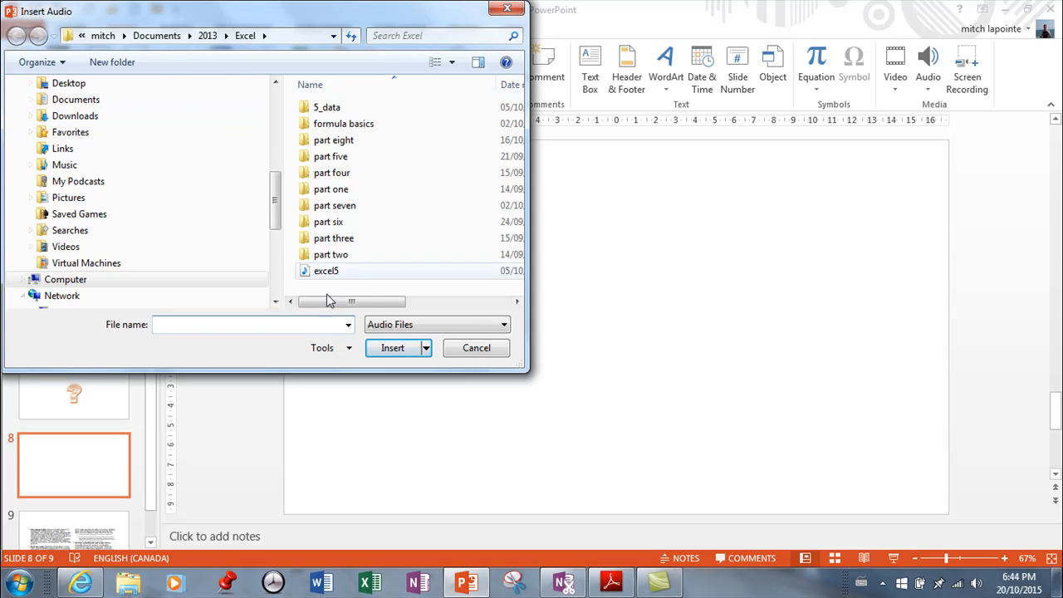
{"action": "left_click", "coordinate": [325, 271]}
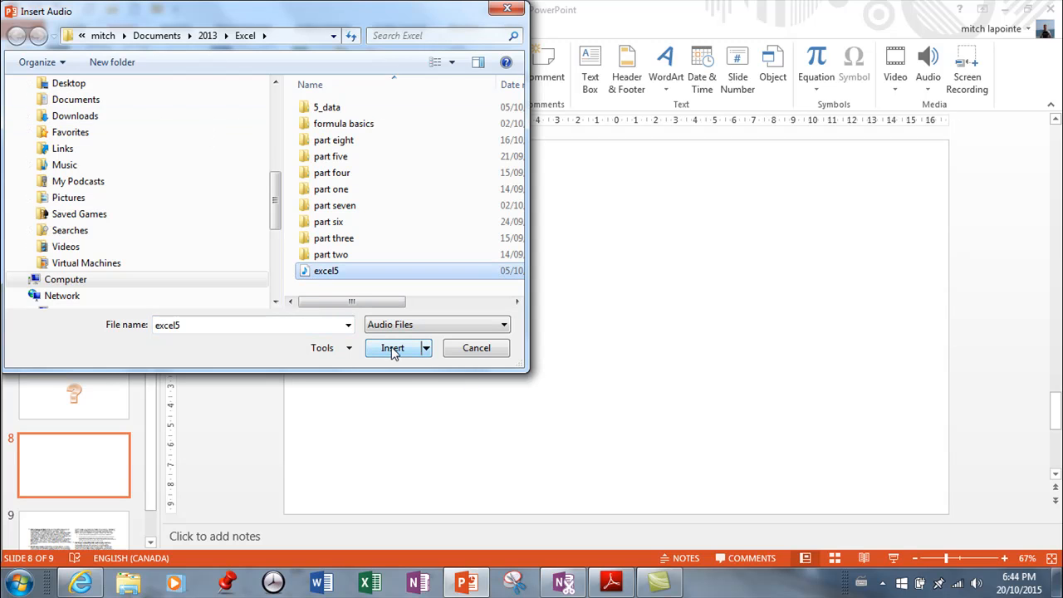
Step: Insert excel5, move its icon to the slide's top-left corner and set Hide During Show
{"action": "left_click", "coordinate": [392, 349]}
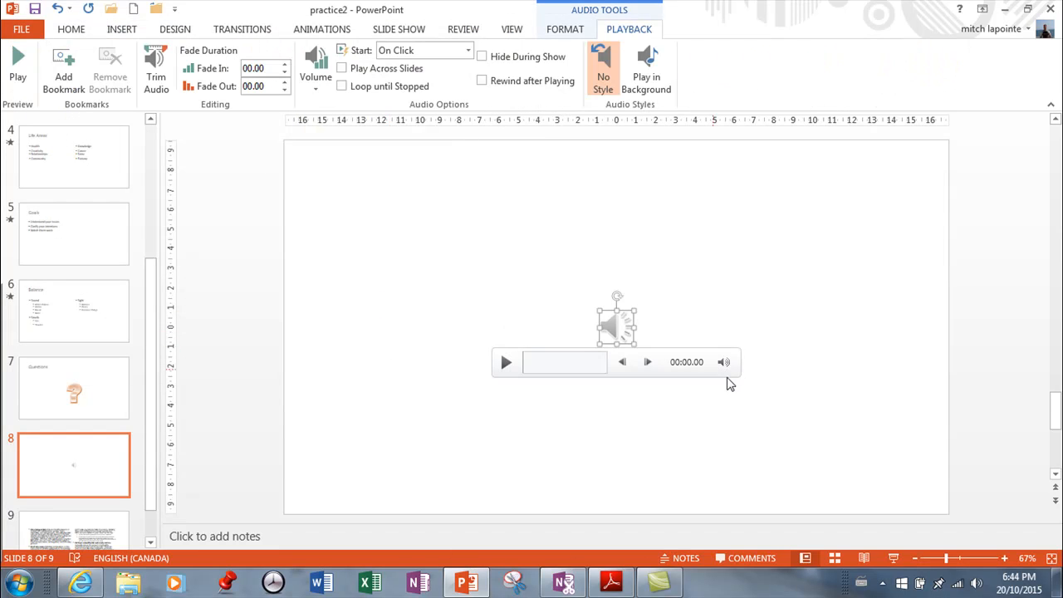
{"action": "left_click_drag", "start_coordinate": [616, 324], "coordinate": [846, 209]}
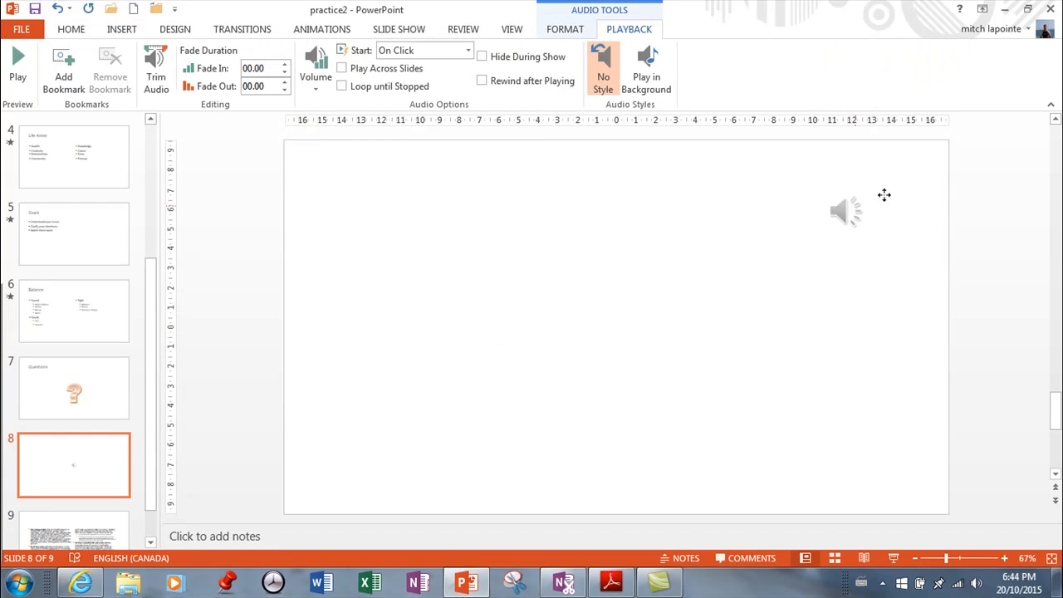
{"action": "left_click_drag", "start_coordinate": [848, 209], "coordinate": [307, 156]}
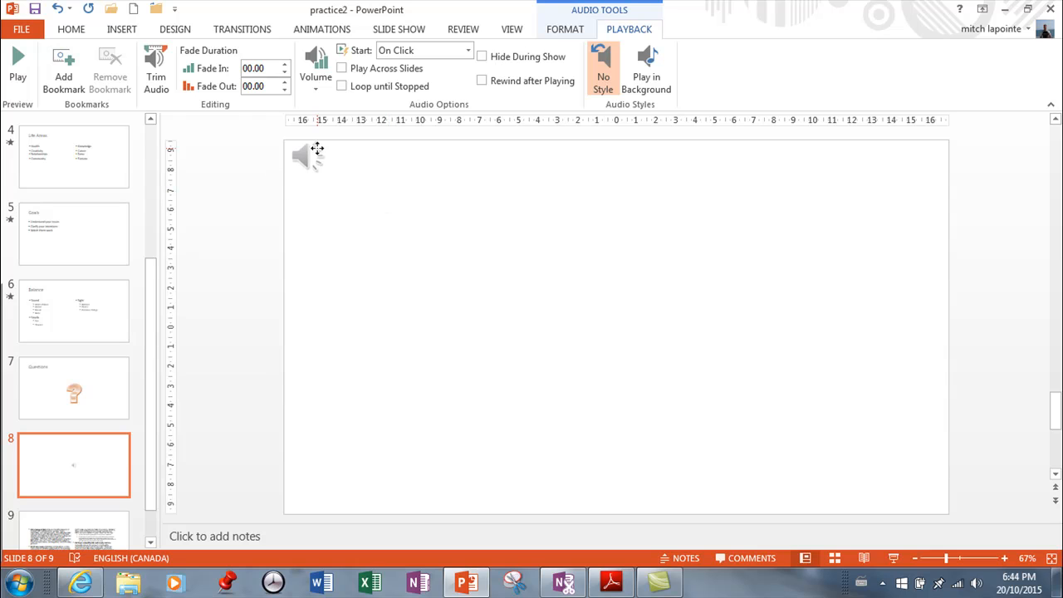
{"action": "left_click", "coordinate": [307, 157]}
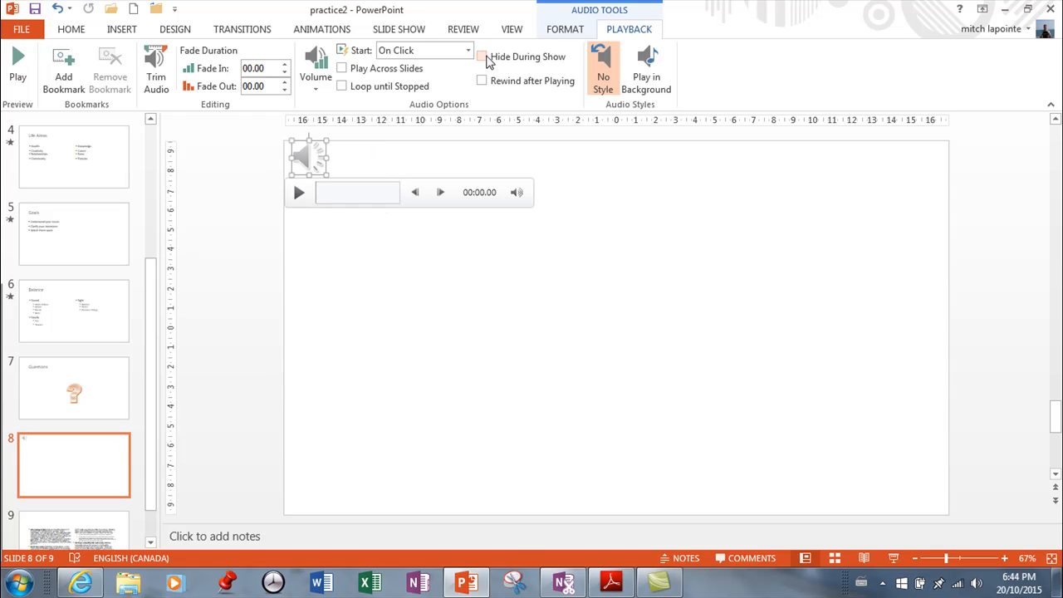
{"action": "left_click", "coordinate": [482, 57]}
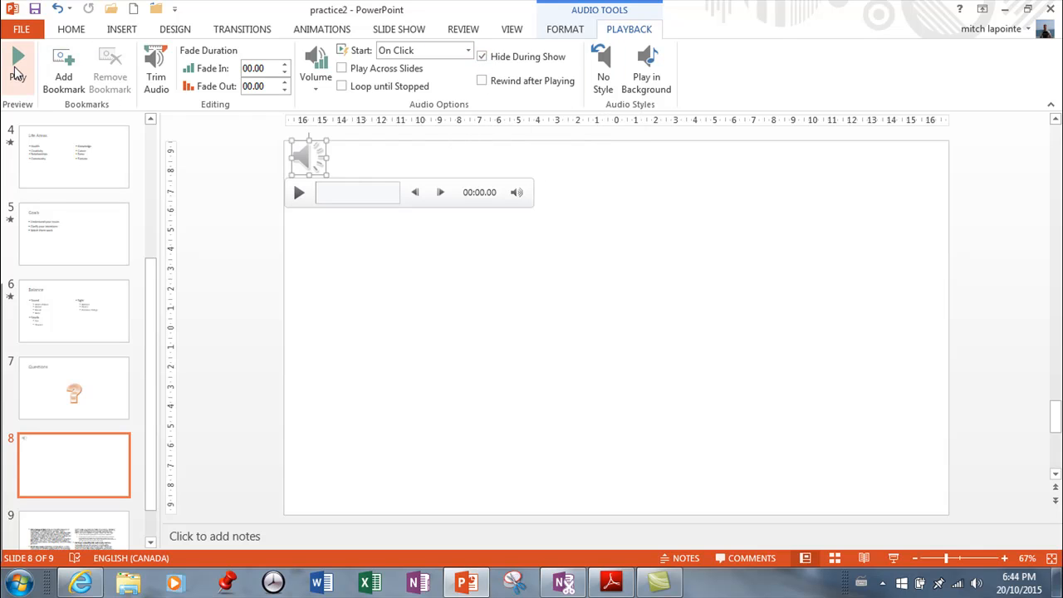
{"action": "mouse_move", "coordinate": [18, 66]}
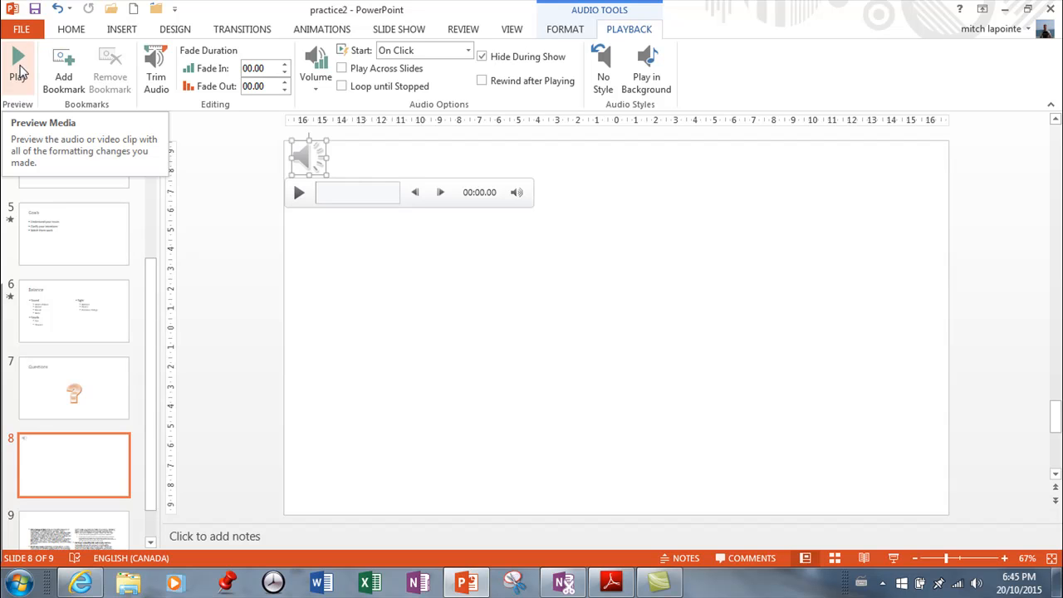
{"action": "mouse_move", "coordinate": [156, 70]}
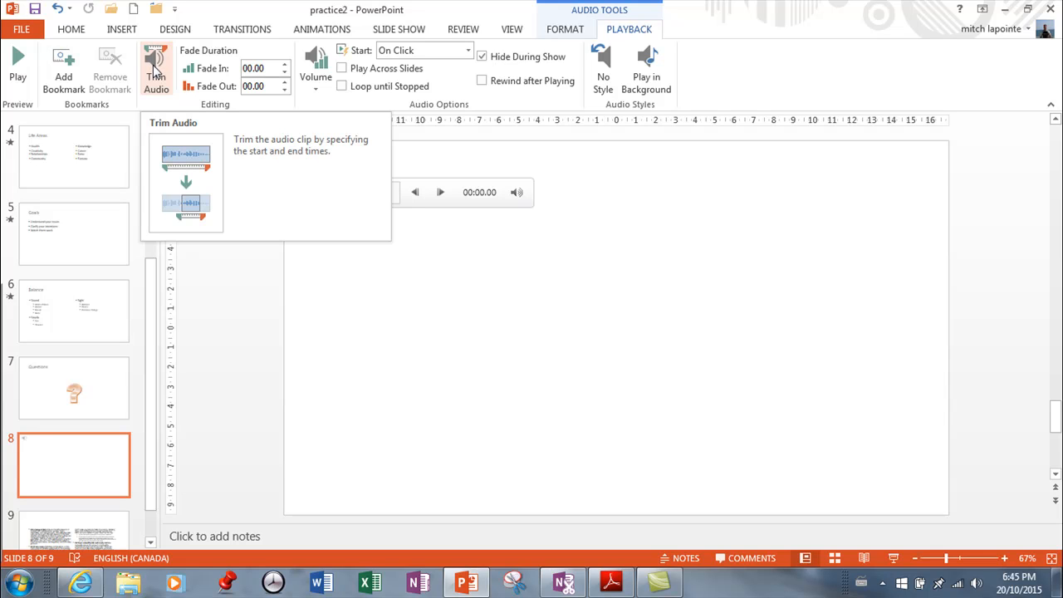
Step: Trim excel5 to start at 01:03.275 and end at 09:51.176
{"action": "left_click", "coordinate": [156, 70]}
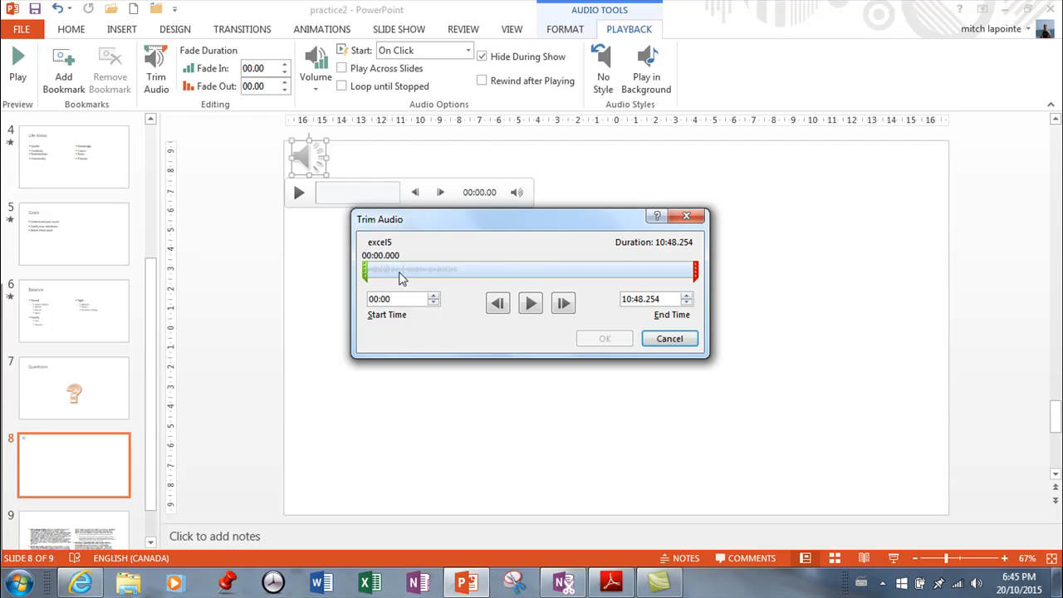
{"action": "mouse_move", "coordinate": [651, 276]}
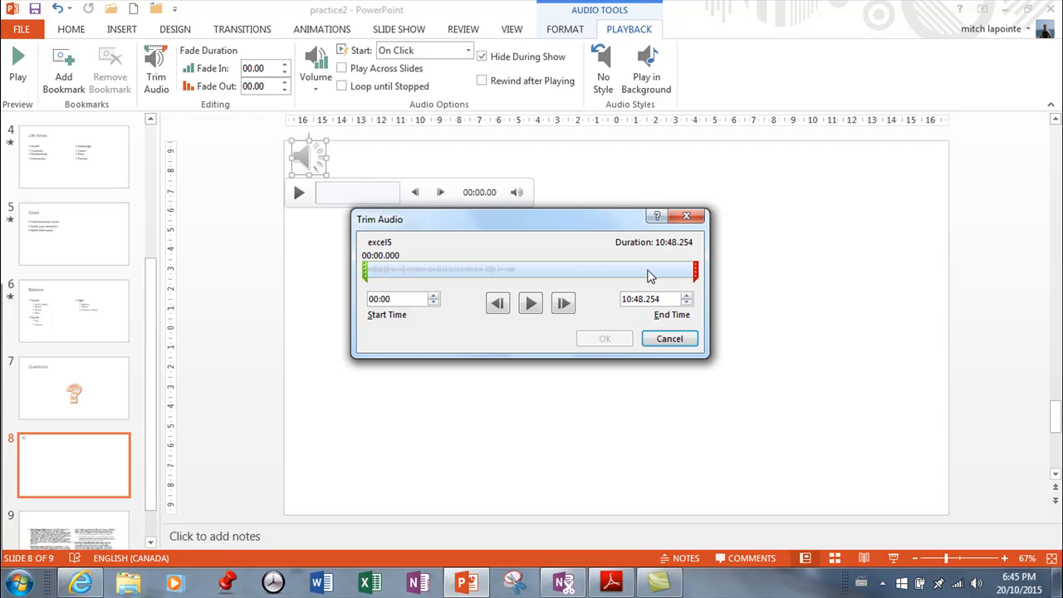
{"action": "mouse_move", "coordinate": [499, 265]}
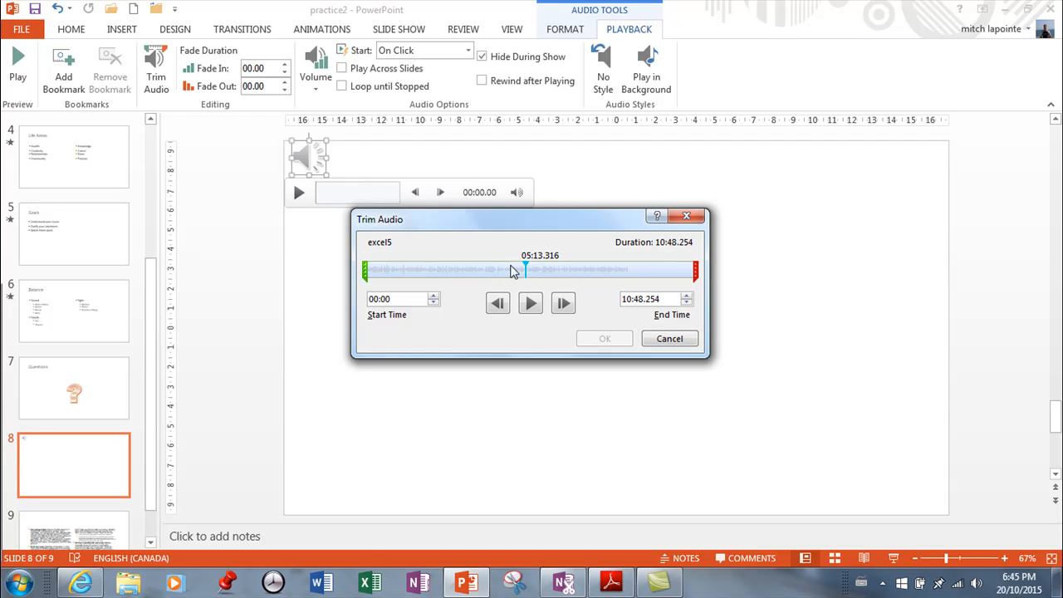
{"action": "left_click_drag", "start_coordinate": [528, 269], "coordinate": [509, 269]}
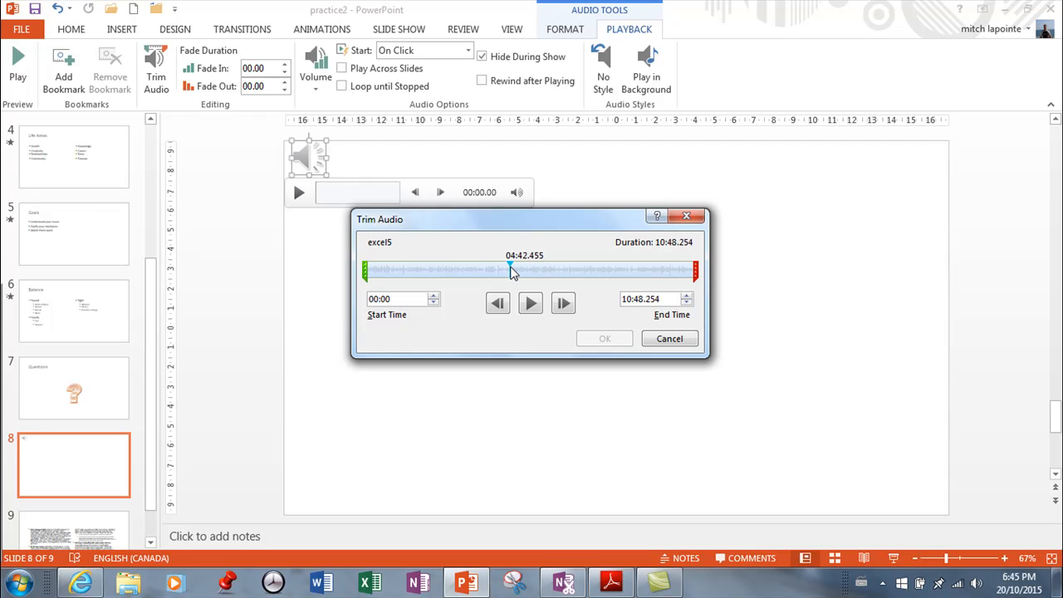
{"action": "left_click_drag", "start_coordinate": [508, 269], "coordinate": [515, 269]}
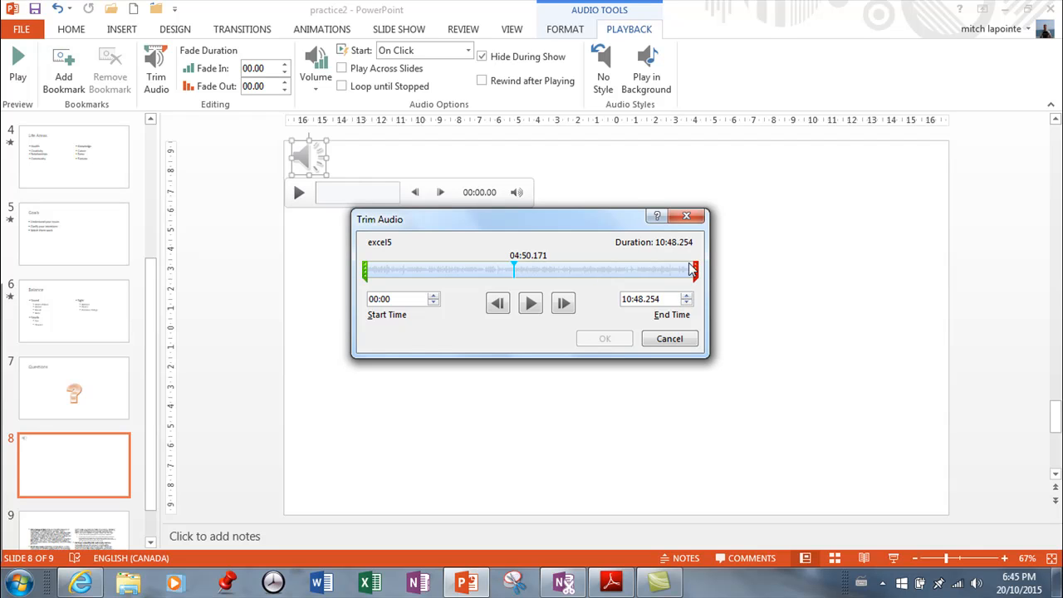
{"action": "left_click_drag", "start_coordinate": [695, 270], "coordinate": [668, 269]}
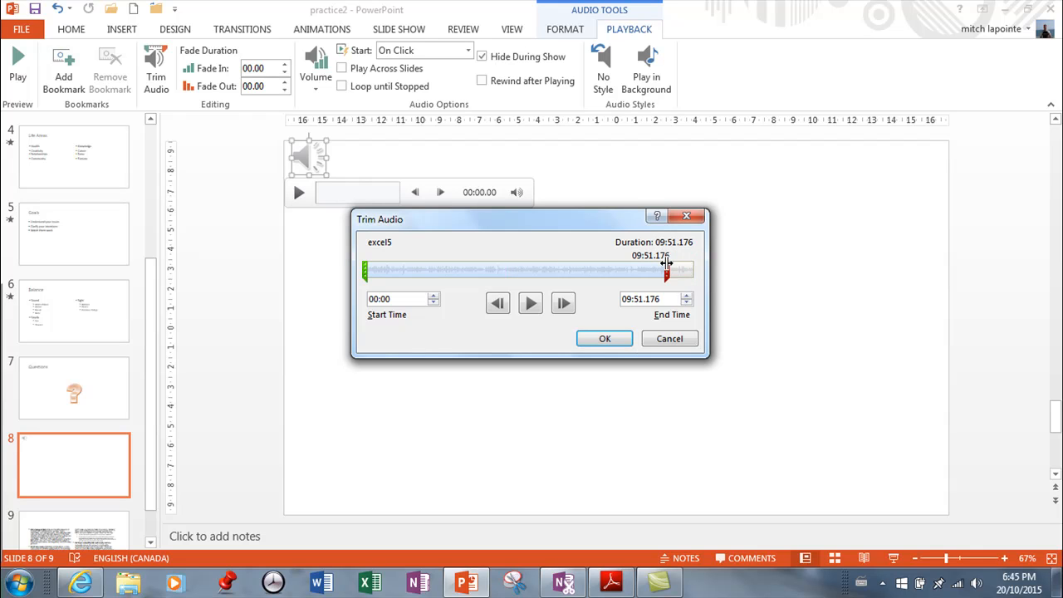
{"action": "left_click_drag", "start_coordinate": [366, 269], "coordinate": [395, 270]}
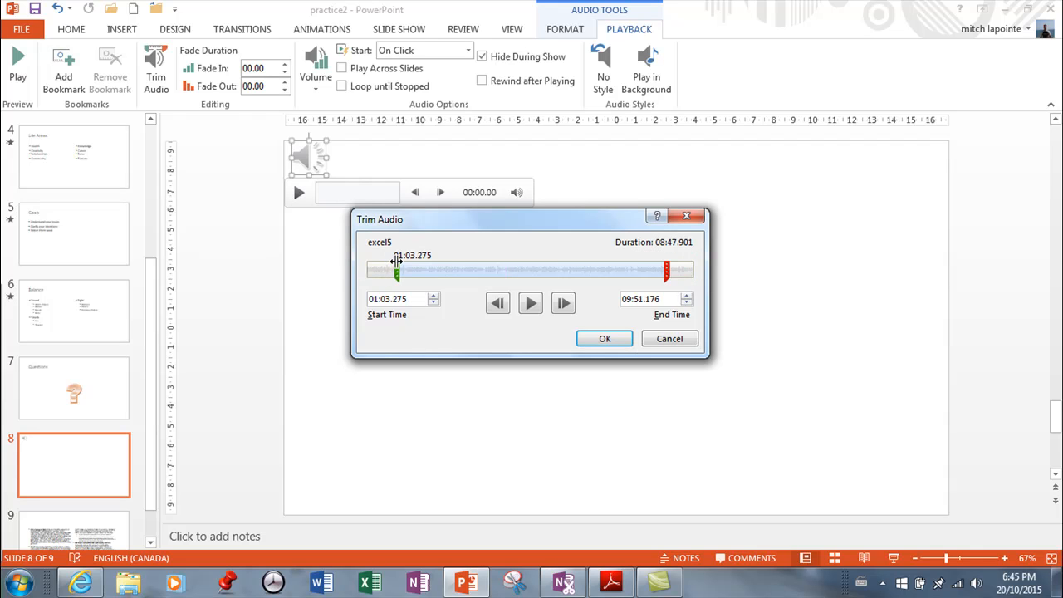
{"action": "mouse_move", "coordinate": [605, 339]}
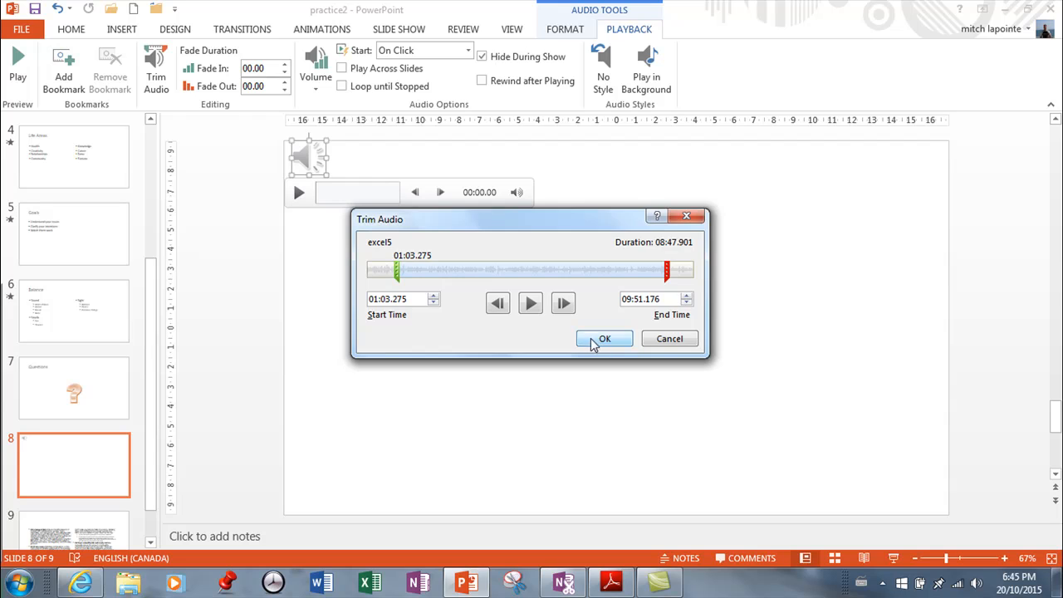
{"action": "left_click", "coordinate": [604, 339]}
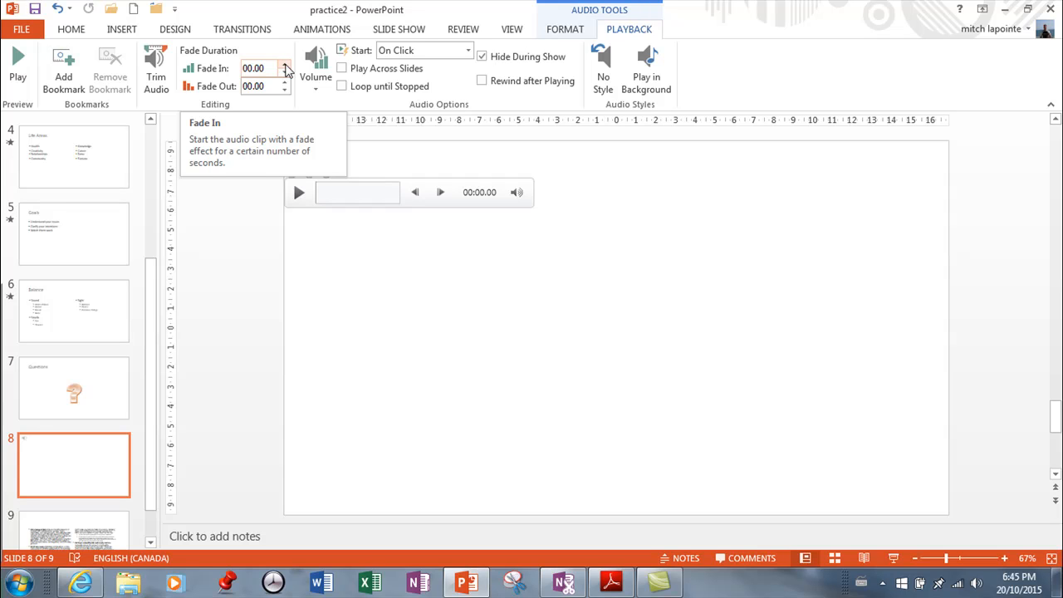
Step: Set a 00.25 fade-in on the clip and review the Volume and Start choices
{"action": "left_click", "coordinate": [286, 64]}
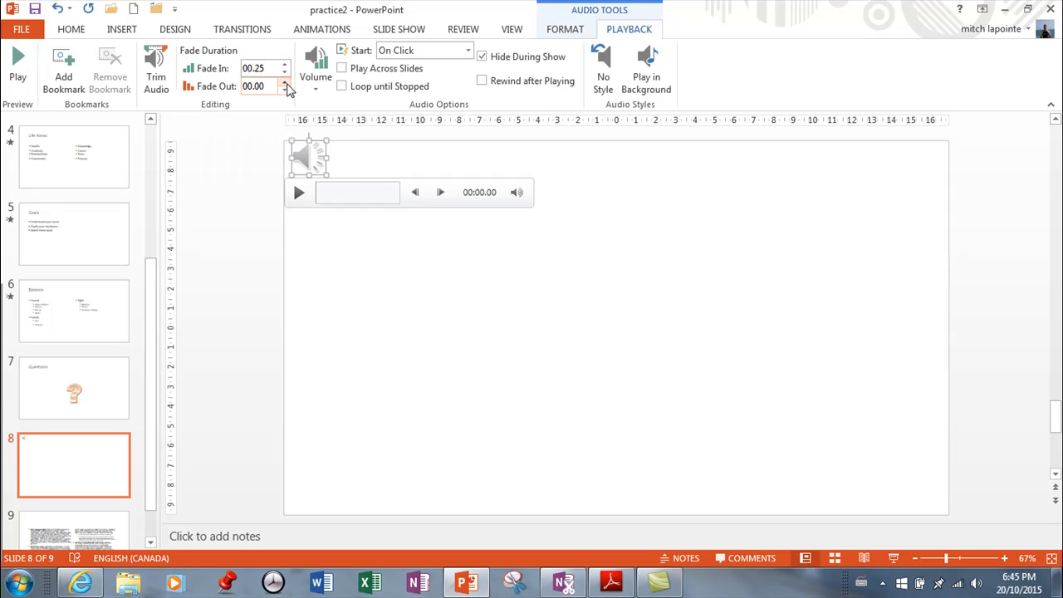
{"action": "mouse_move", "coordinate": [286, 87]}
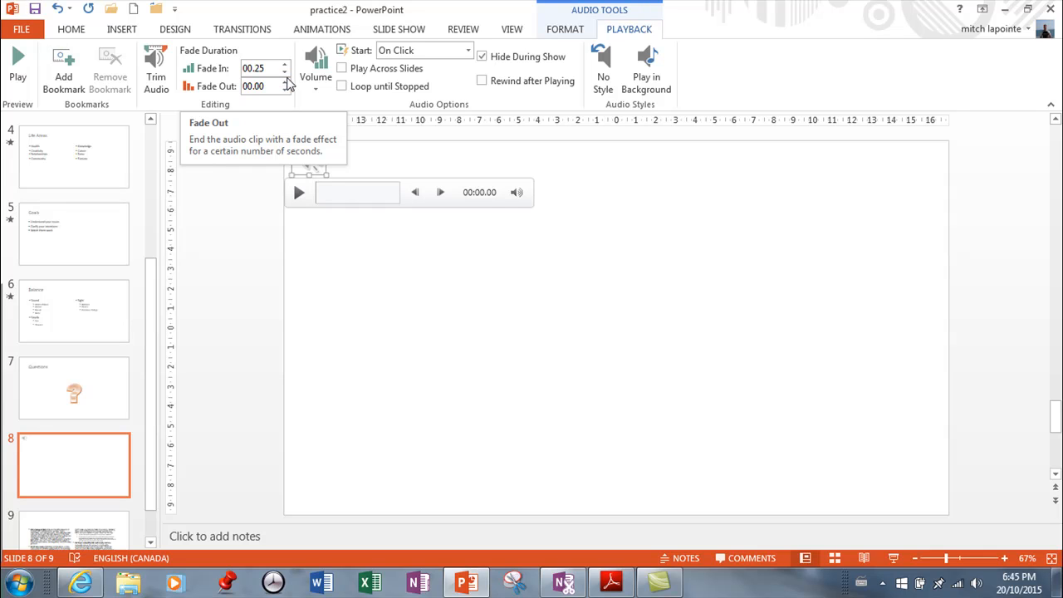
{"action": "left_click", "coordinate": [316, 66]}
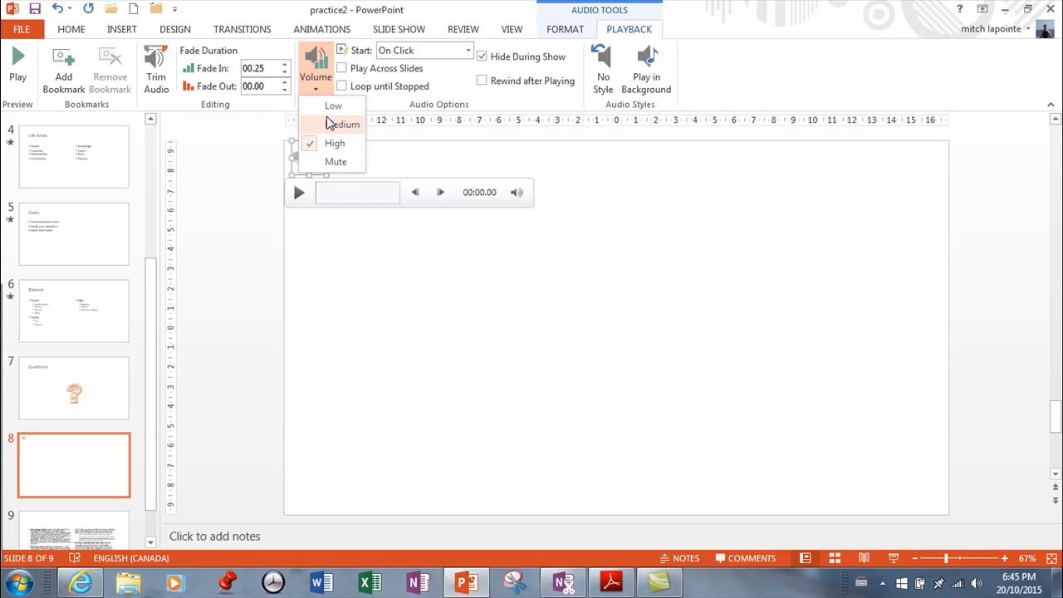
{"action": "left_click", "coordinate": [469, 50]}
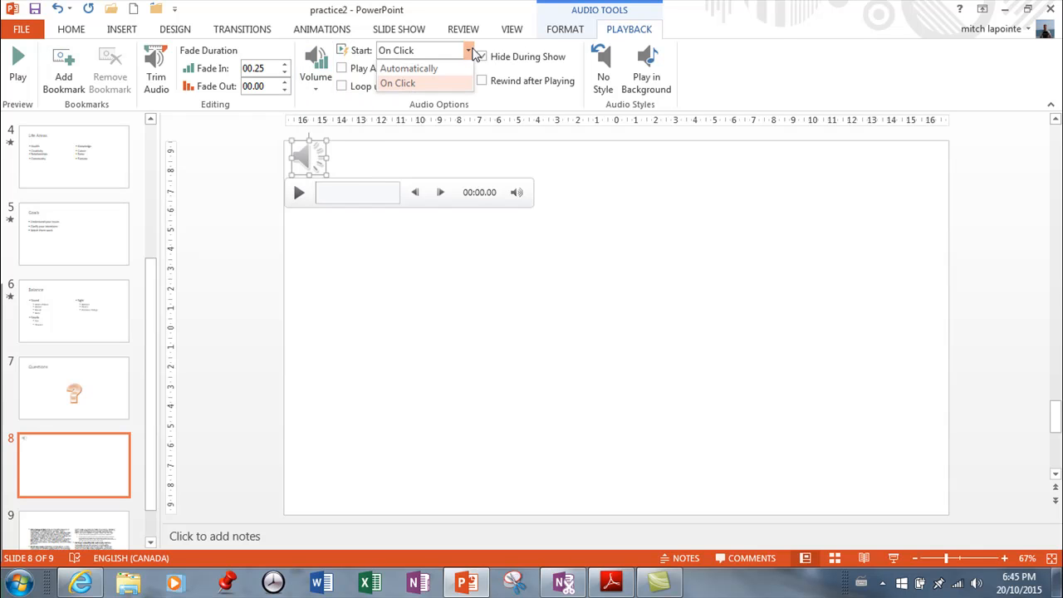
Step: Set the audio to start Automatically after trying On Click
{"action": "left_click", "coordinate": [408, 68]}
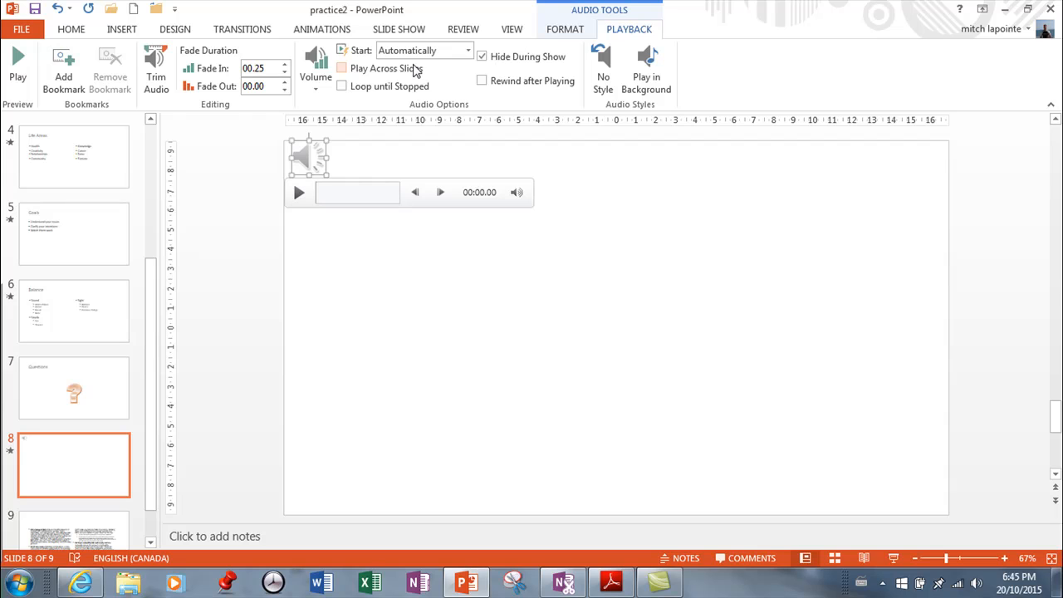
{"action": "mouse_move", "coordinate": [386, 68]}
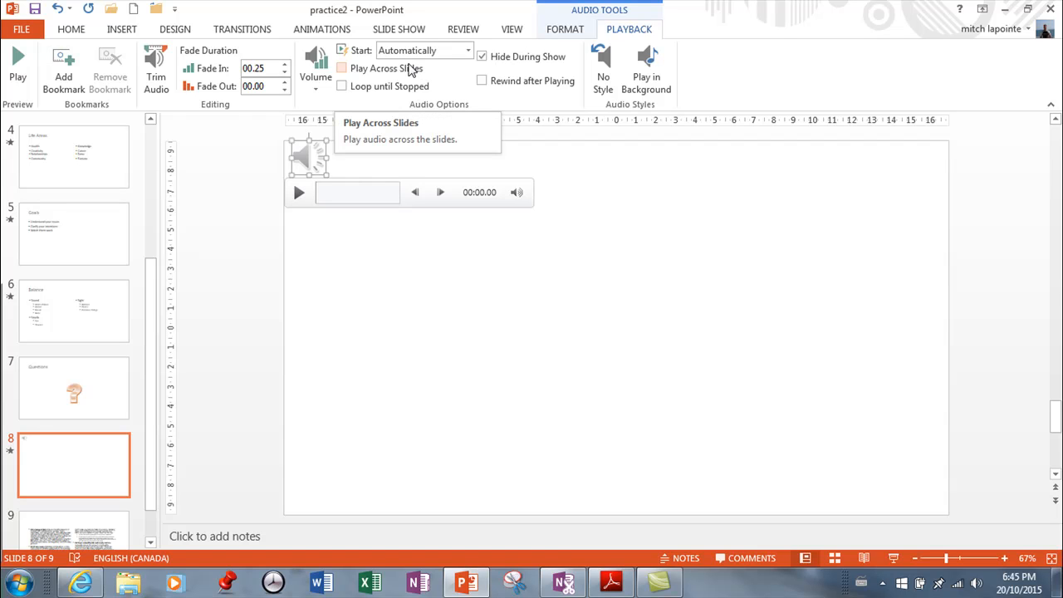
{"action": "left_click", "coordinate": [468, 49]}
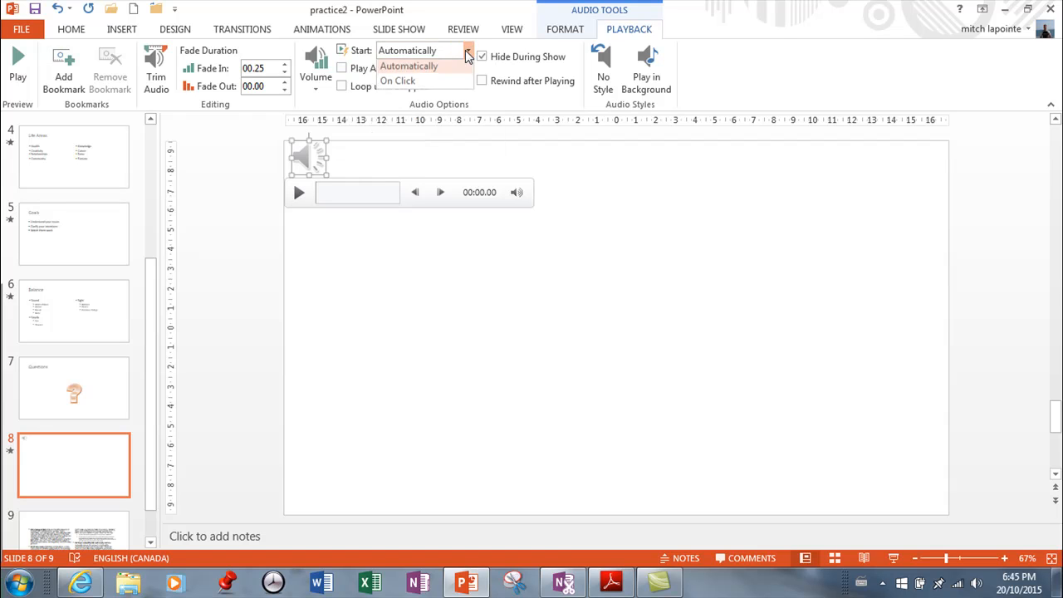
{"action": "left_click", "coordinate": [397, 80]}
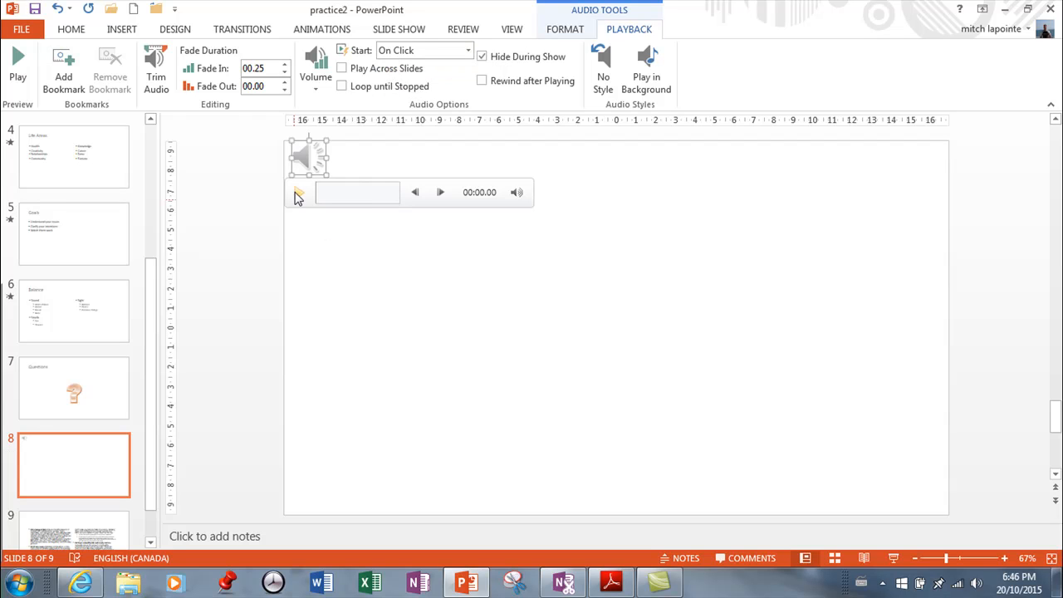
{"action": "mouse_move", "coordinate": [297, 192]}
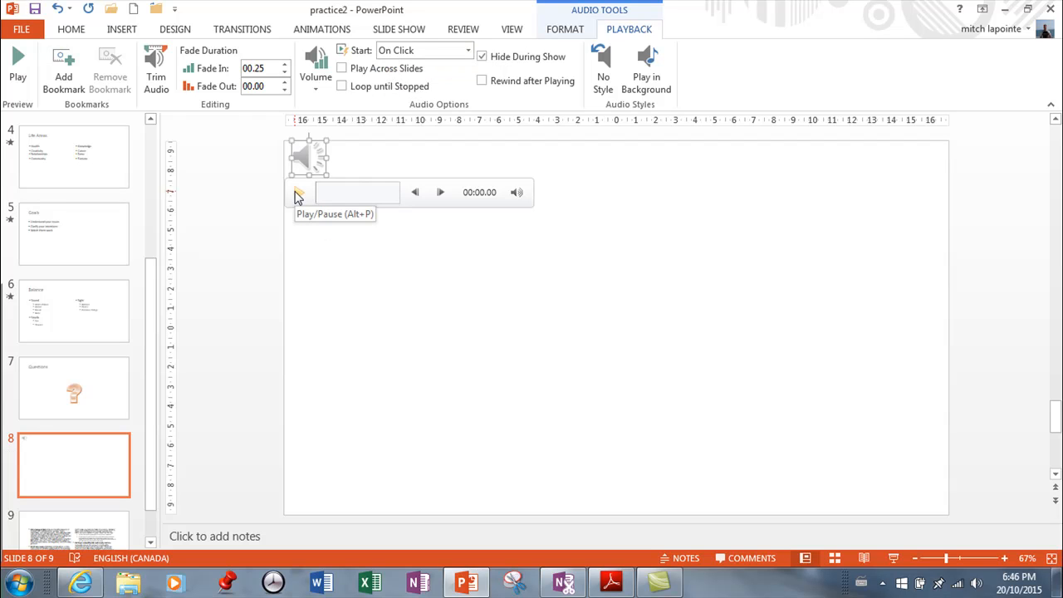
{"action": "mouse_move", "coordinate": [316, 63]}
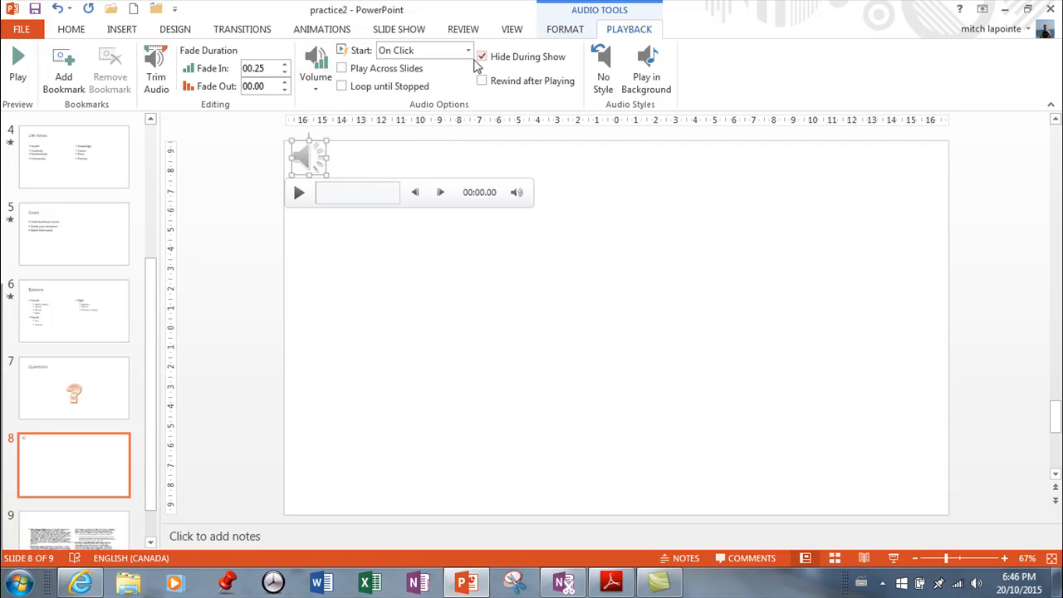
{"action": "left_click", "coordinate": [467, 50]}
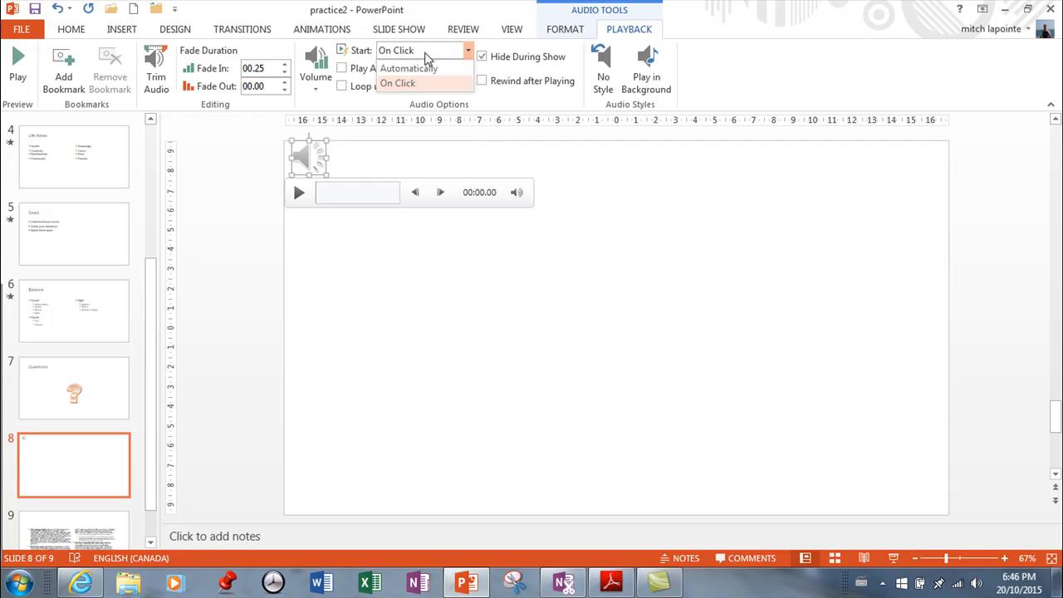
{"action": "left_click", "coordinate": [409, 68]}
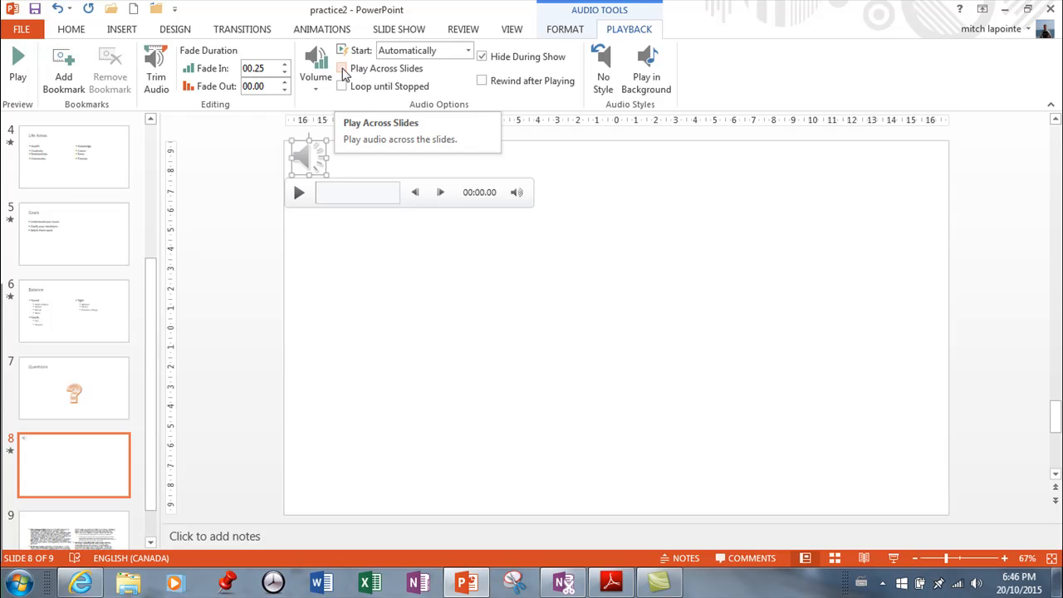
Step: Try Play Across Slides, Loop until Stopped and Play in Background on the clip
{"action": "left_click", "coordinate": [342, 68]}
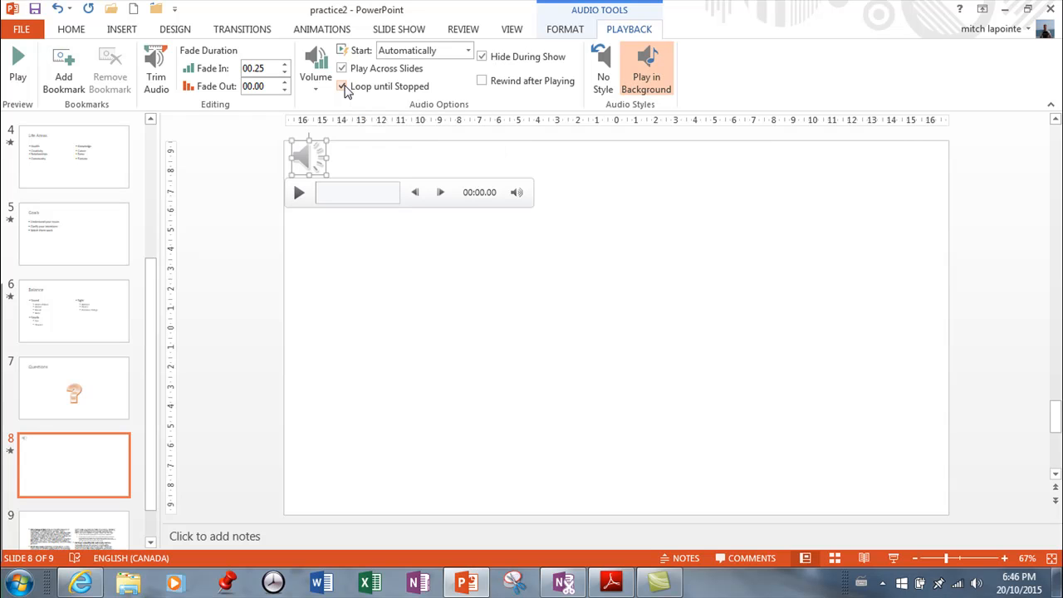
{"action": "left_click", "coordinate": [343, 86]}
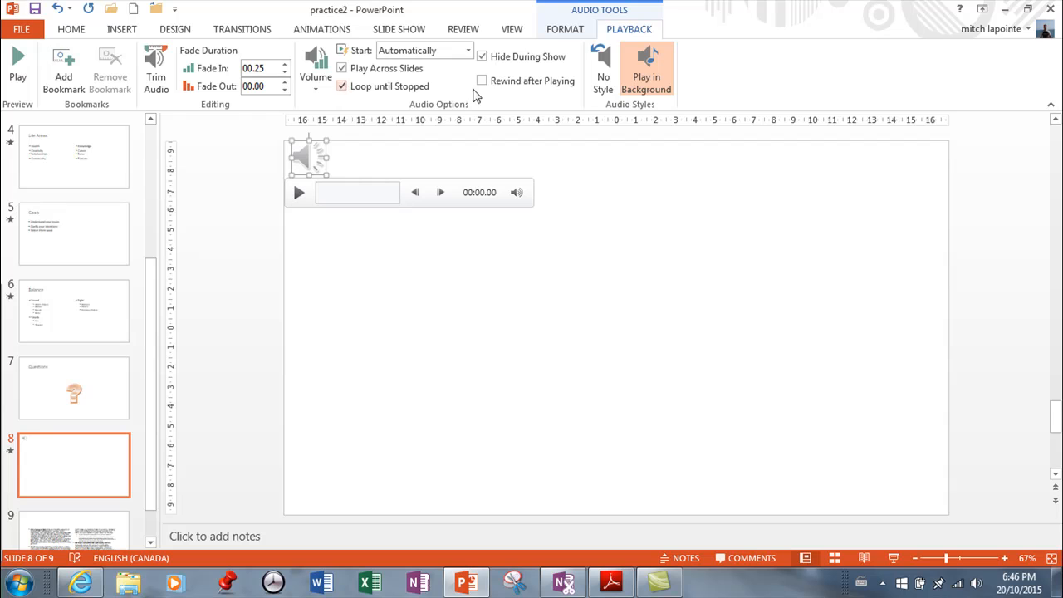
{"action": "left_click", "coordinate": [482, 80]}
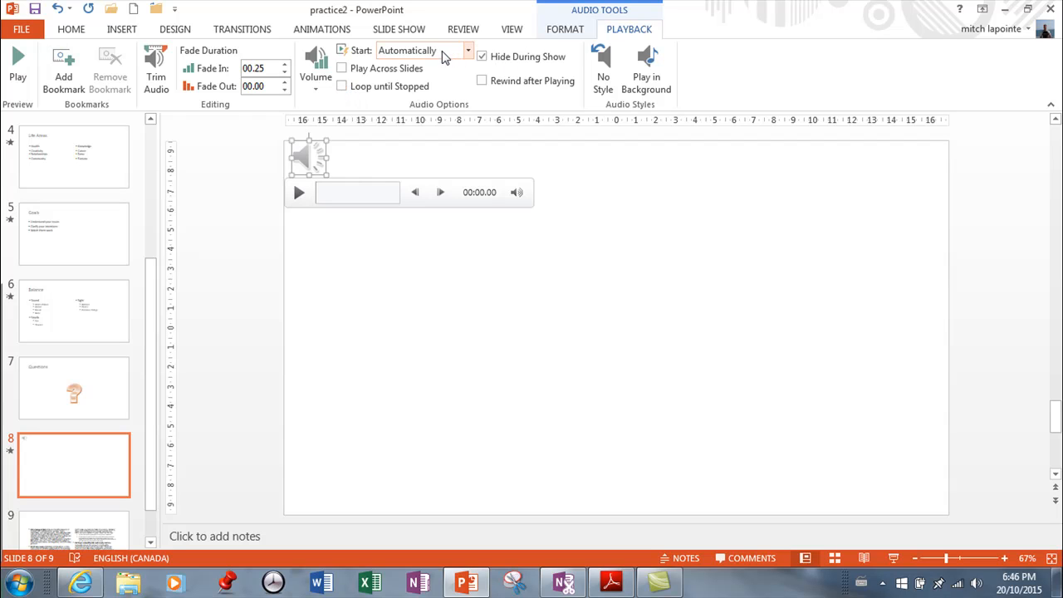
{"action": "mouse_move", "coordinate": [646, 70]}
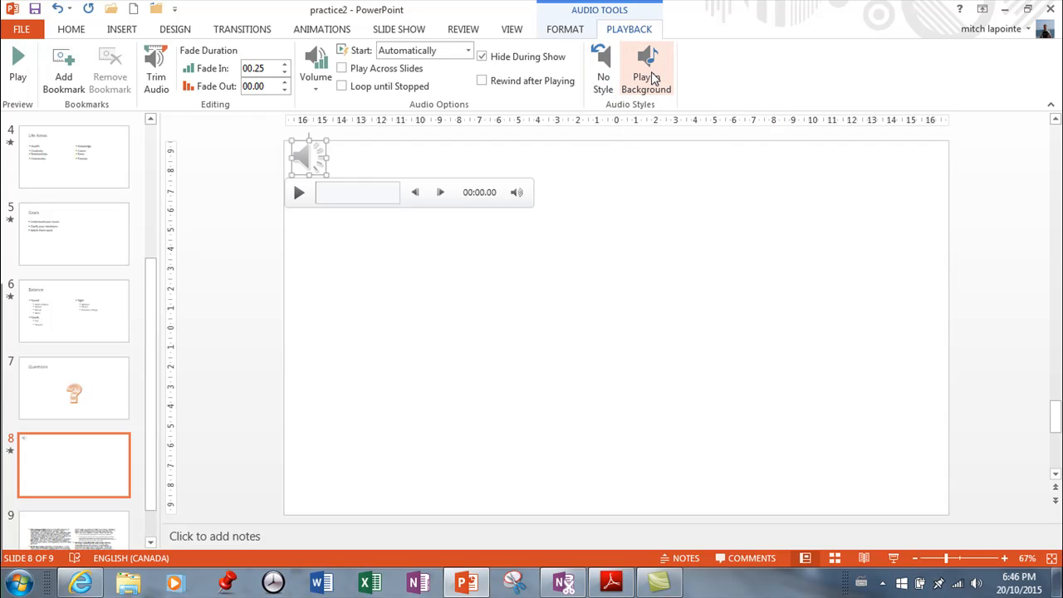
{"action": "mouse_move", "coordinate": [647, 67]}
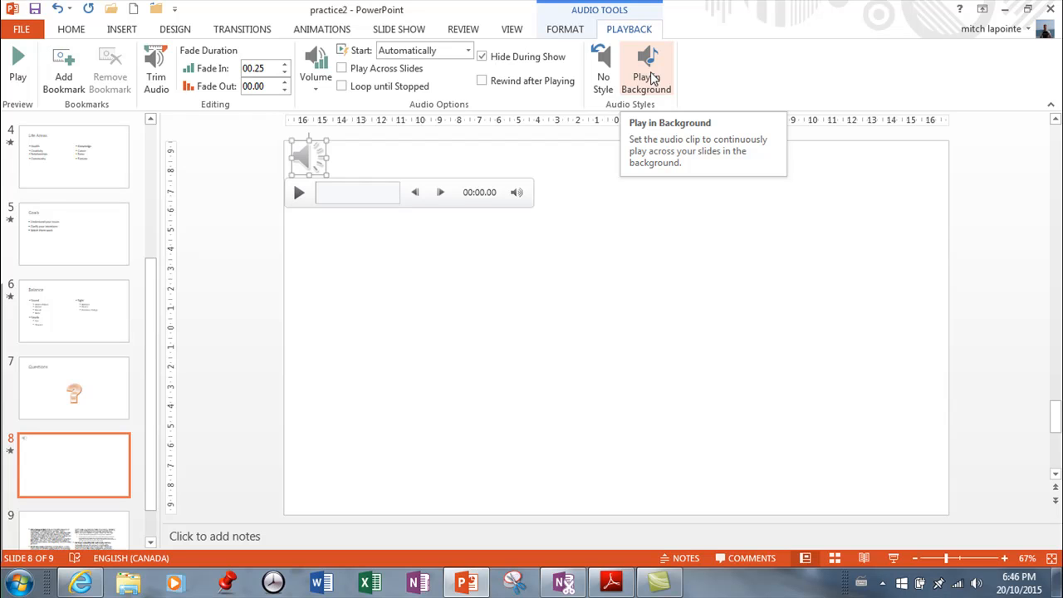
{"action": "mouse_move", "coordinate": [186, 103]}
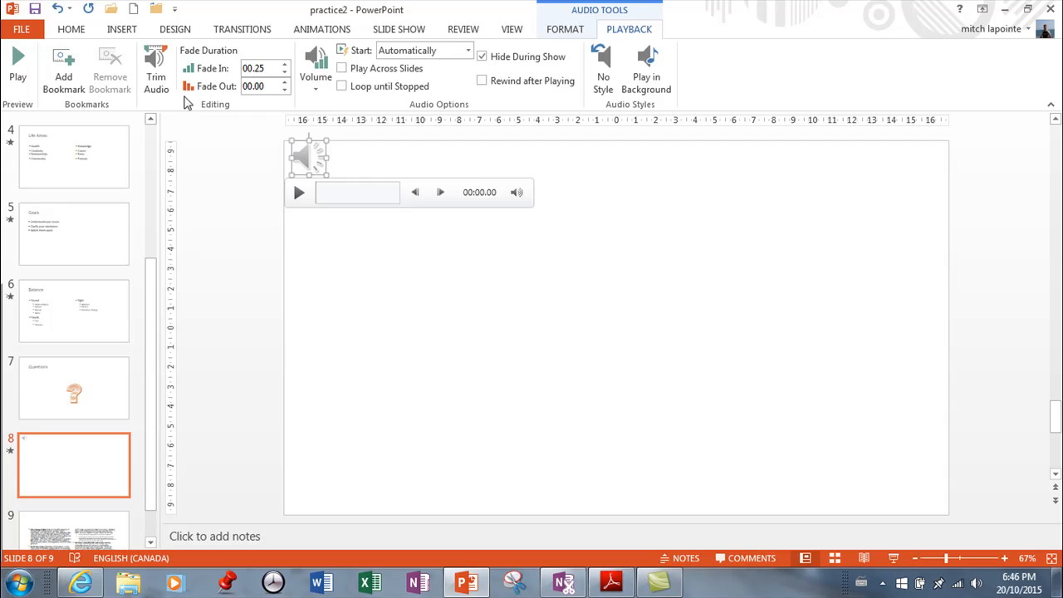
{"action": "left_click", "coordinate": [565, 28]}
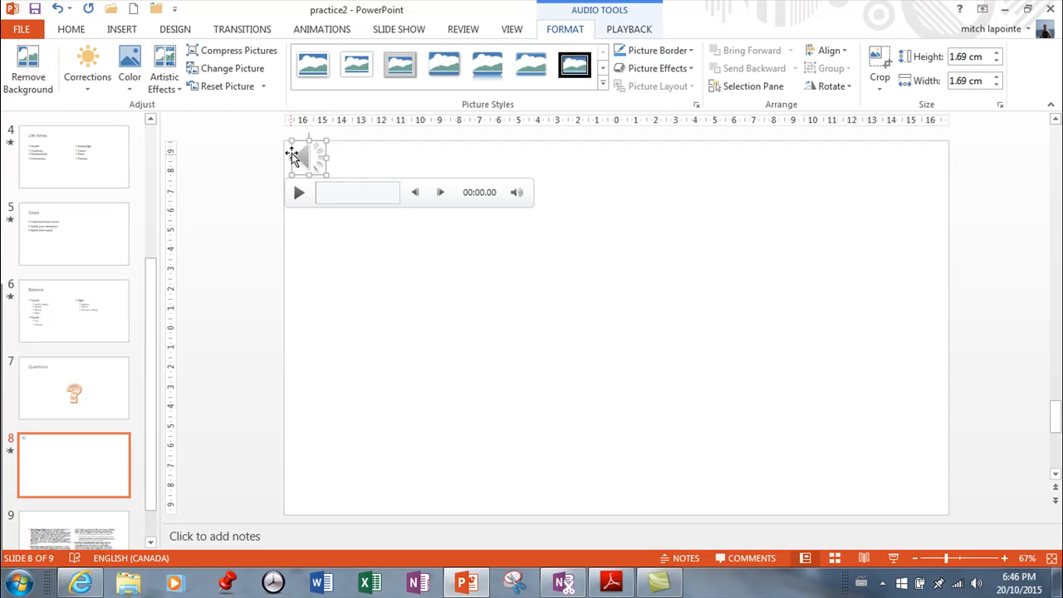
{"action": "mouse_move", "coordinate": [291, 157]}
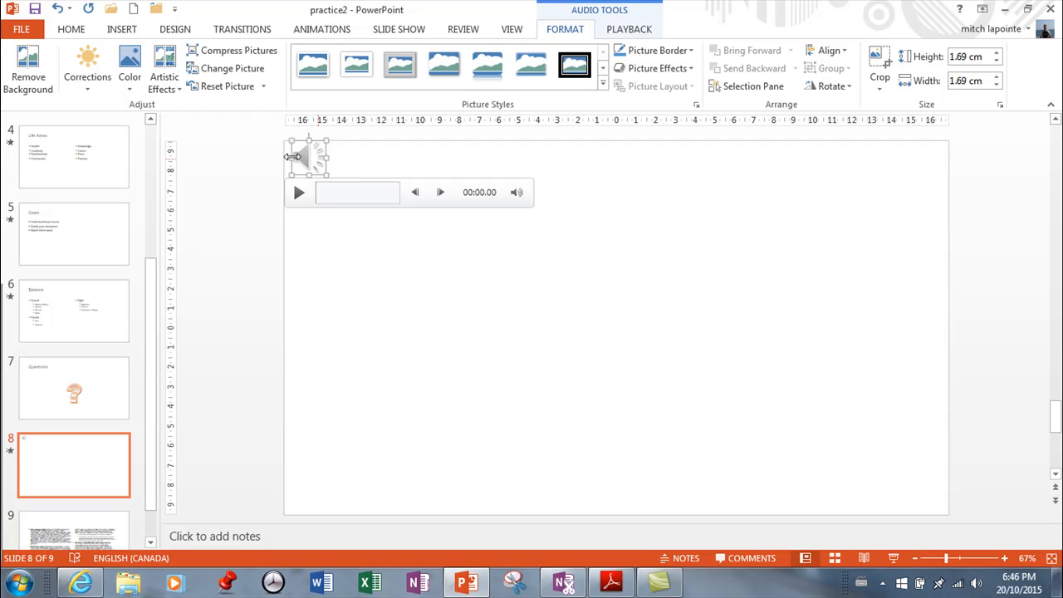
{"action": "mouse_move", "coordinate": [314, 159]}
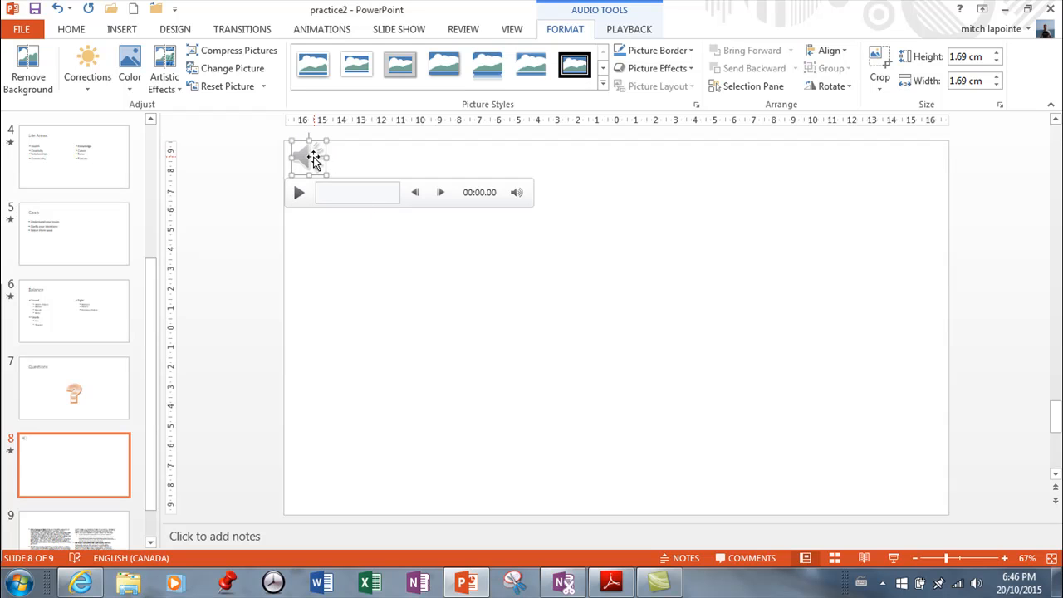
{"action": "mouse_move", "coordinate": [920, 409]}
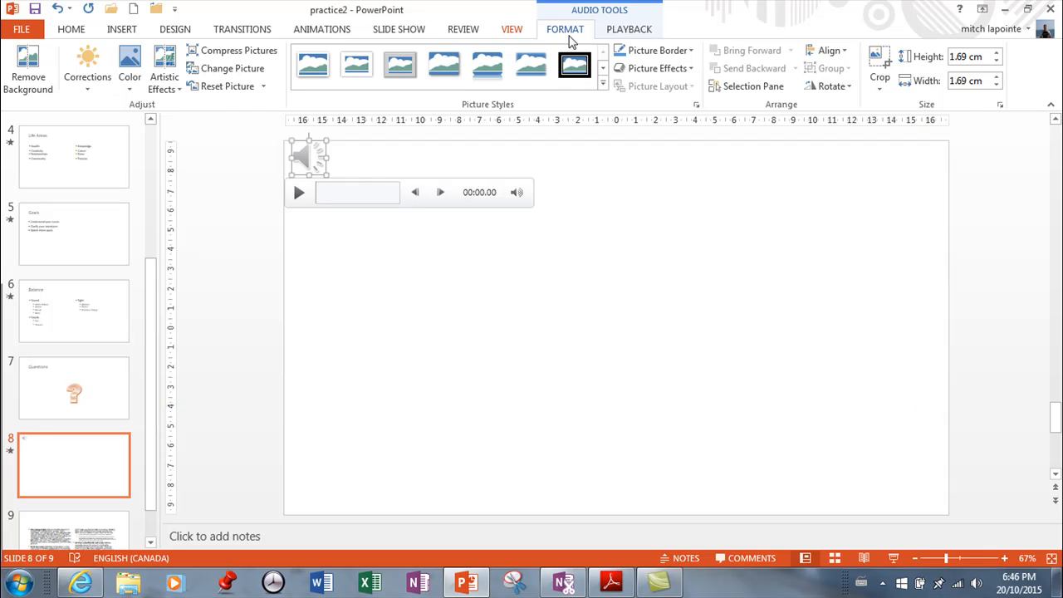
Step: Record a new sound named Example and add it to slide 8
{"action": "left_click", "coordinate": [121, 29]}
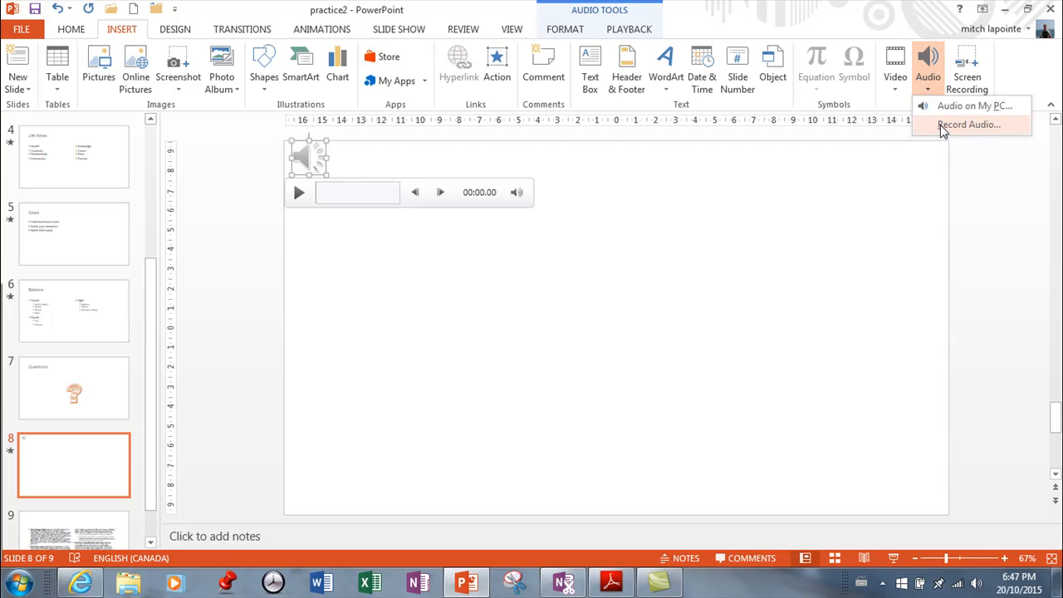
{"action": "left_click", "coordinate": [971, 123]}
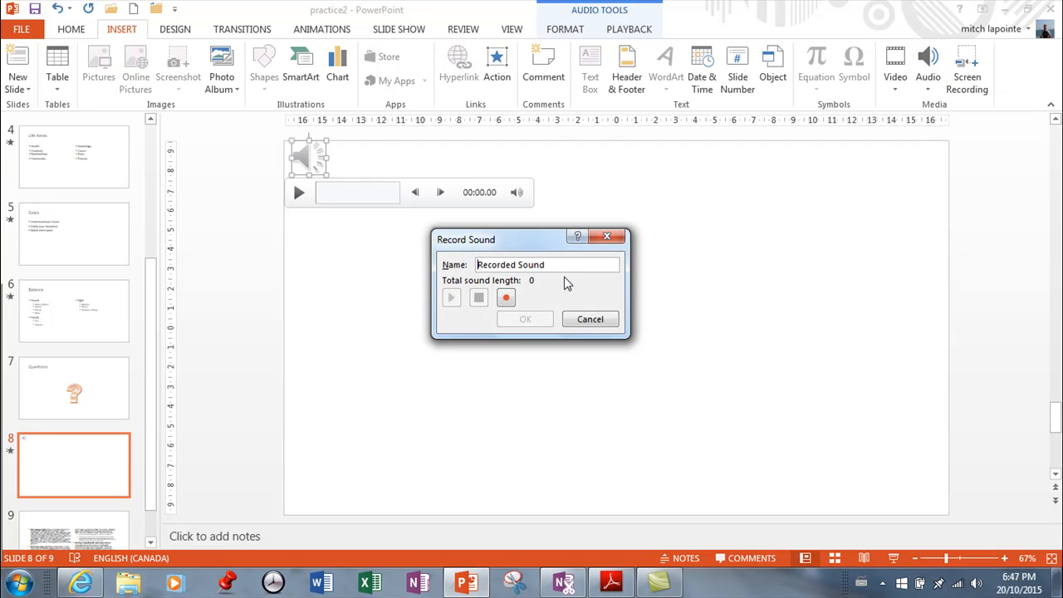
{"action": "triple_click", "coordinate": [546, 264]}
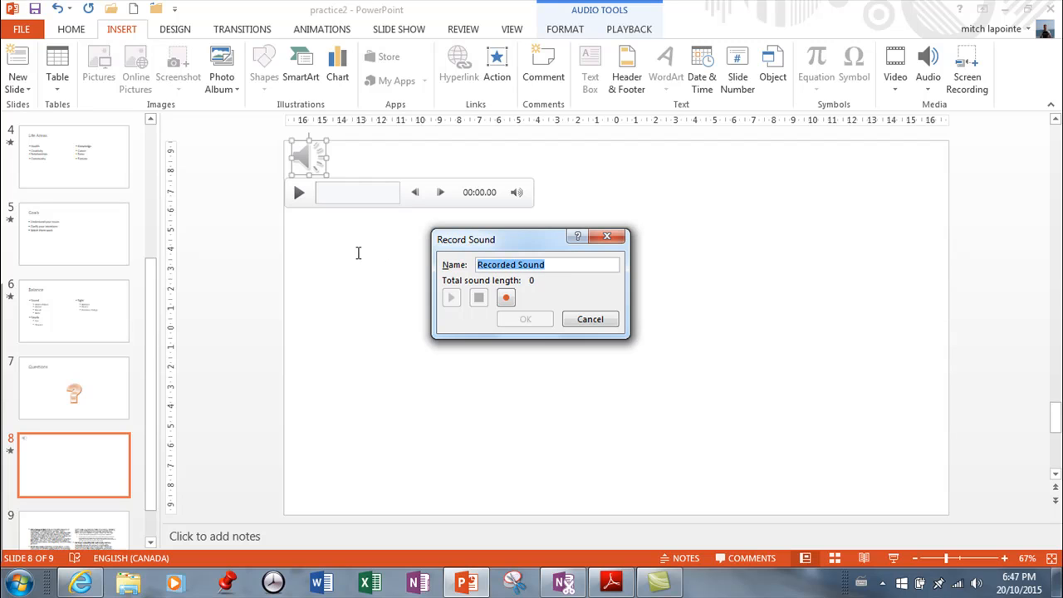
{"action": "mouse_move", "coordinate": [394, 239]}
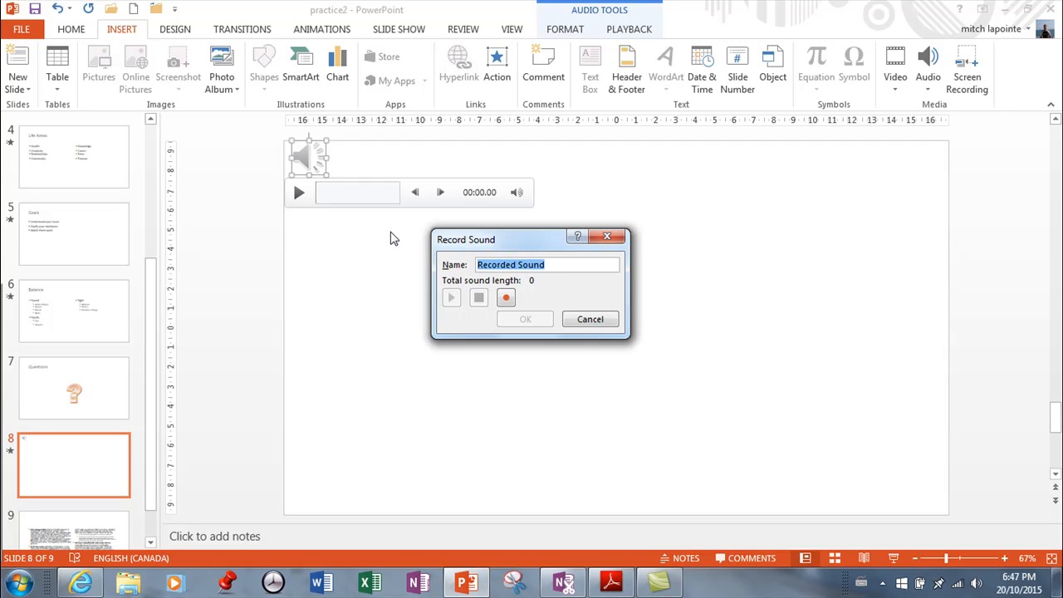
{"action": "type", "text": "Example"}
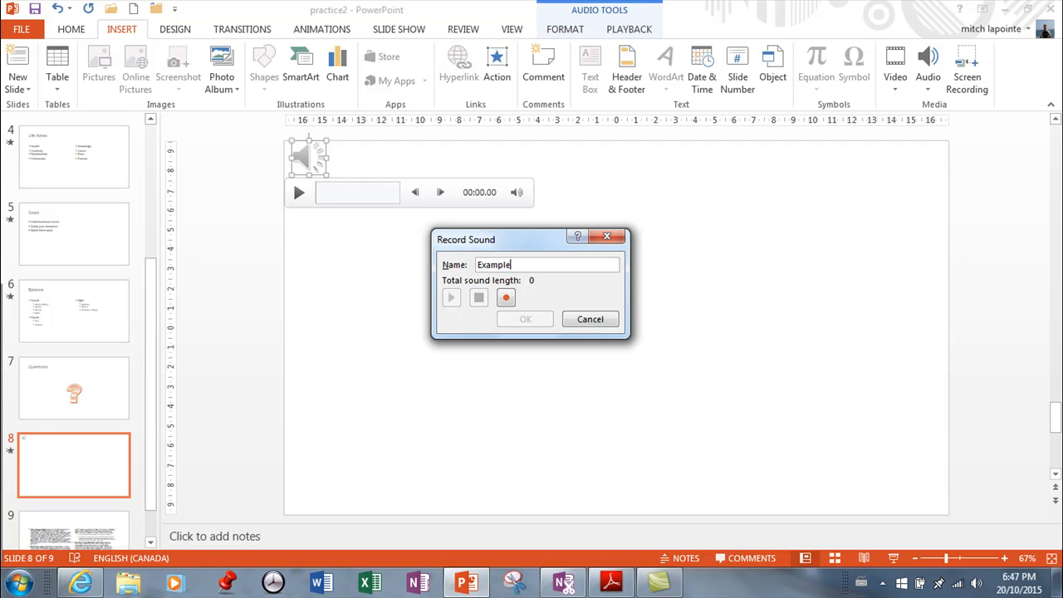
{"action": "mouse_move", "coordinate": [547, 319]}
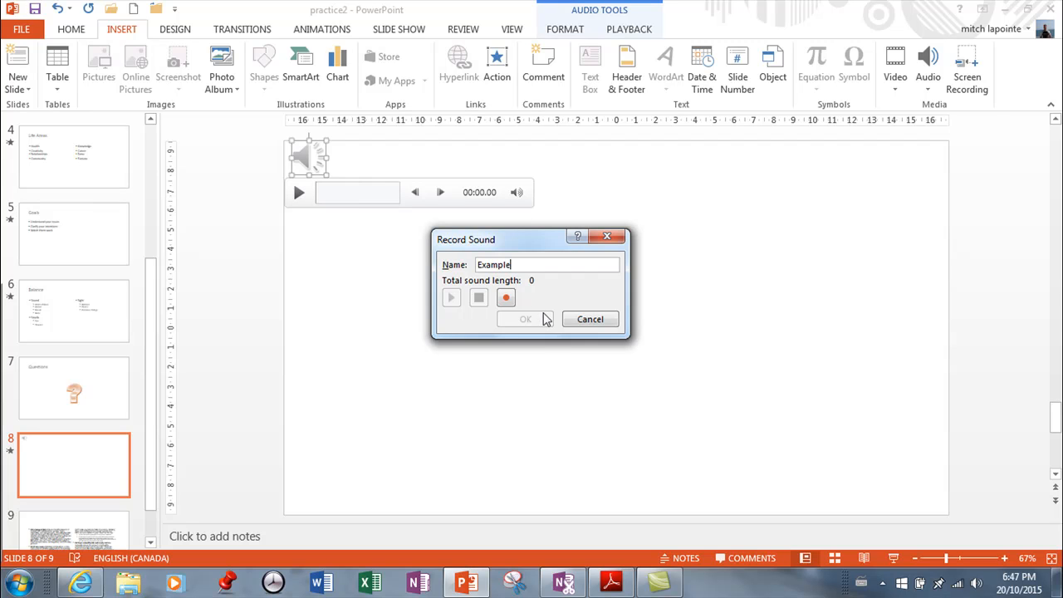
{"action": "left_click", "coordinate": [505, 298]}
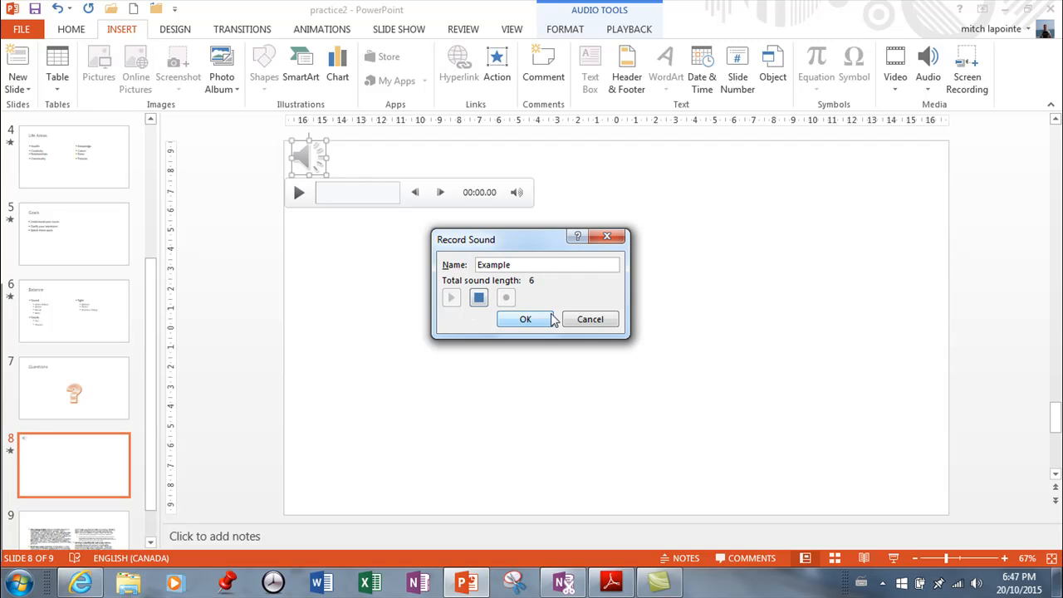
{"action": "left_click", "coordinate": [479, 297]}
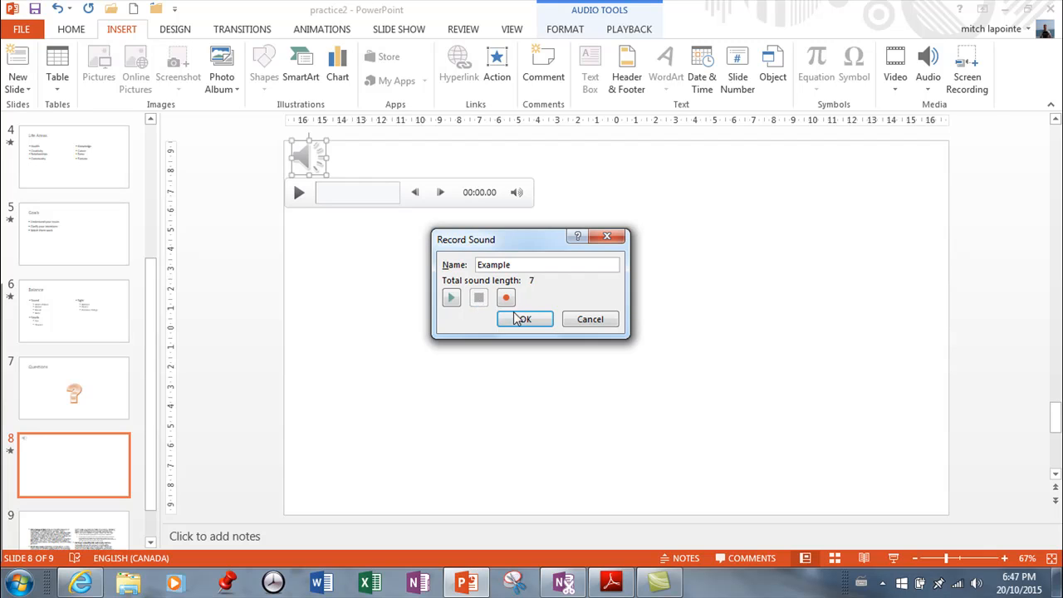
{"action": "left_click", "coordinate": [523, 319]}
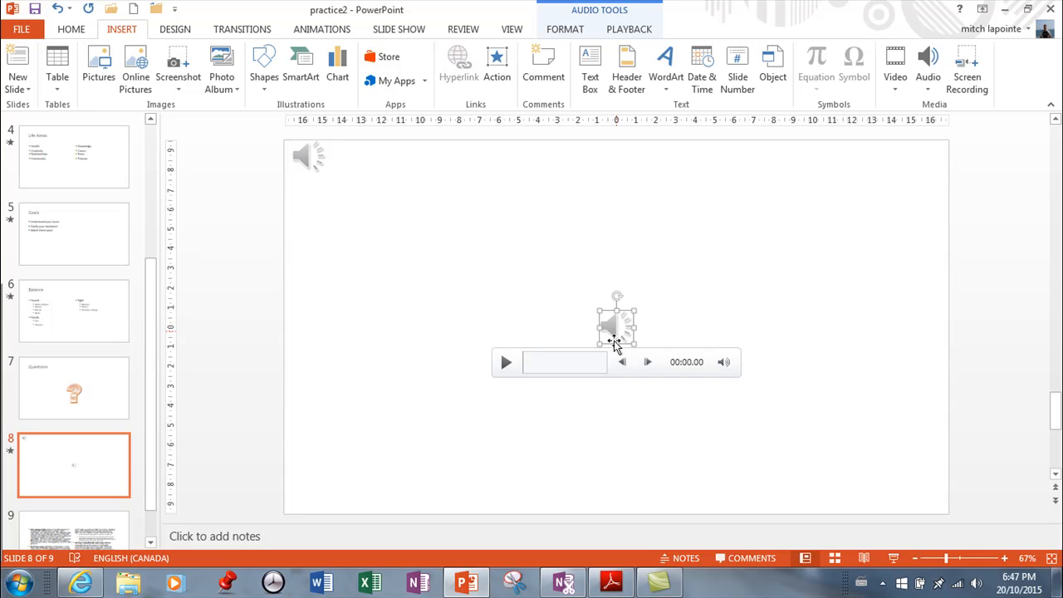
{"action": "left_click", "coordinate": [506, 362]}
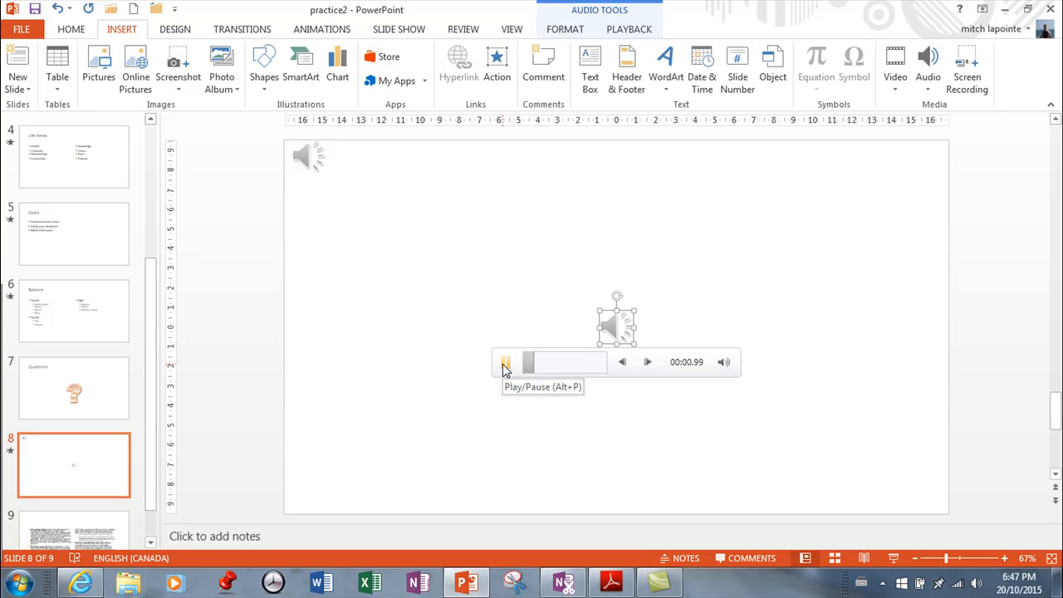
{"action": "left_click", "coordinate": [505, 362]}
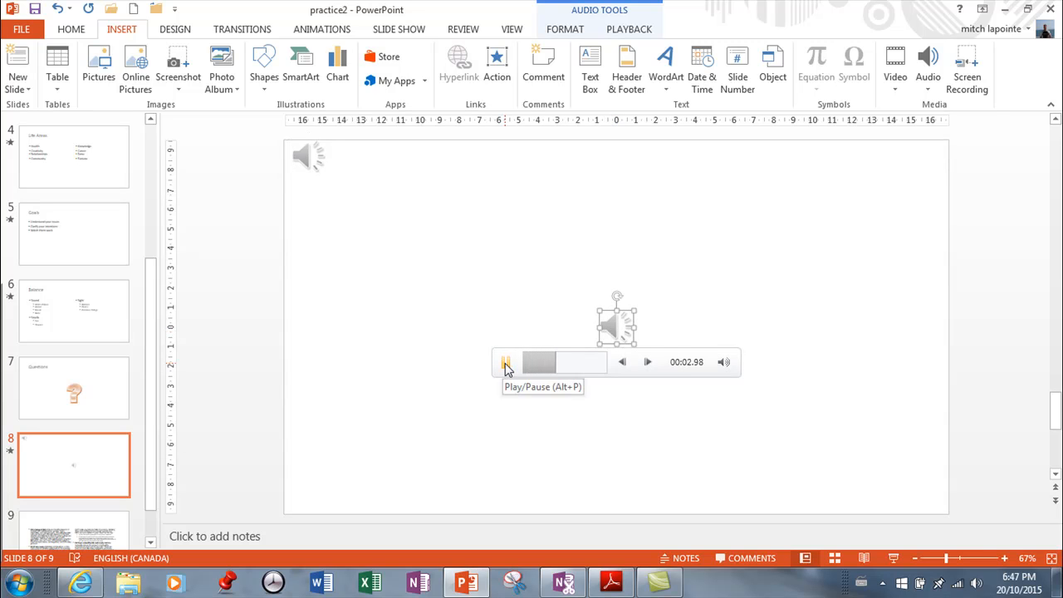
{"action": "left_click", "coordinate": [505, 362]}
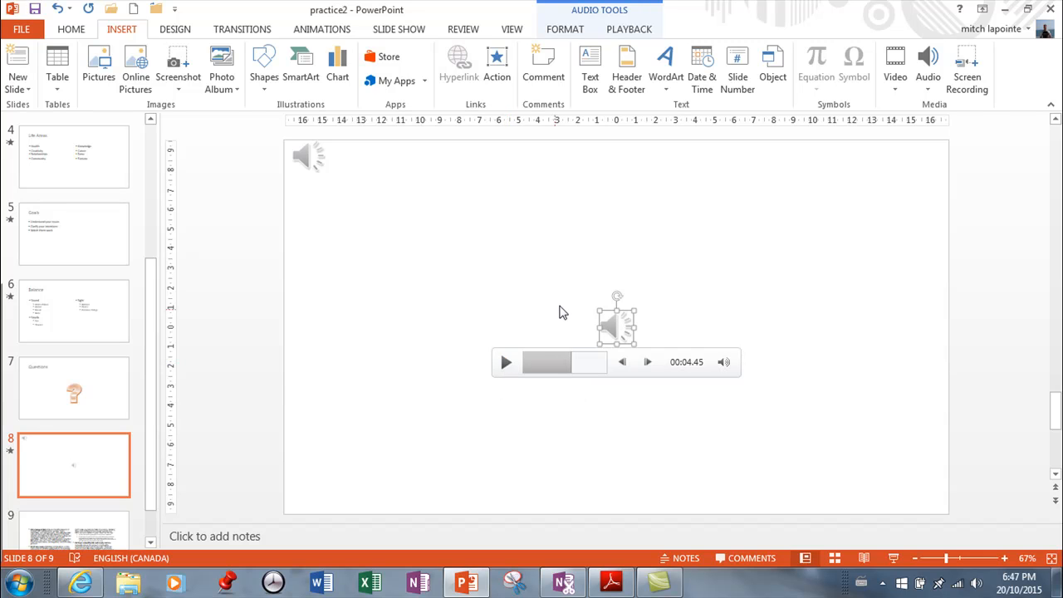
{"action": "mouse_move", "coordinate": [744, 309]}
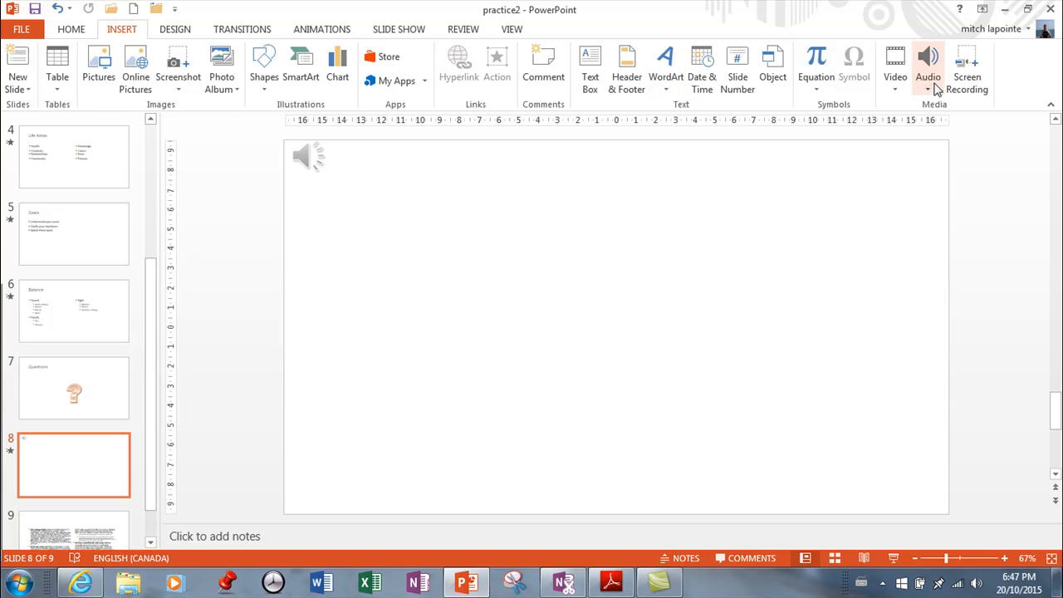
Step: Insert the 'tables in' video from the computer onto slide 8
{"action": "left_click", "coordinate": [894, 91]}
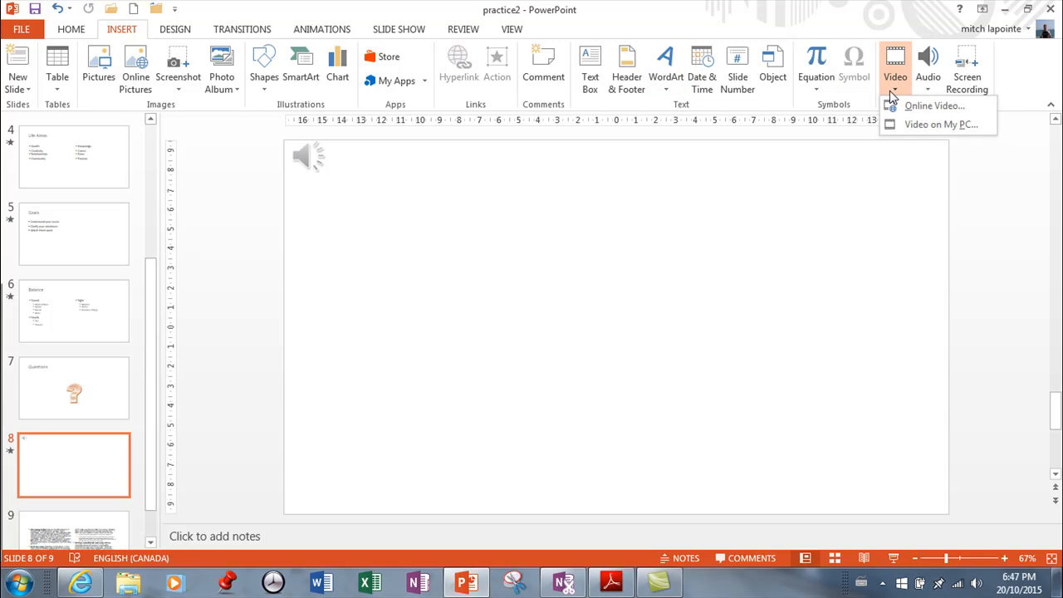
{"action": "mouse_move", "coordinate": [924, 110]}
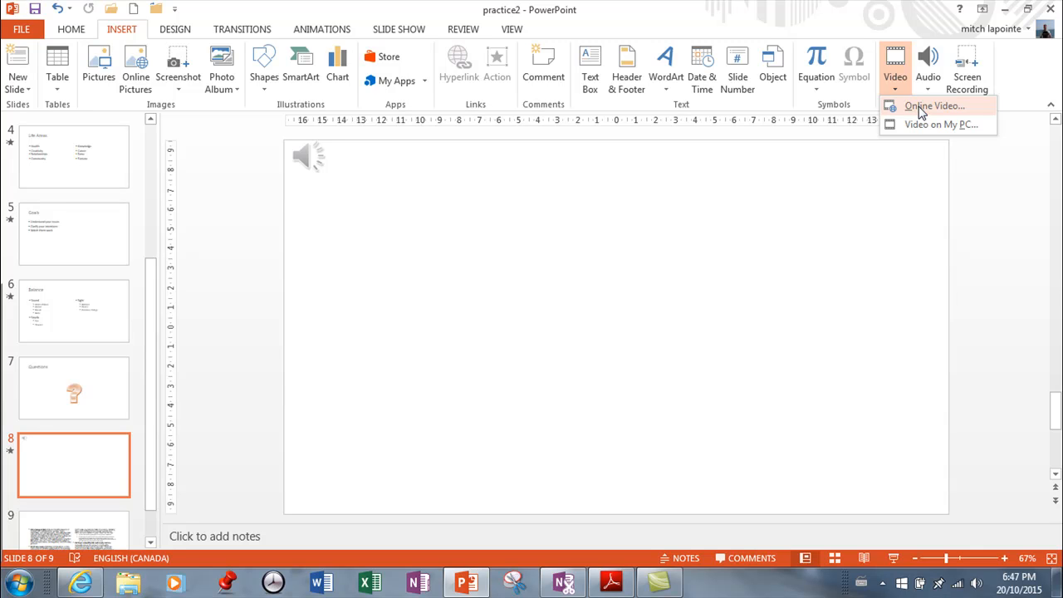
{"action": "mouse_move", "coordinate": [937, 140]}
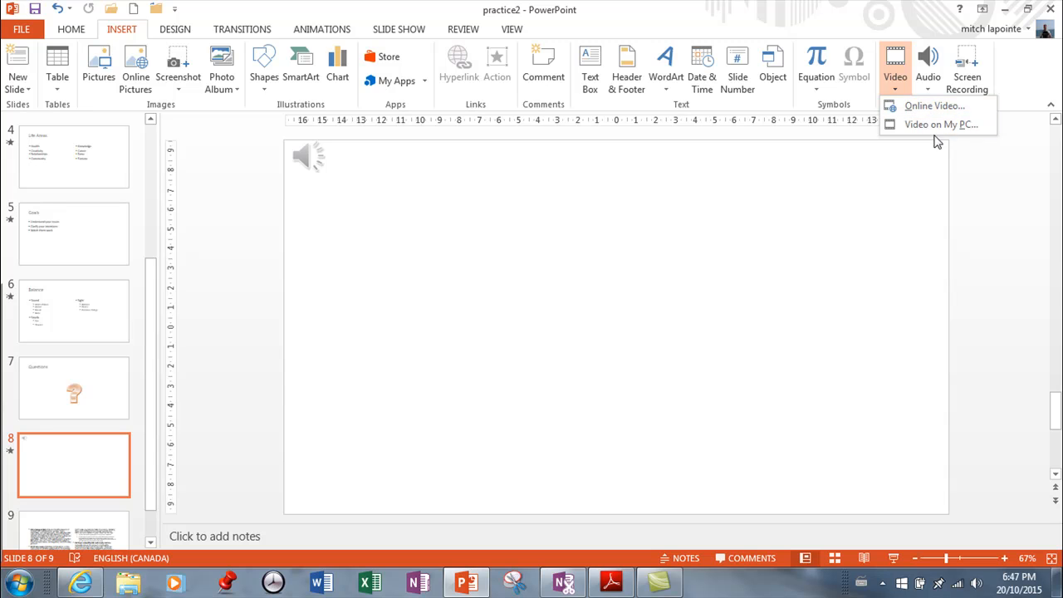
{"action": "left_click", "coordinate": [941, 123]}
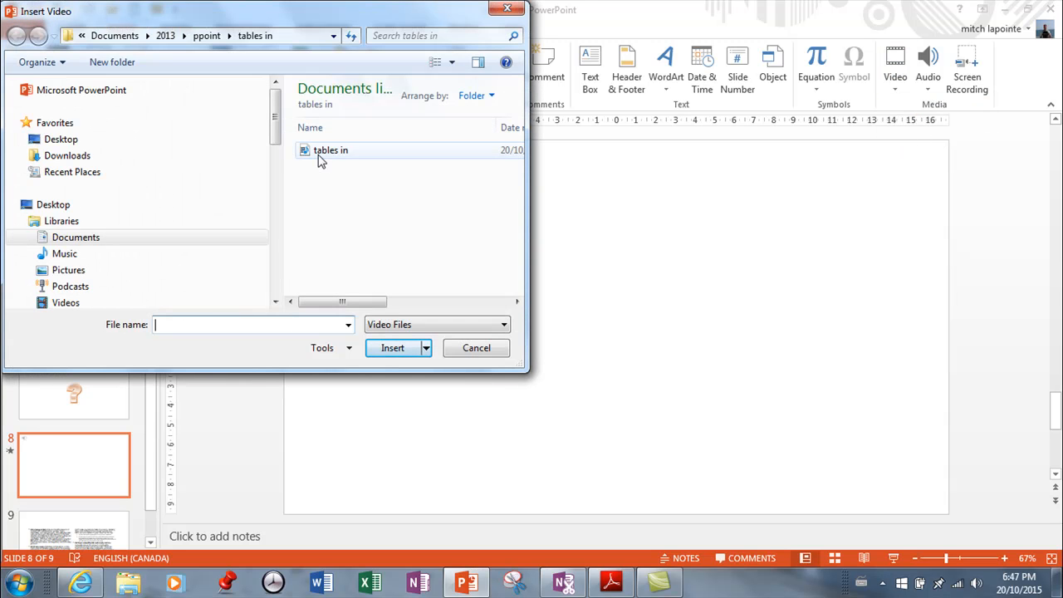
{"action": "left_click", "coordinate": [392, 347]}
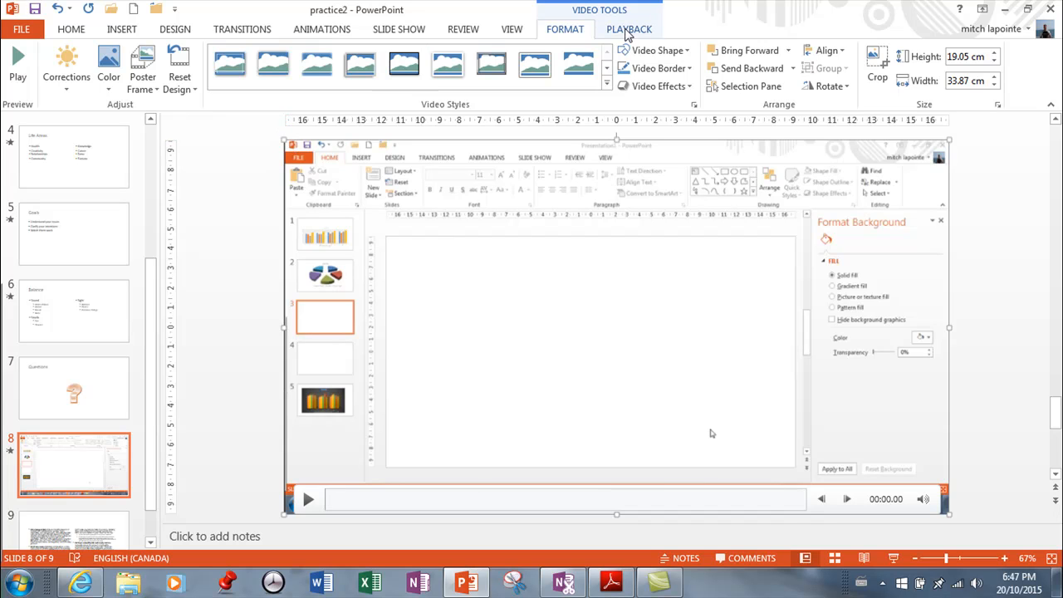
{"action": "mouse_move", "coordinate": [565, 36]}
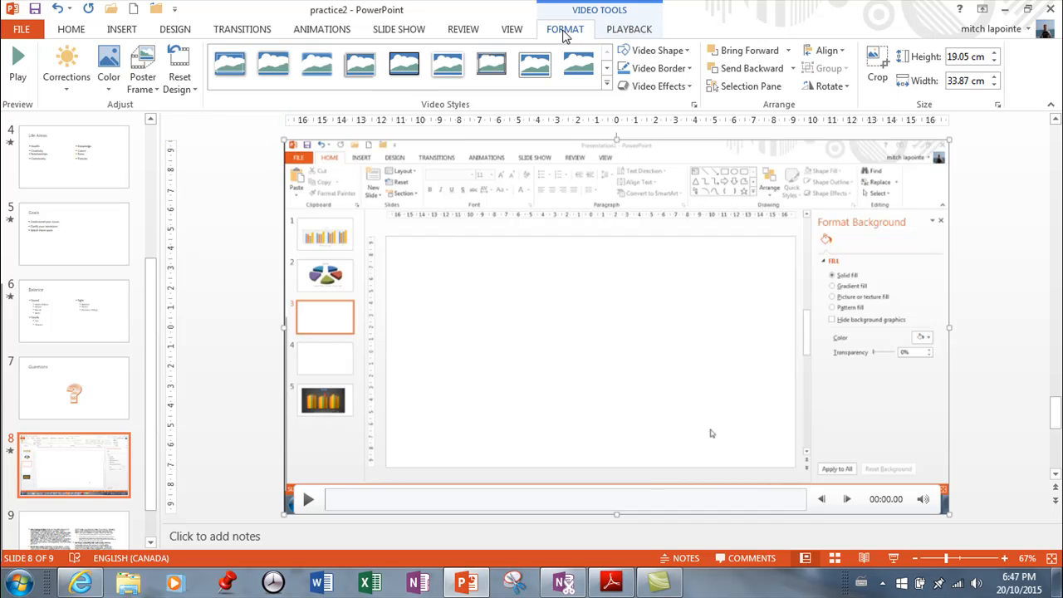
{"action": "mouse_move", "coordinate": [289, 141]}
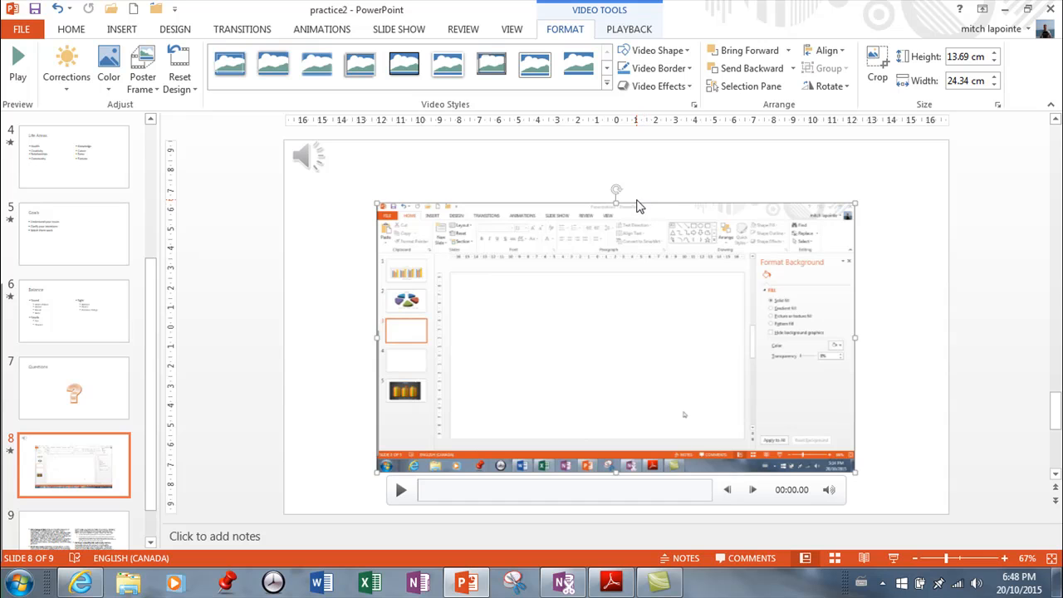
{"action": "mouse_move", "coordinate": [110, 67]}
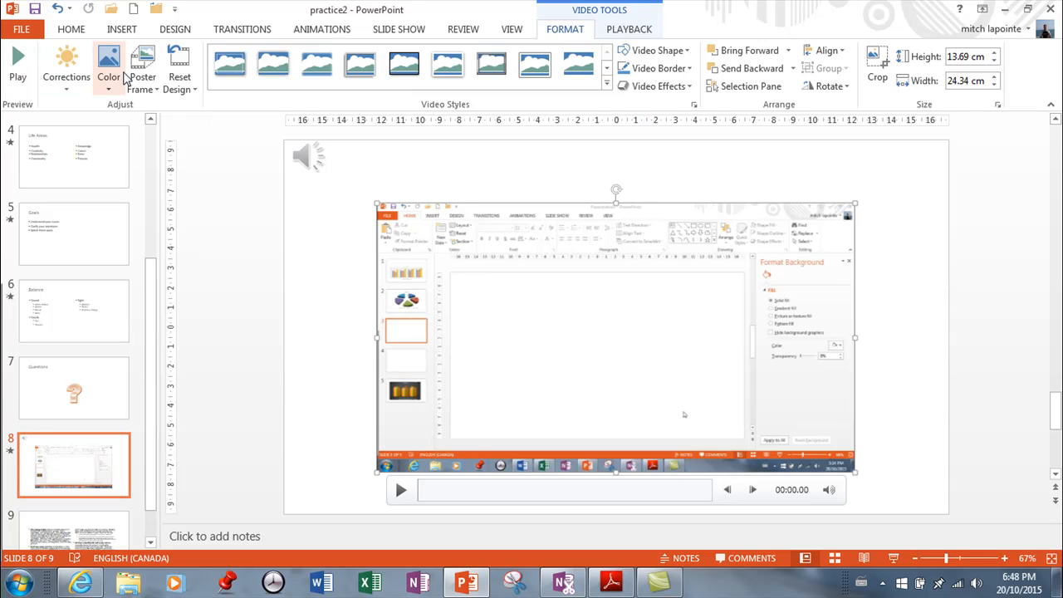
Step: Preview the video's Corrections, Color and Poster Frame menus
{"action": "left_click", "coordinate": [67, 67]}
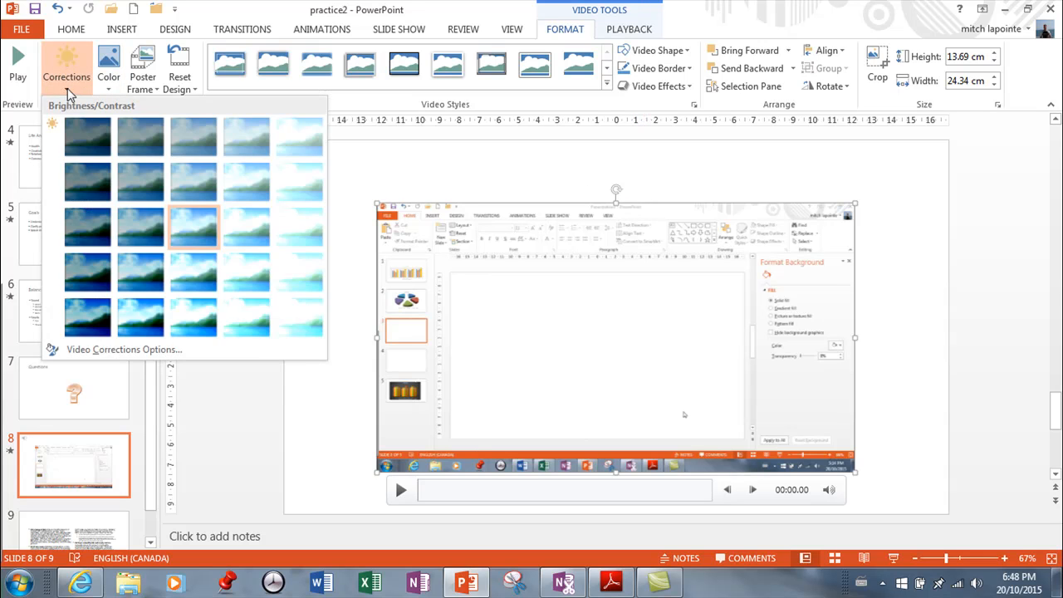
{"action": "mouse_move", "coordinate": [86, 136]}
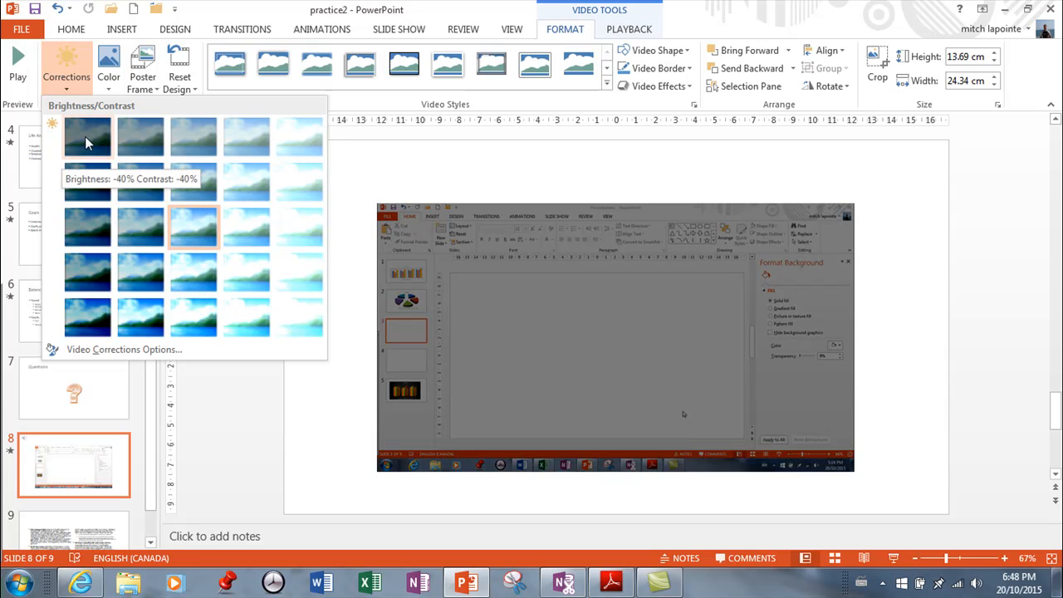
{"action": "left_click", "coordinate": [110, 67]}
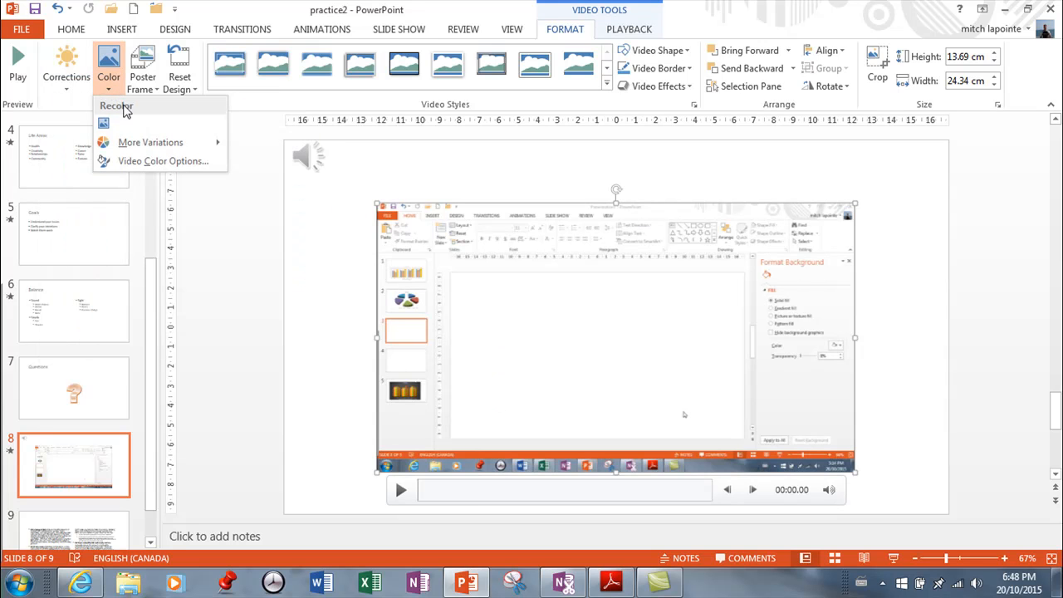
{"action": "mouse_move", "coordinate": [163, 159]}
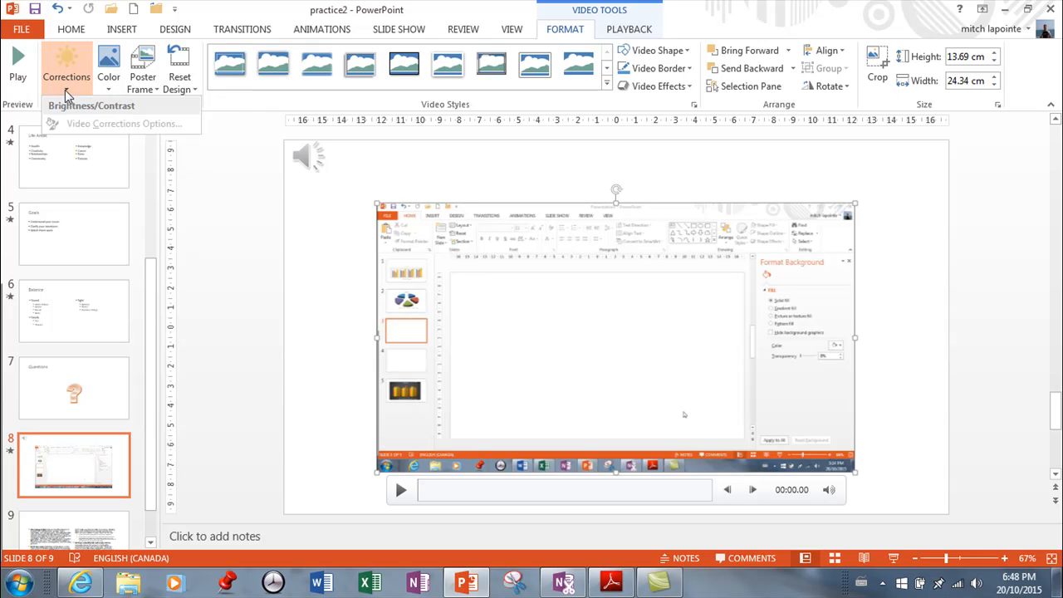
{"action": "left_click", "coordinate": [143, 70]}
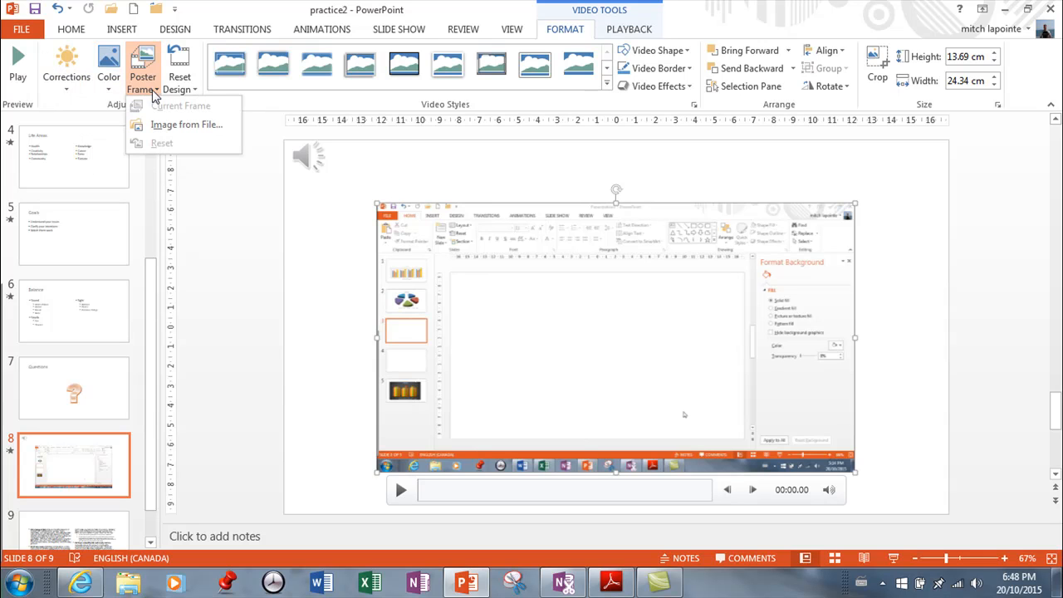
{"action": "mouse_move", "coordinate": [233, 70]}
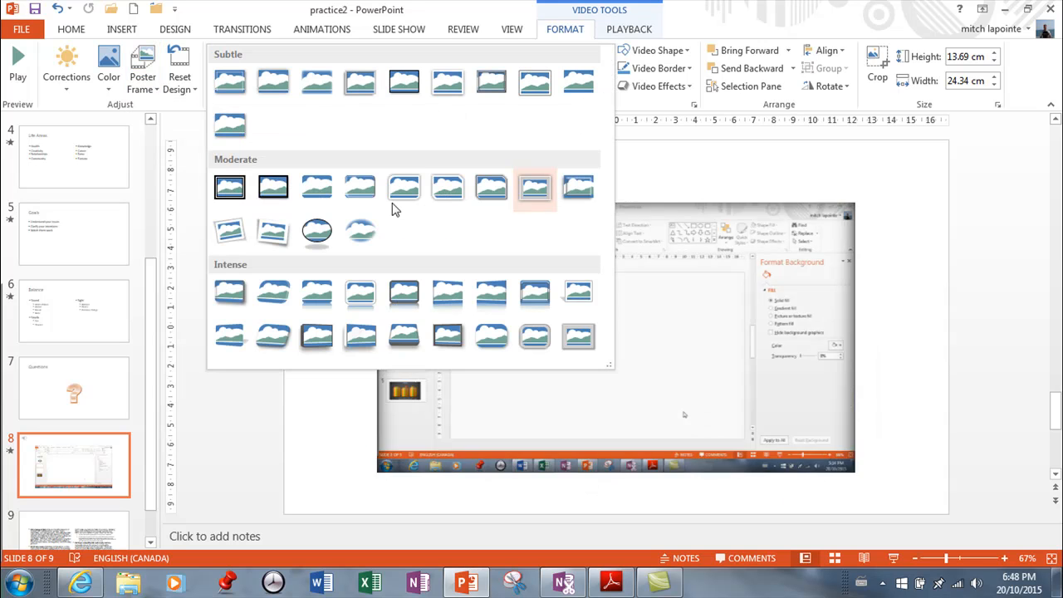
{"action": "mouse_move", "coordinate": [359, 292]}
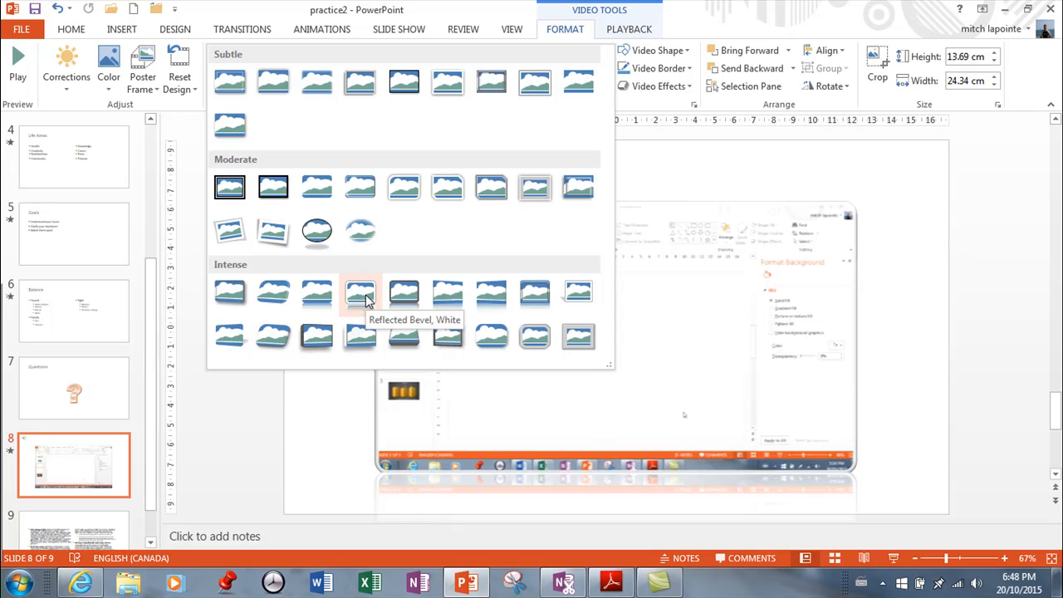
{"action": "mouse_move", "coordinate": [359, 186]}
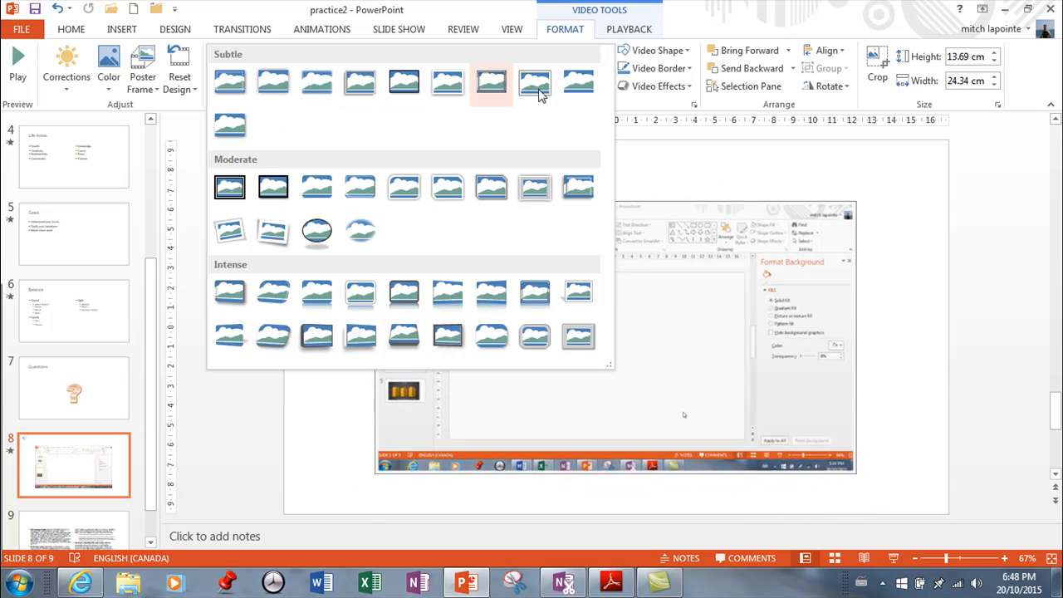
Step: Browse video styles and shapes, crop the video's top edge to about 24 by 12.7 cm
{"action": "left_click", "coordinate": [535, 83]}
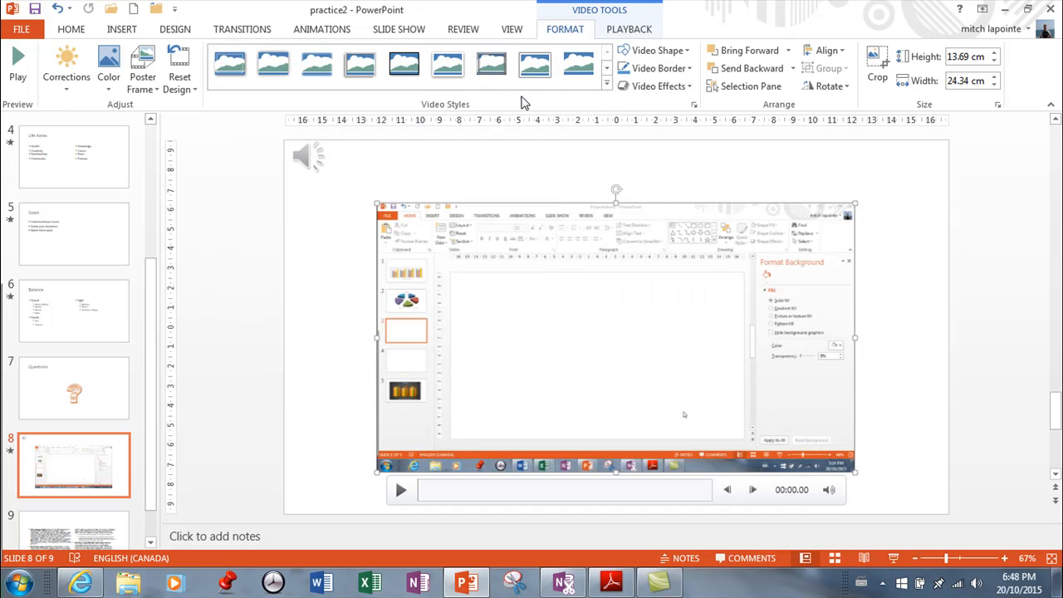
{"action": "mouse_move", "coordinate": [658, 49]}
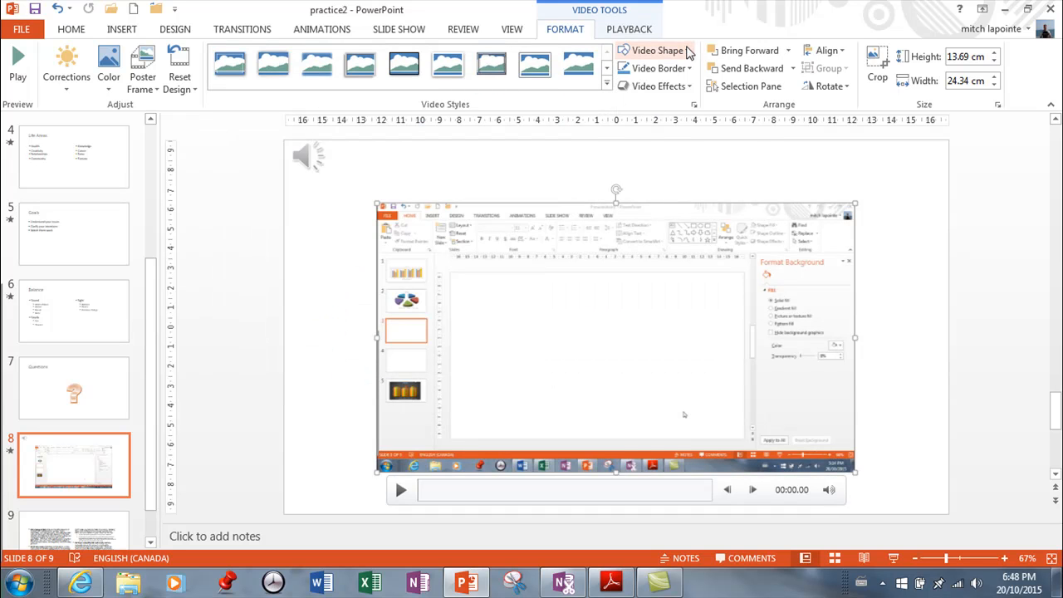
{"action": "left_click", "coordinate": [655, 50]}
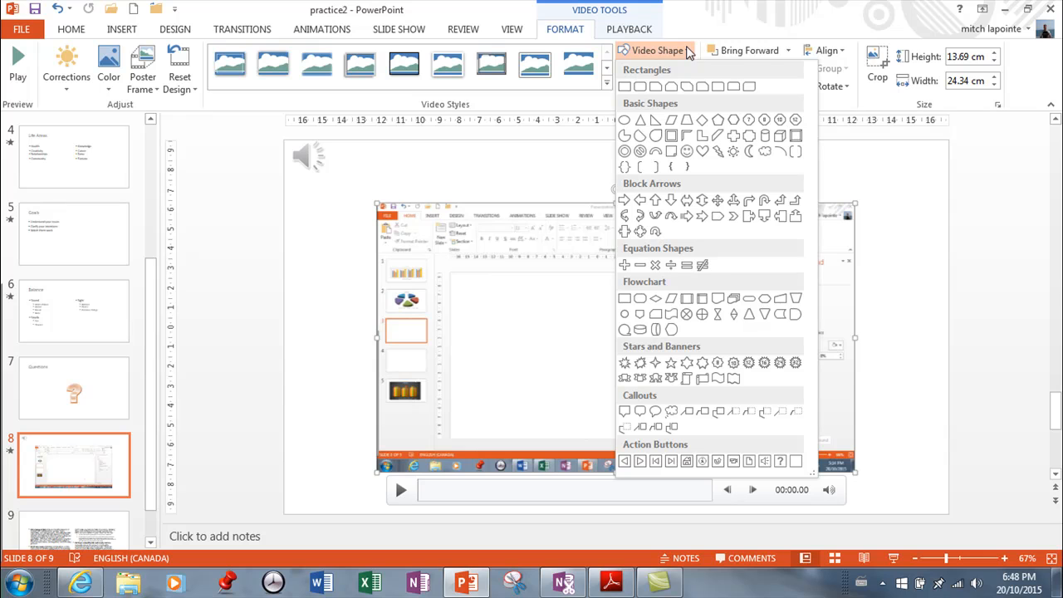
{"action": "left_click", "coordinate": [655, 50]}
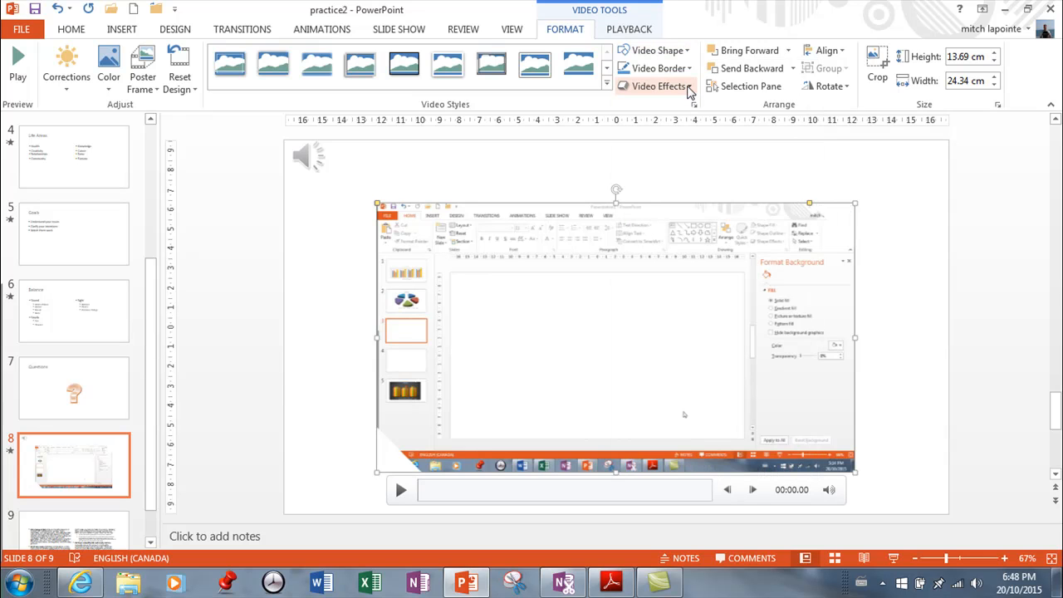
{"action": "mouse_move", "coordinate": [486, 457]}
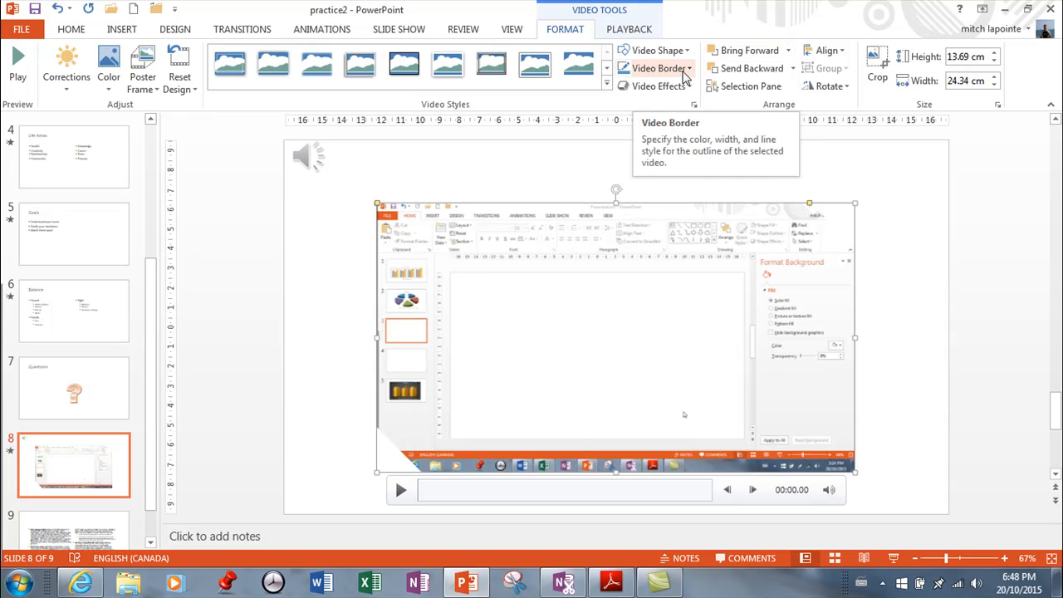
{"action": "mouse_move", "coordinate": [905, 70]}
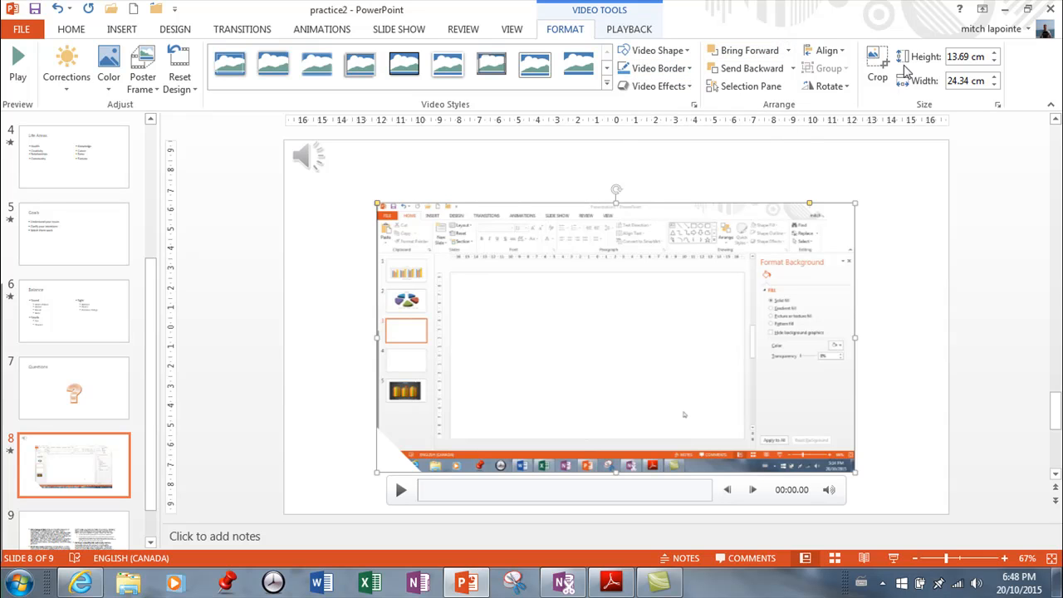
{"action": "mouse_move", "coordinate": [878, 63]}
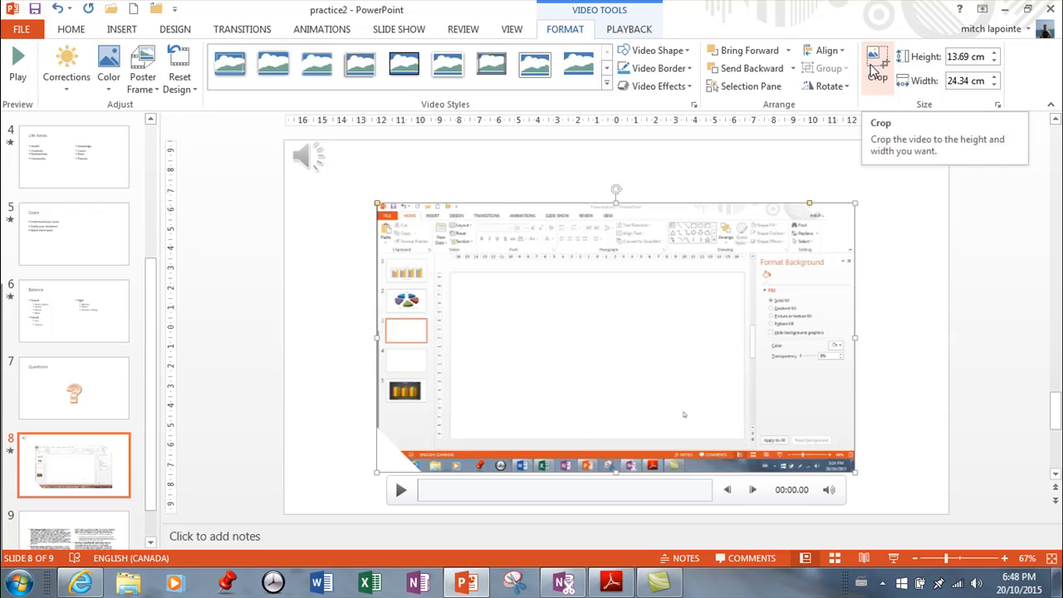
{"action": "mouse_move", "coordinate": [877, 78]}
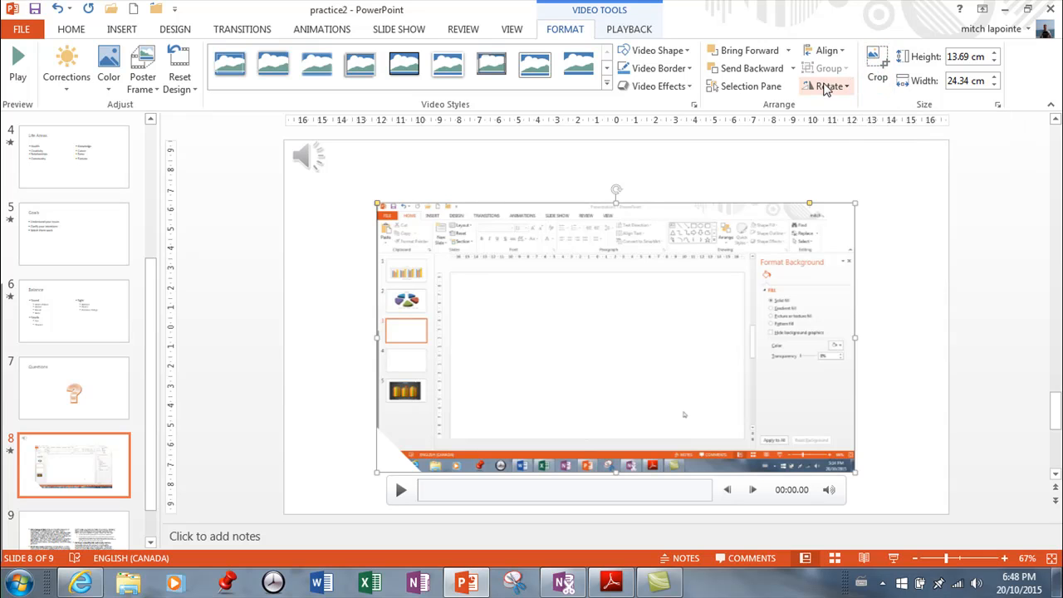
{"action": "mouse_move", "coordinate": [688, 268]}
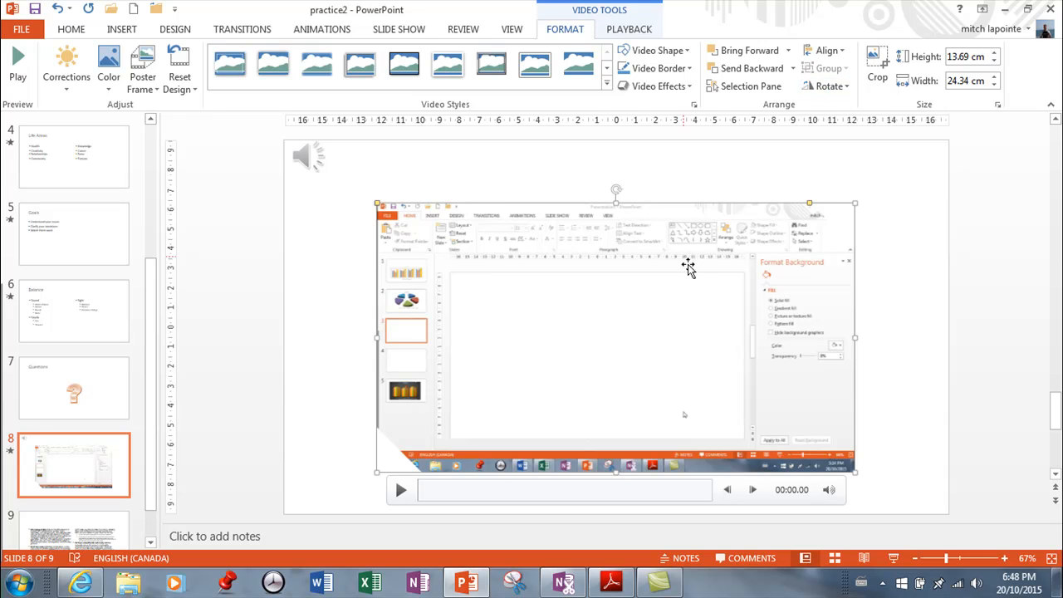
{"action": "mouse_move", "coordinate": [878, 67]}
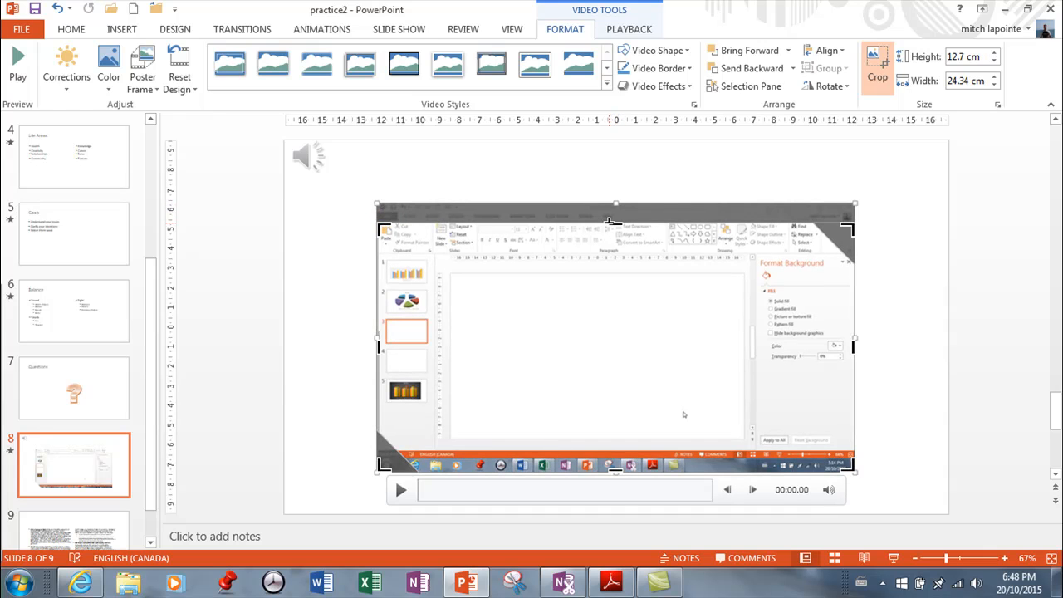
{"action": "left_click", "coordinate": [877, 64]}
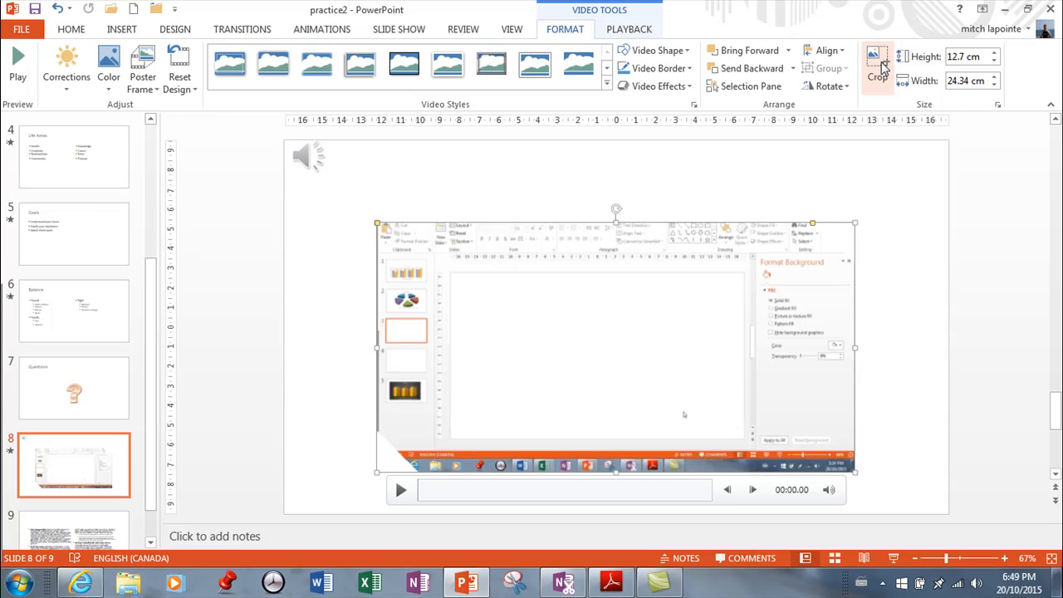
{"action": "mouse_move", "coordinate": [983, 103]}
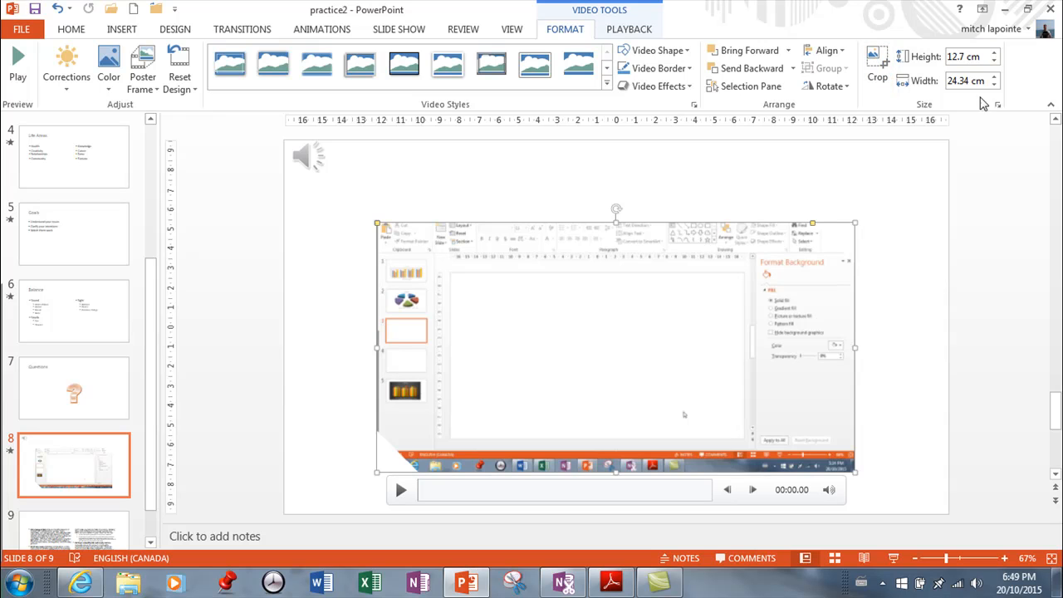
{"action": "mouse_move", "coordinate": [795, 218]}
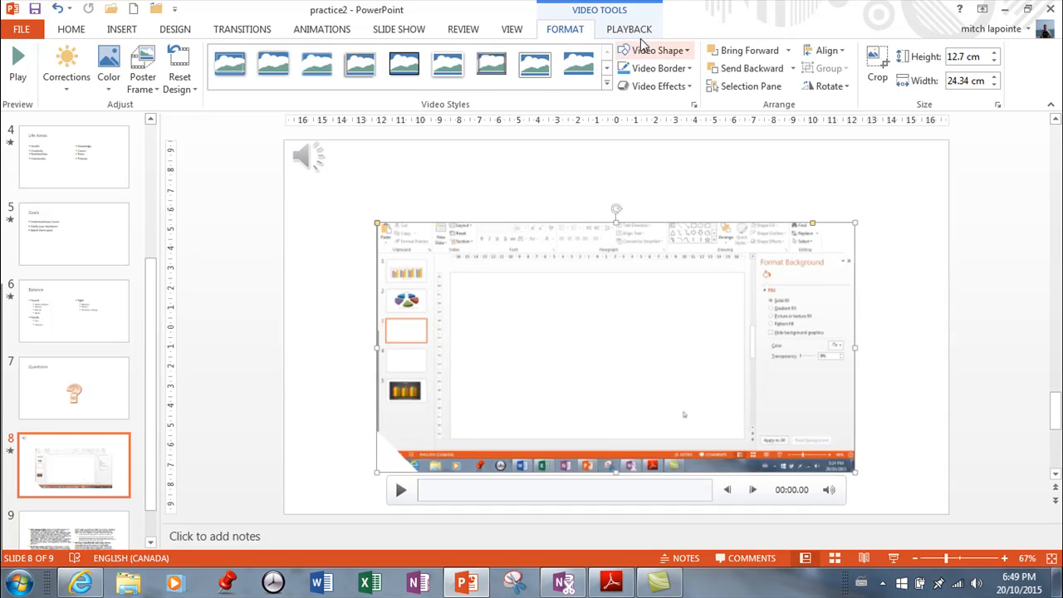
{"action": "left_click", "coordinate": [629, 30]}
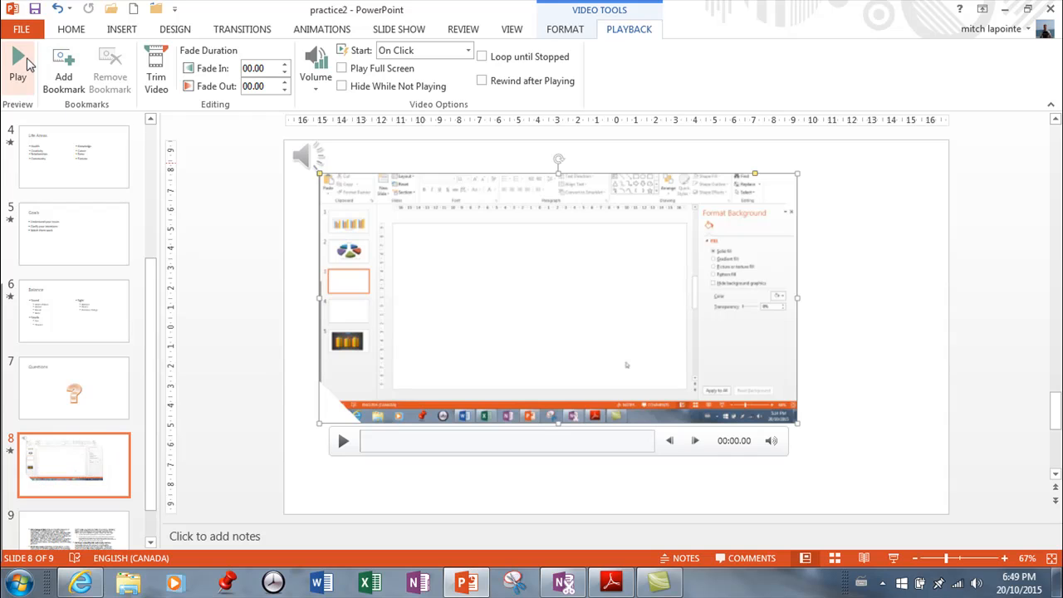
{"action": "mouse_move", "coordinate": [156, 69]}
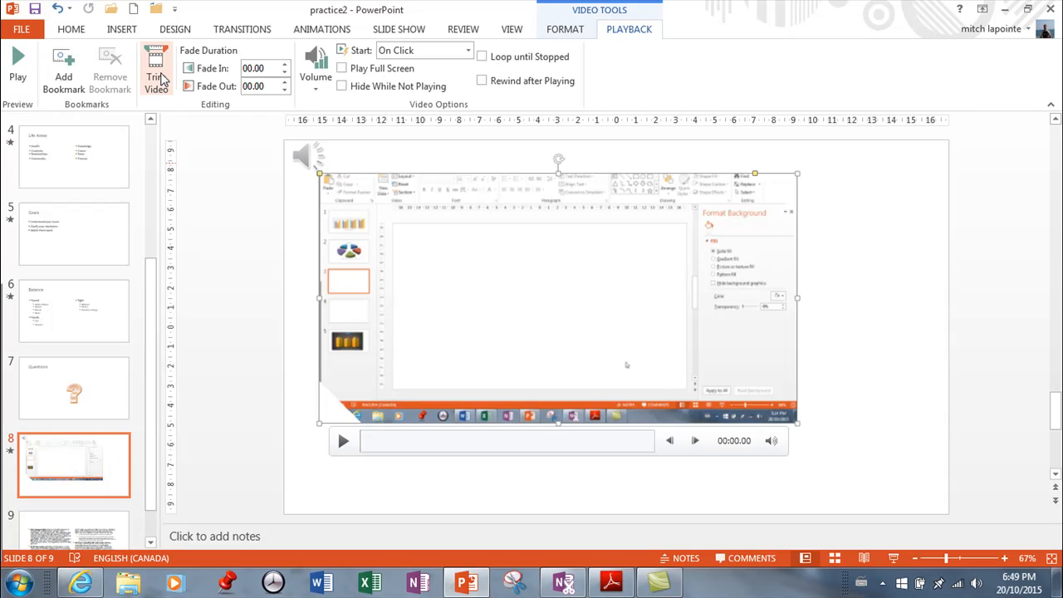
{"action": "left_click", "coordinate": [156, 66]}
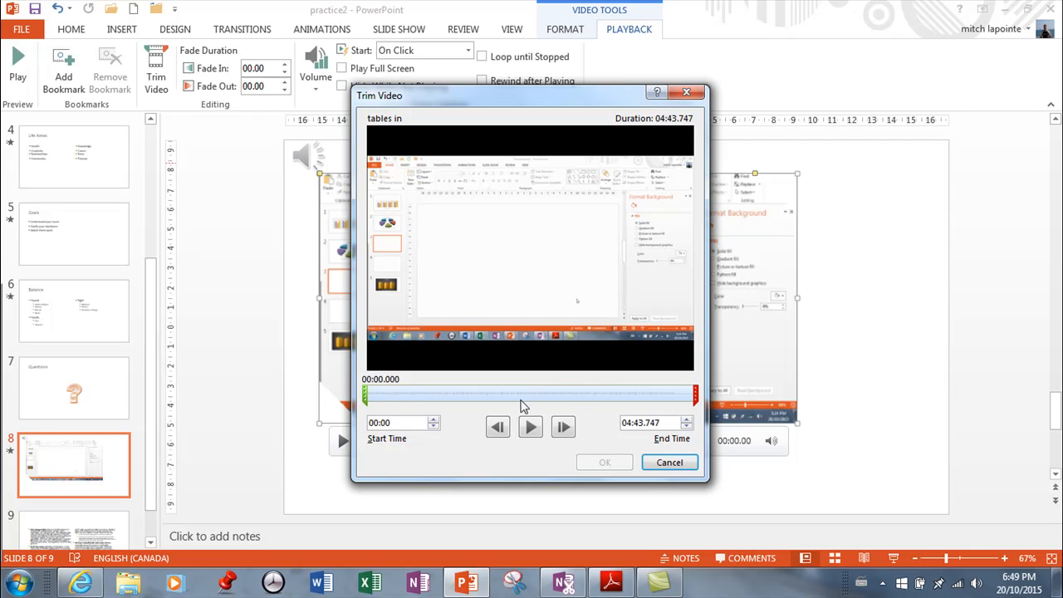
{"action": "mouse_move", "coordinate": [386, 362]}
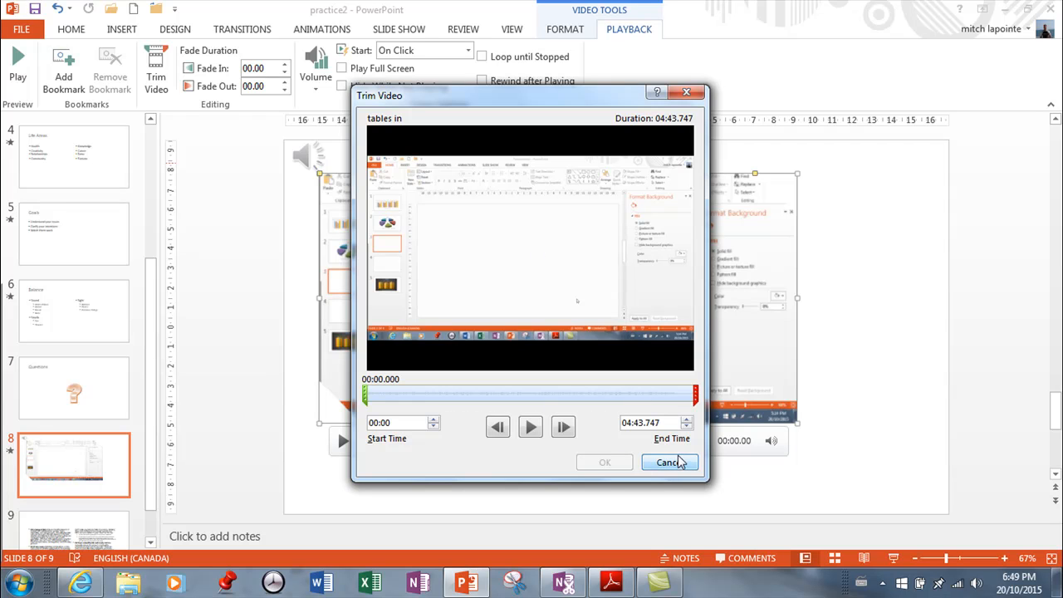
{"action": "left_click", "coordinate": [670, 462]}
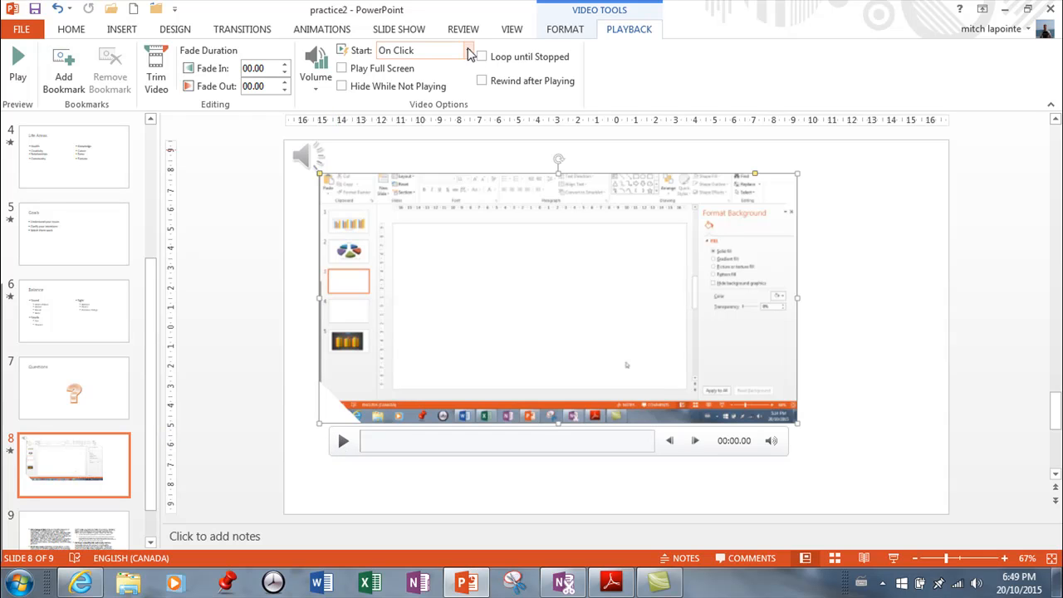
{"action": "left_click", "coordinate": [469, 50]}
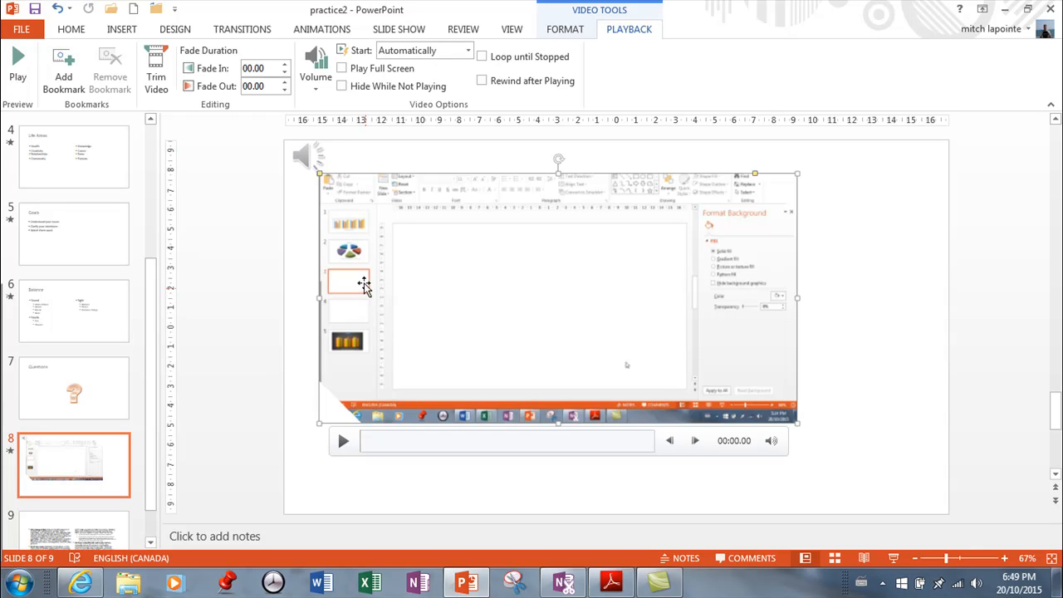
Step: Set the video to Play Full Screen and Hide While Not Playing
{"action": "left_click", "coordinate": [342, 68]}
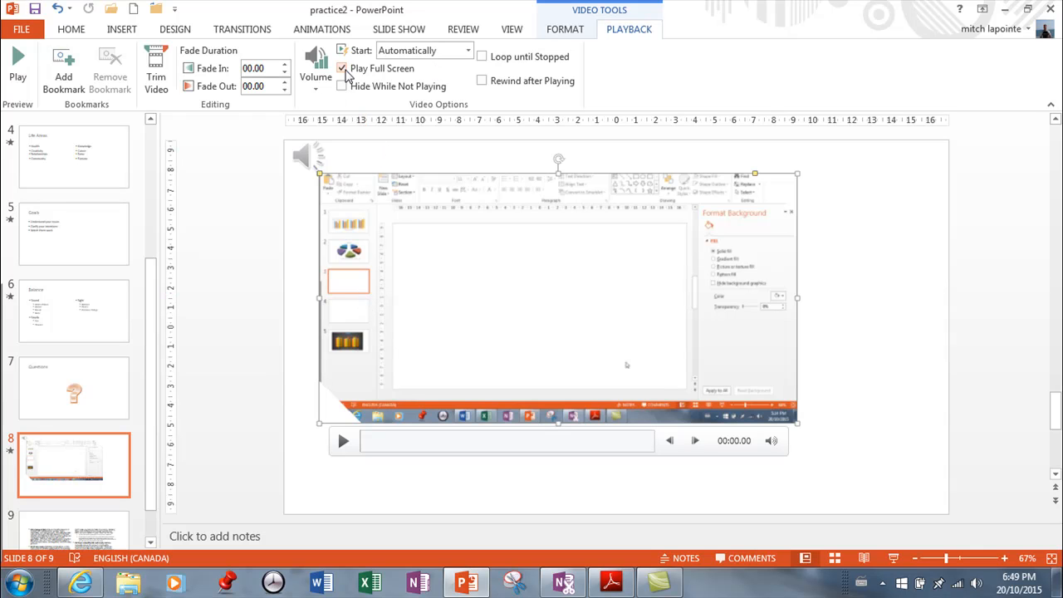
{"action": "left_click", "coordinate": [342, 87]}
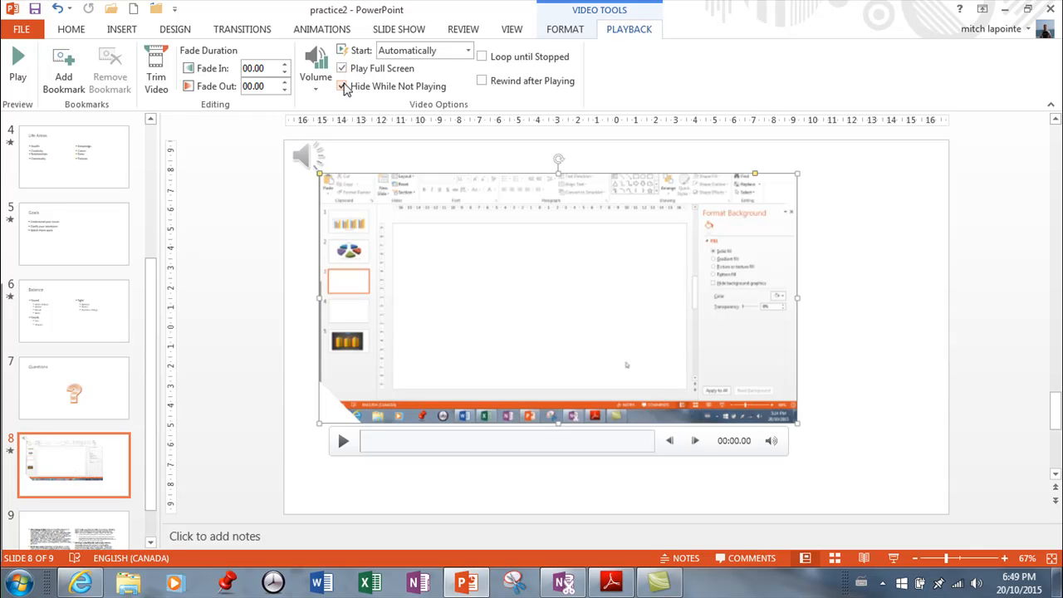
{"action": "left_click", "coordinate": [342, 86]}
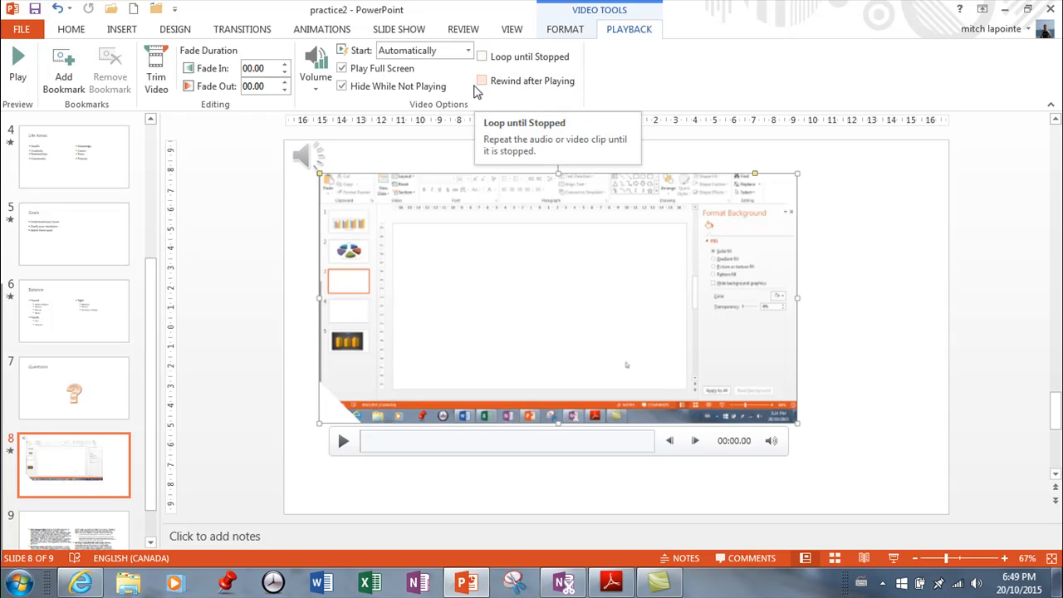
{"action": "mouse_move", "coordinate": [479, 216]}
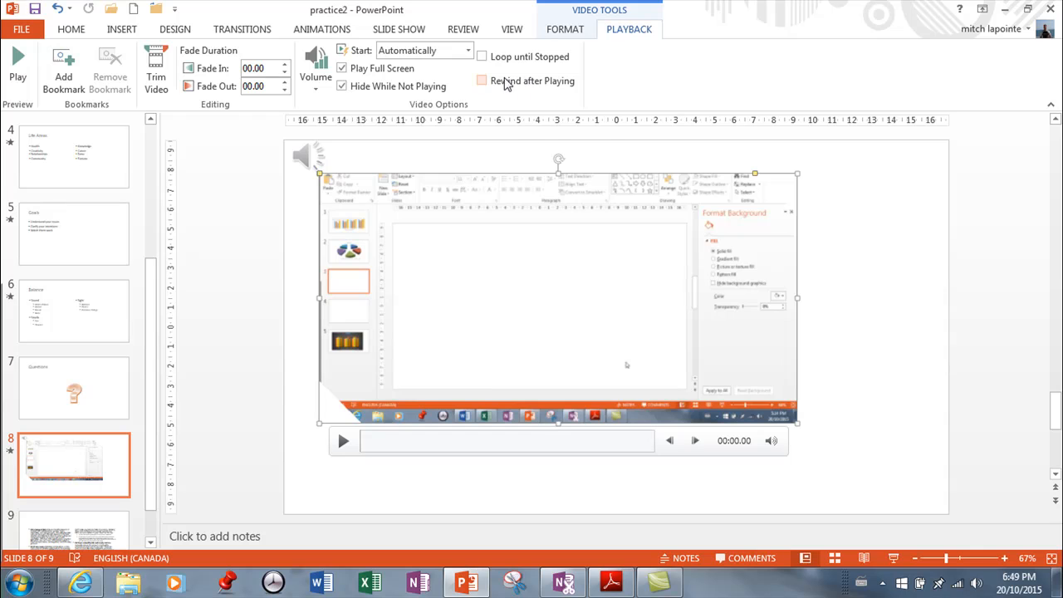
{"action": "mouse_move", "coordinate": [502, 80]}
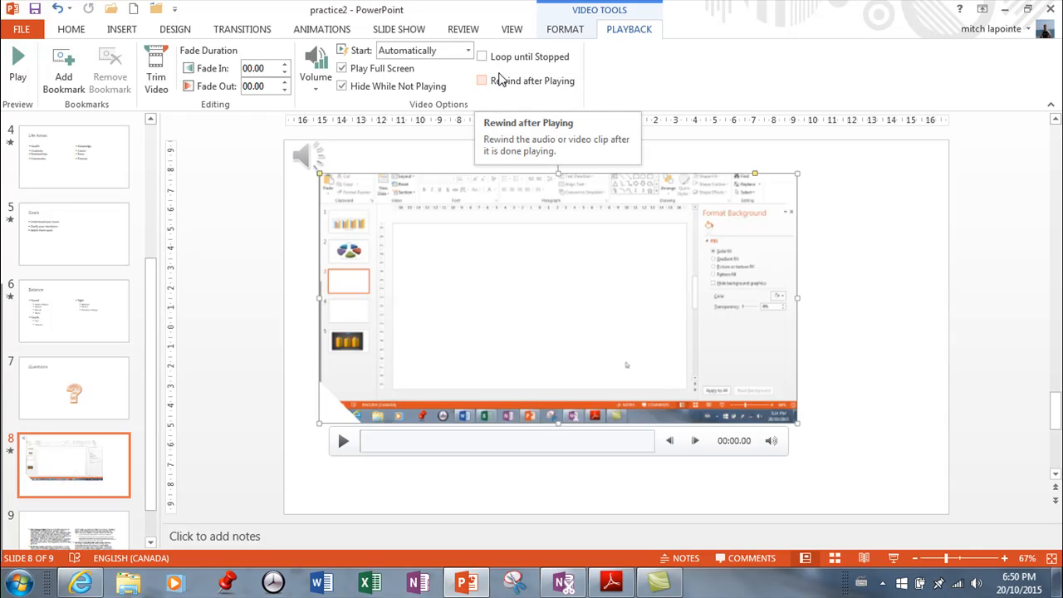
{"action": "mouse_move", "coordinate": [369, 60]}
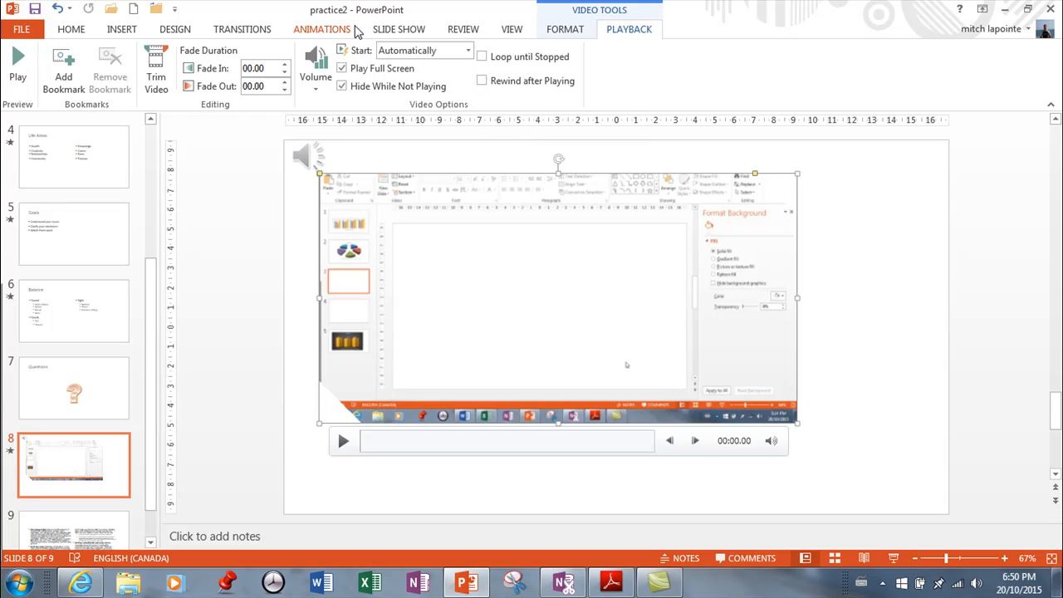
{"action": "mouse_move", "coordinate": [396, 10]}
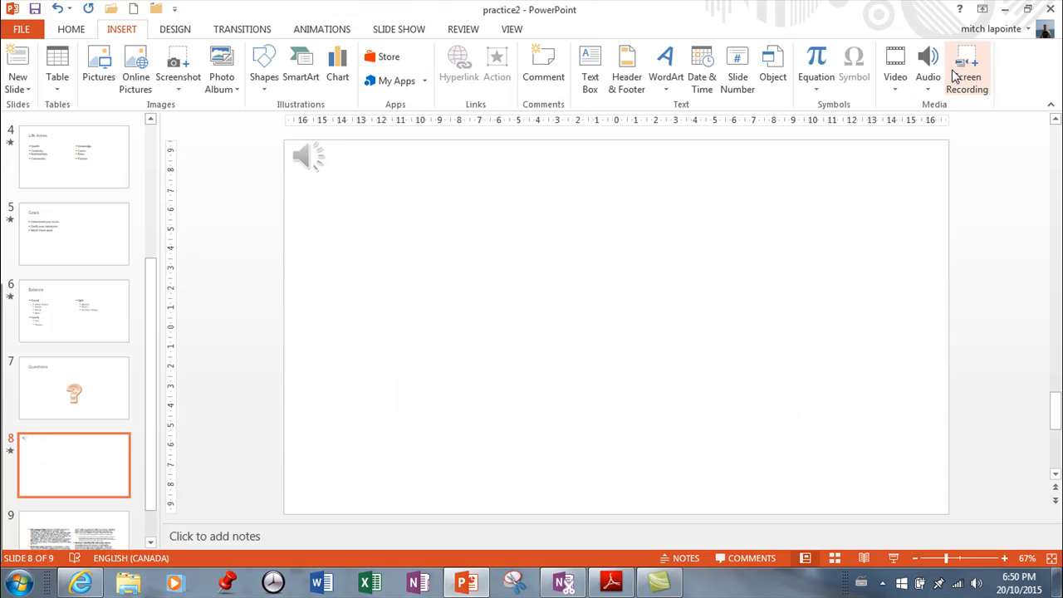
{"action": "mouse_move", "coordinate": [967, 67]}
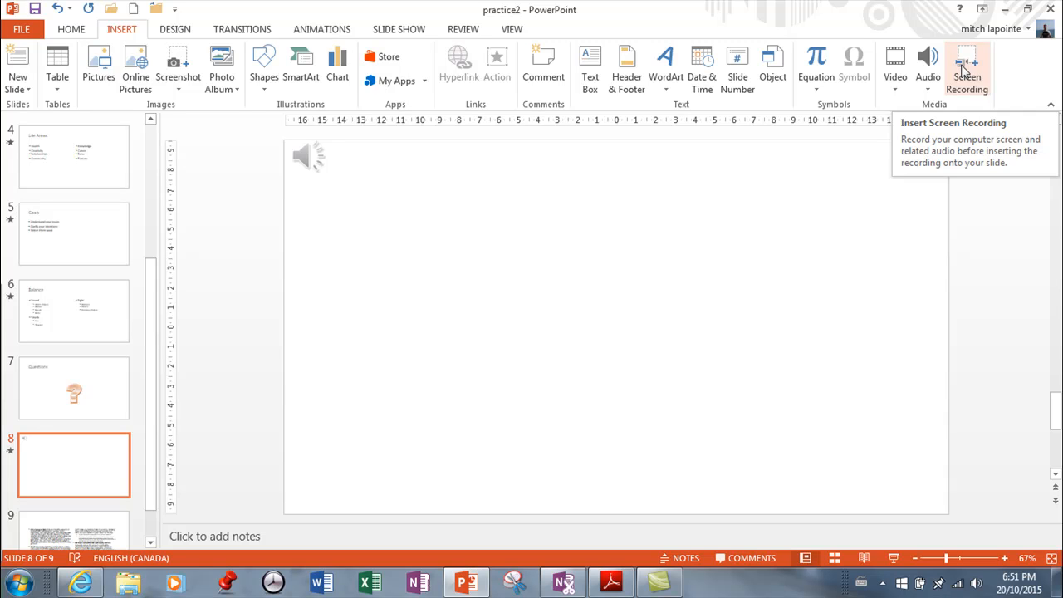
{"action": "mouse_move", "coordinate": [928, 66]}
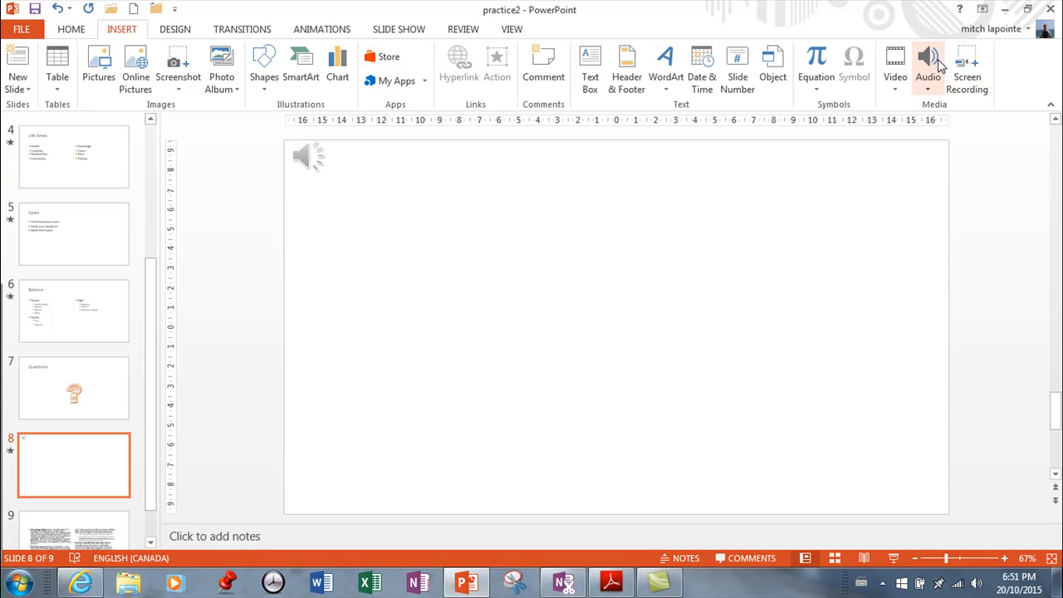
{"action": "mouse_move", "coordinate": [967, 66]}
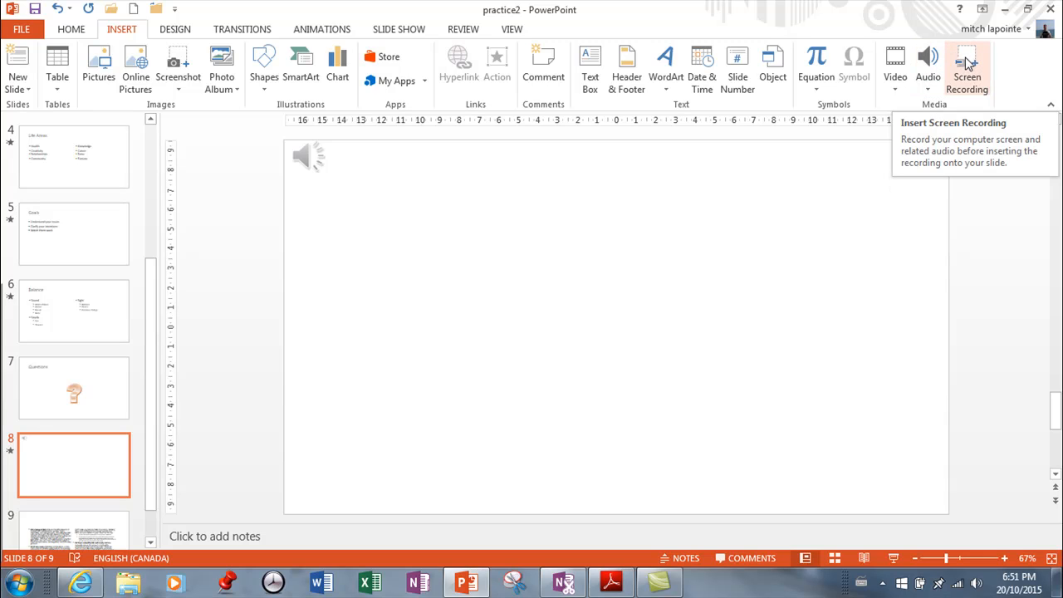
{"action": "left_click", "coordinate": [967, 70]}
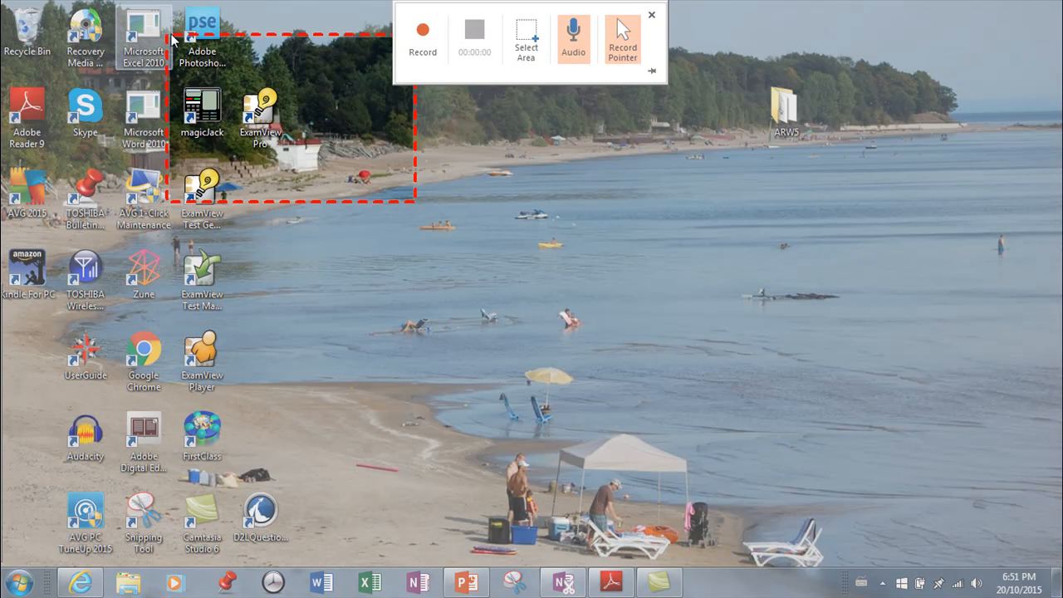
{"action": "mouse_move", "coordinate": [423, 202]}
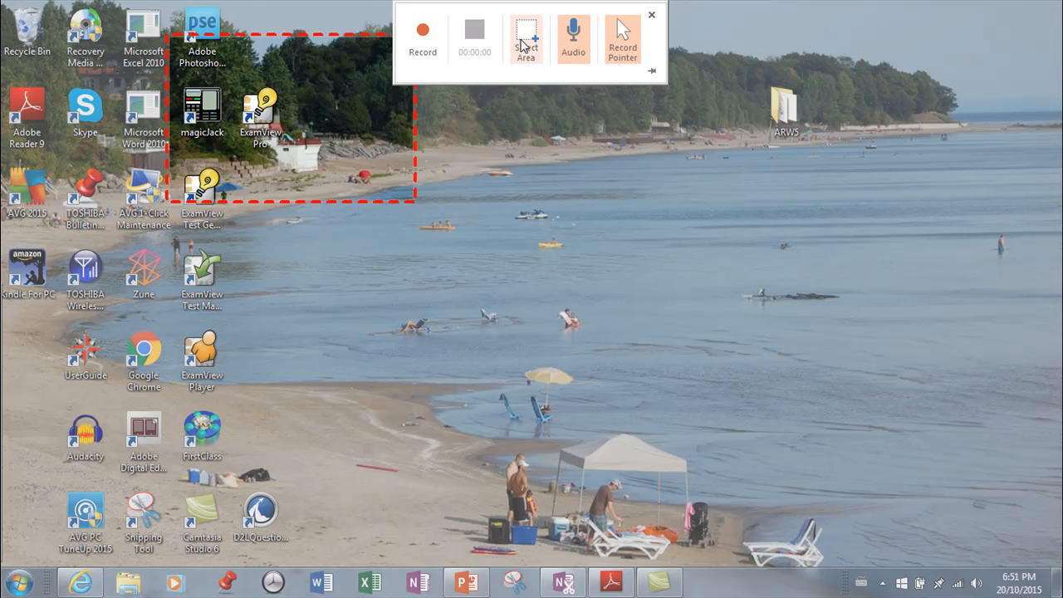
{"action": "left_click", "coordinate": [525, 39]}
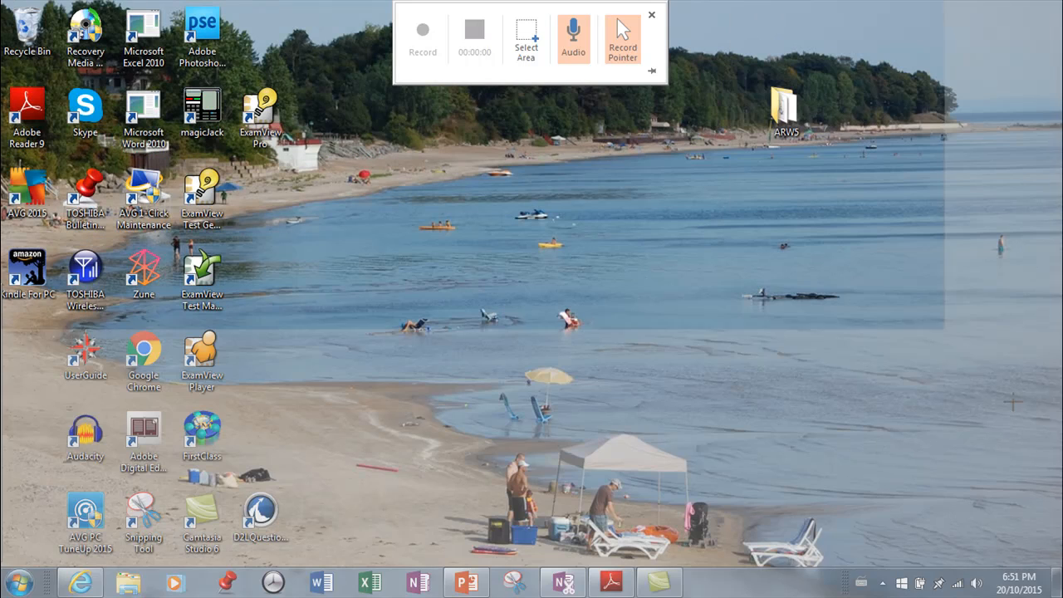
{"action": "left_click", "coordinate": [422, 30]}
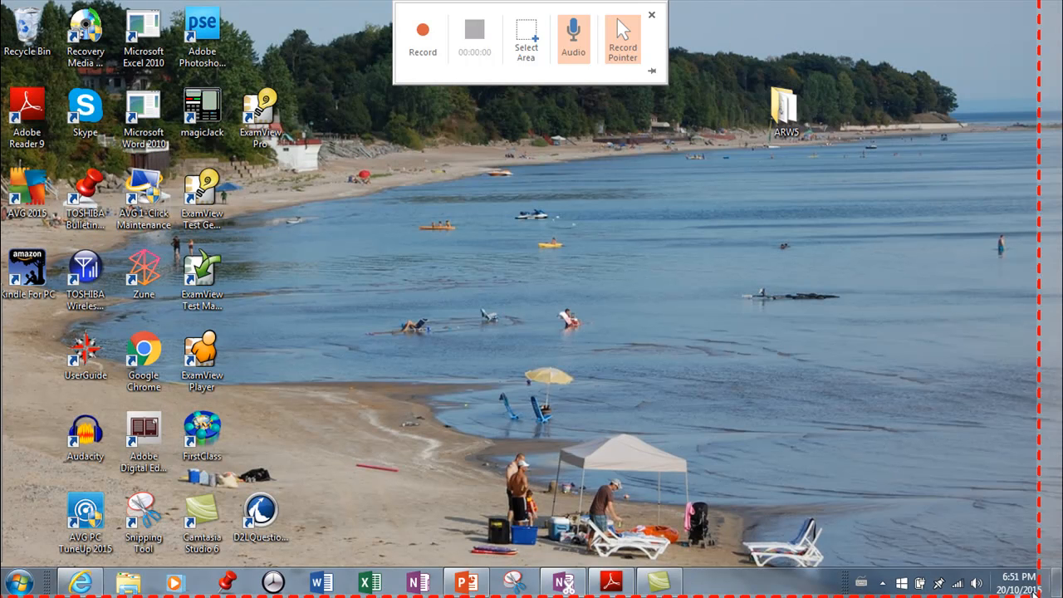
{"action": "mouse_move", "coordinate": [422, 32]}
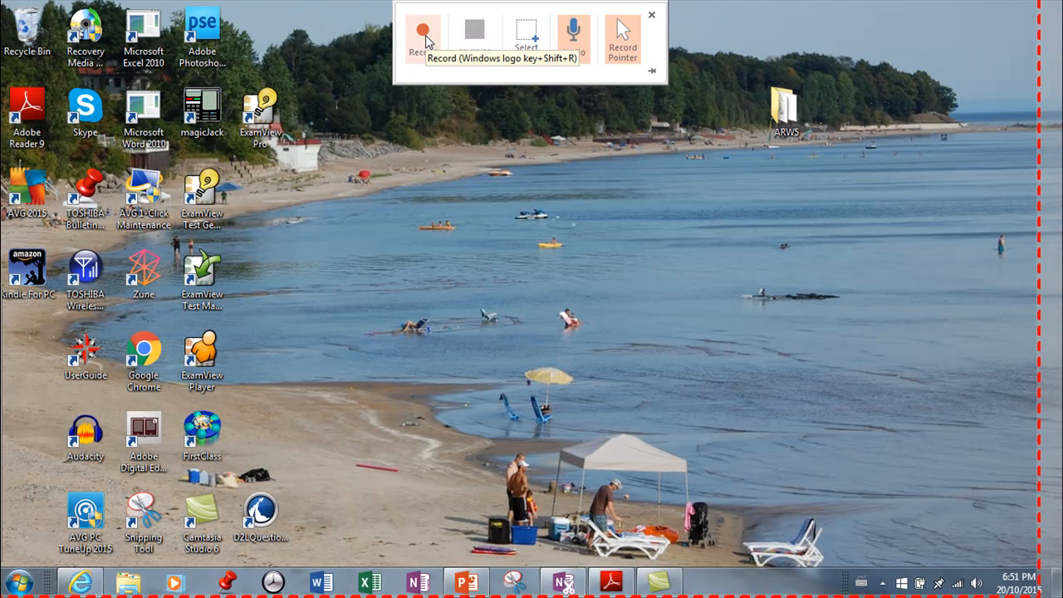
{"action": "mouse_move", "coordinate": [573, 33]}
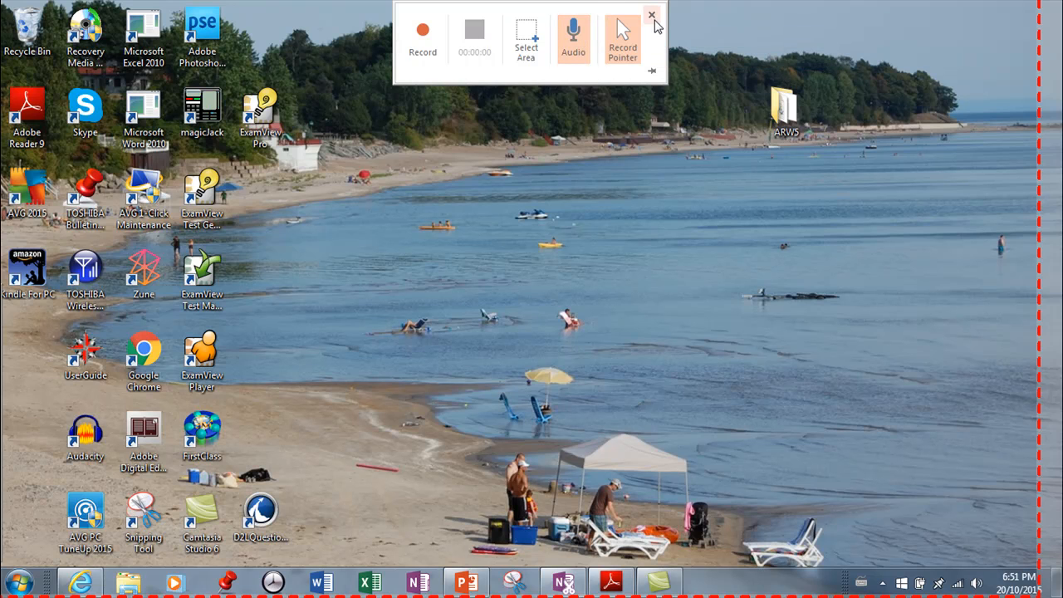
{"action": "mouse_move", "coordinate": [655, 25]}
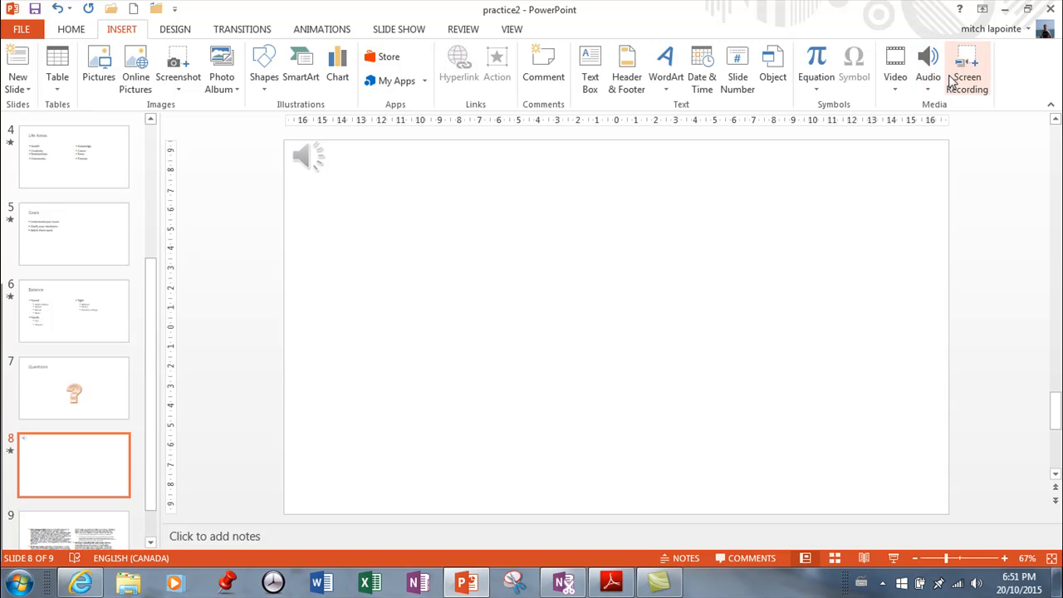
{"action": "mouse_move", "coordinate": [879, 100]}
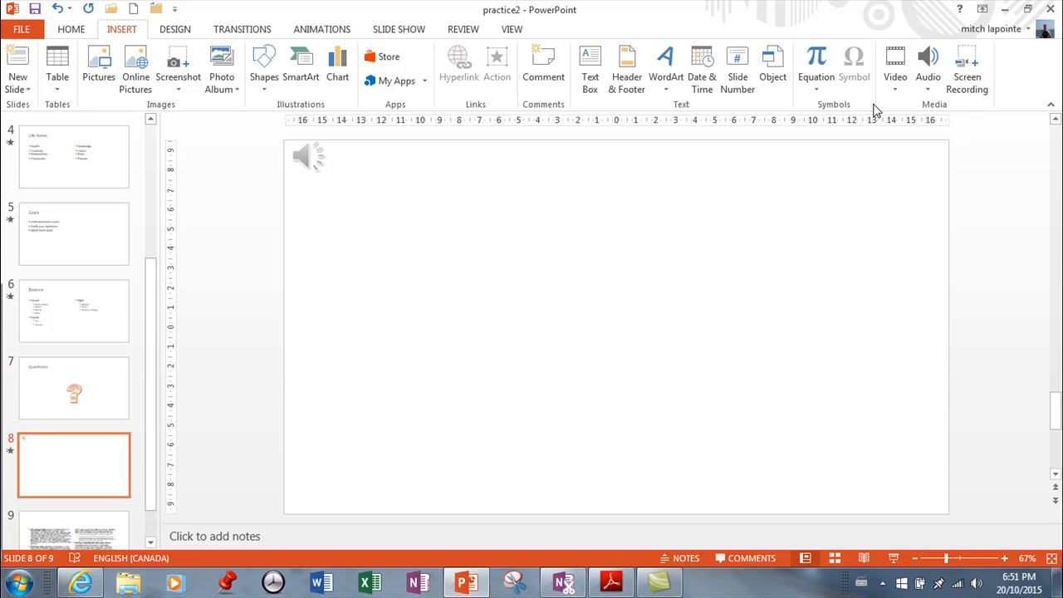
{"action": "mouse_move", "coordinate": [904, 108]}
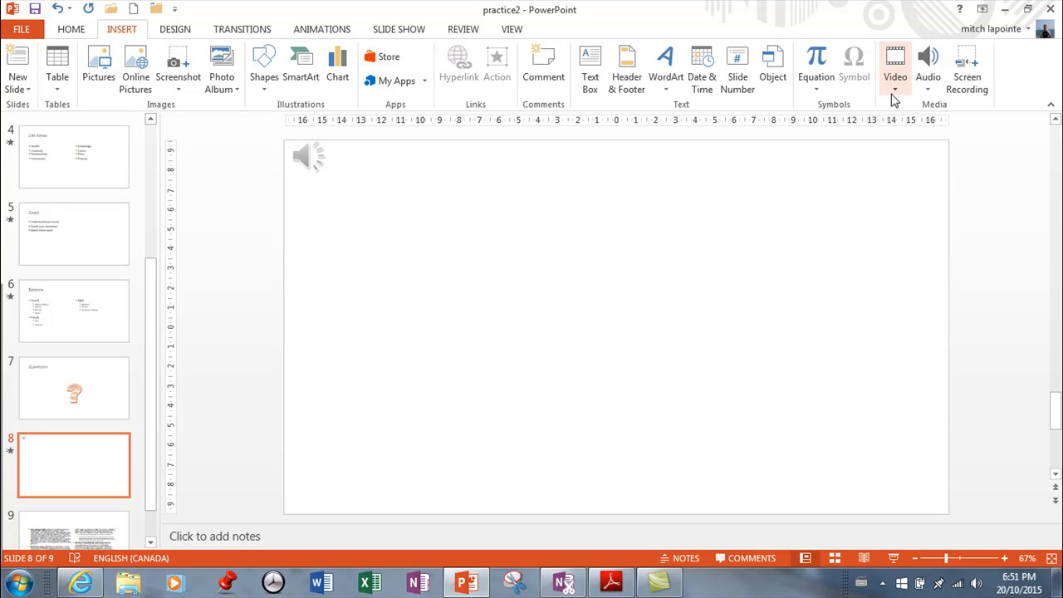
{"action": "mouse_move", "coordinate": [894, 63]}
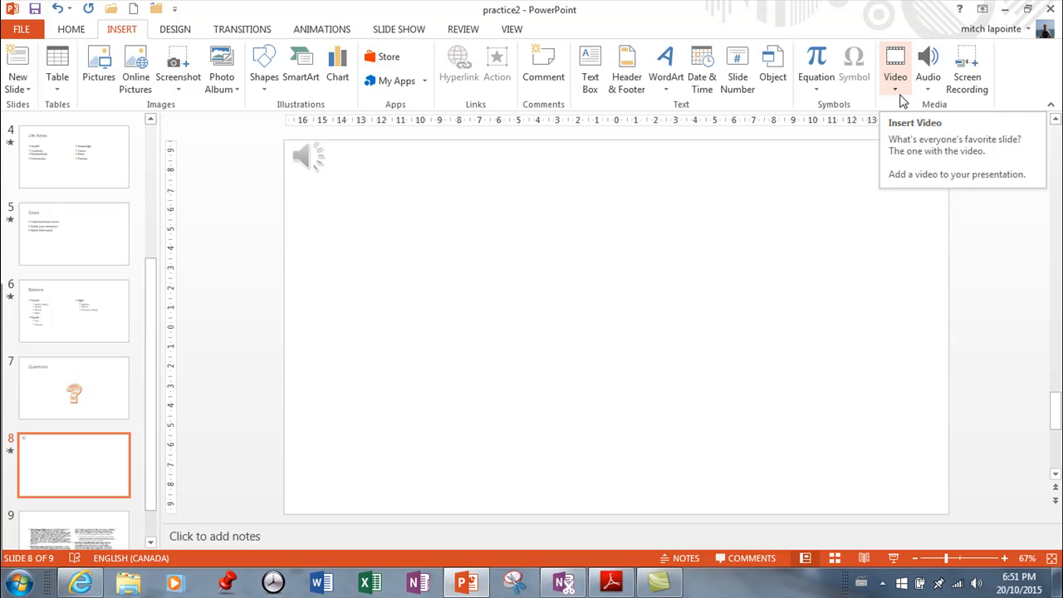